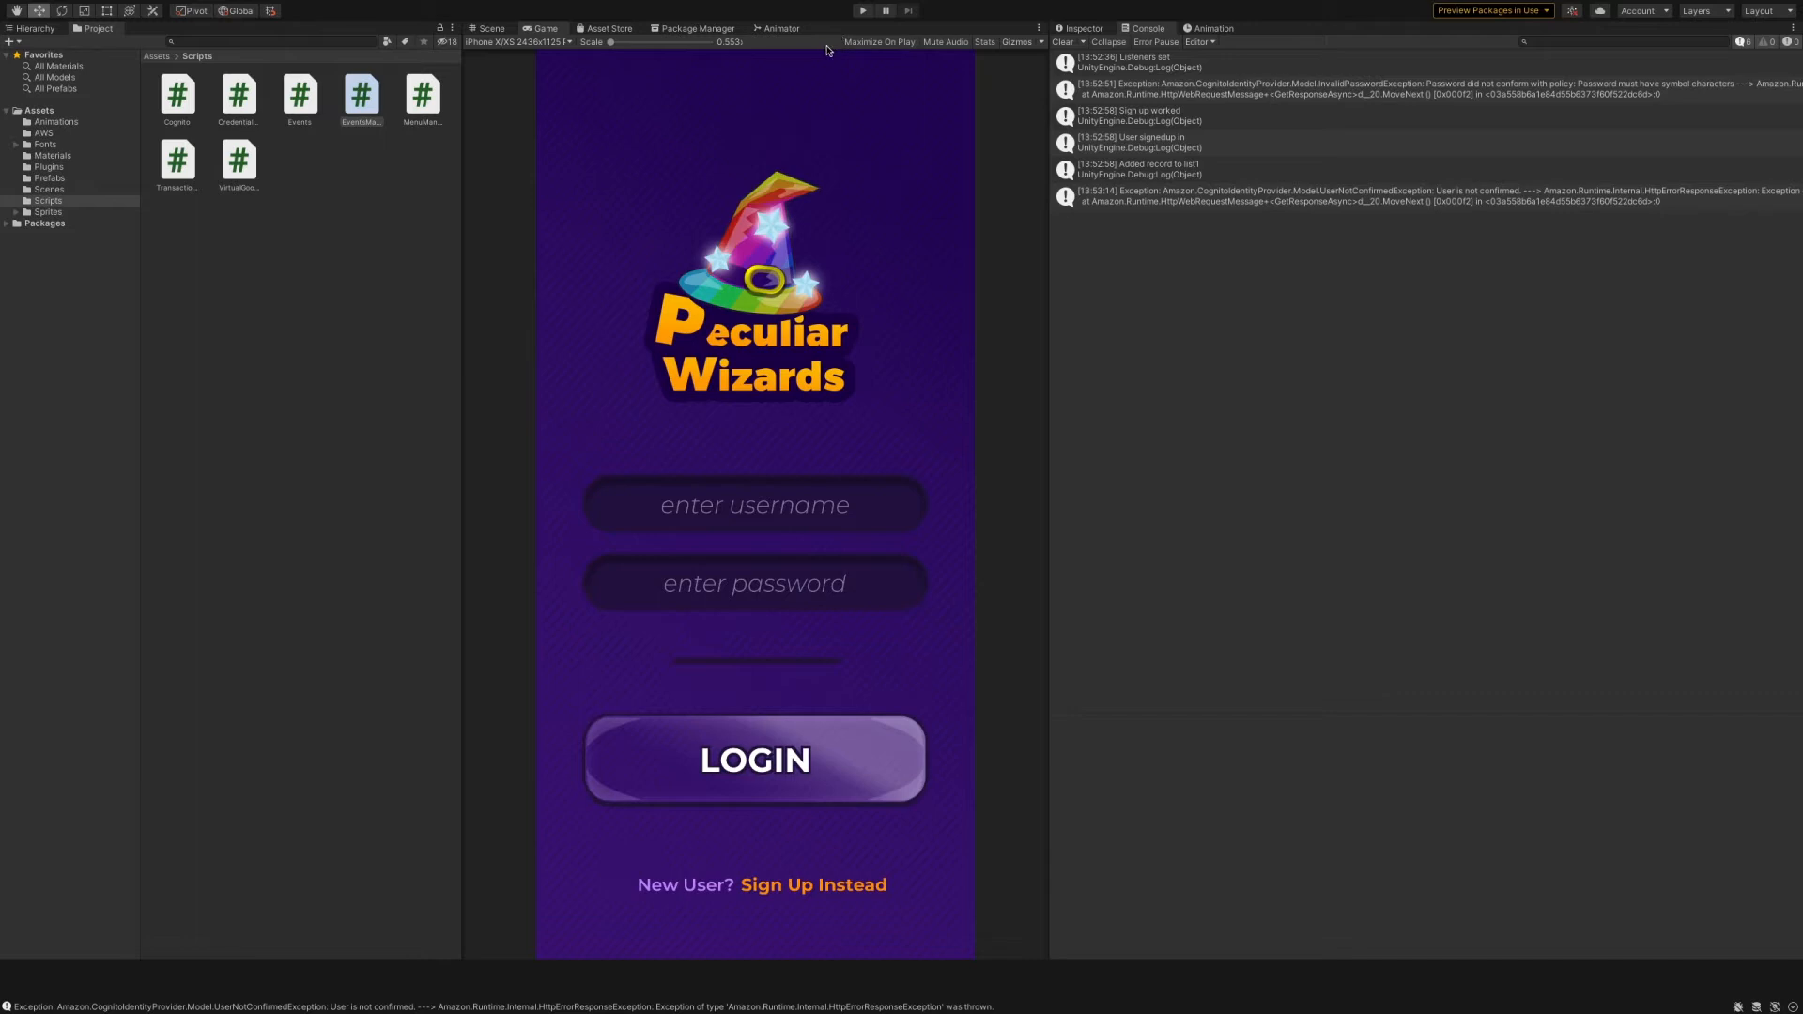
pyautogui.moveTo(826, 51)
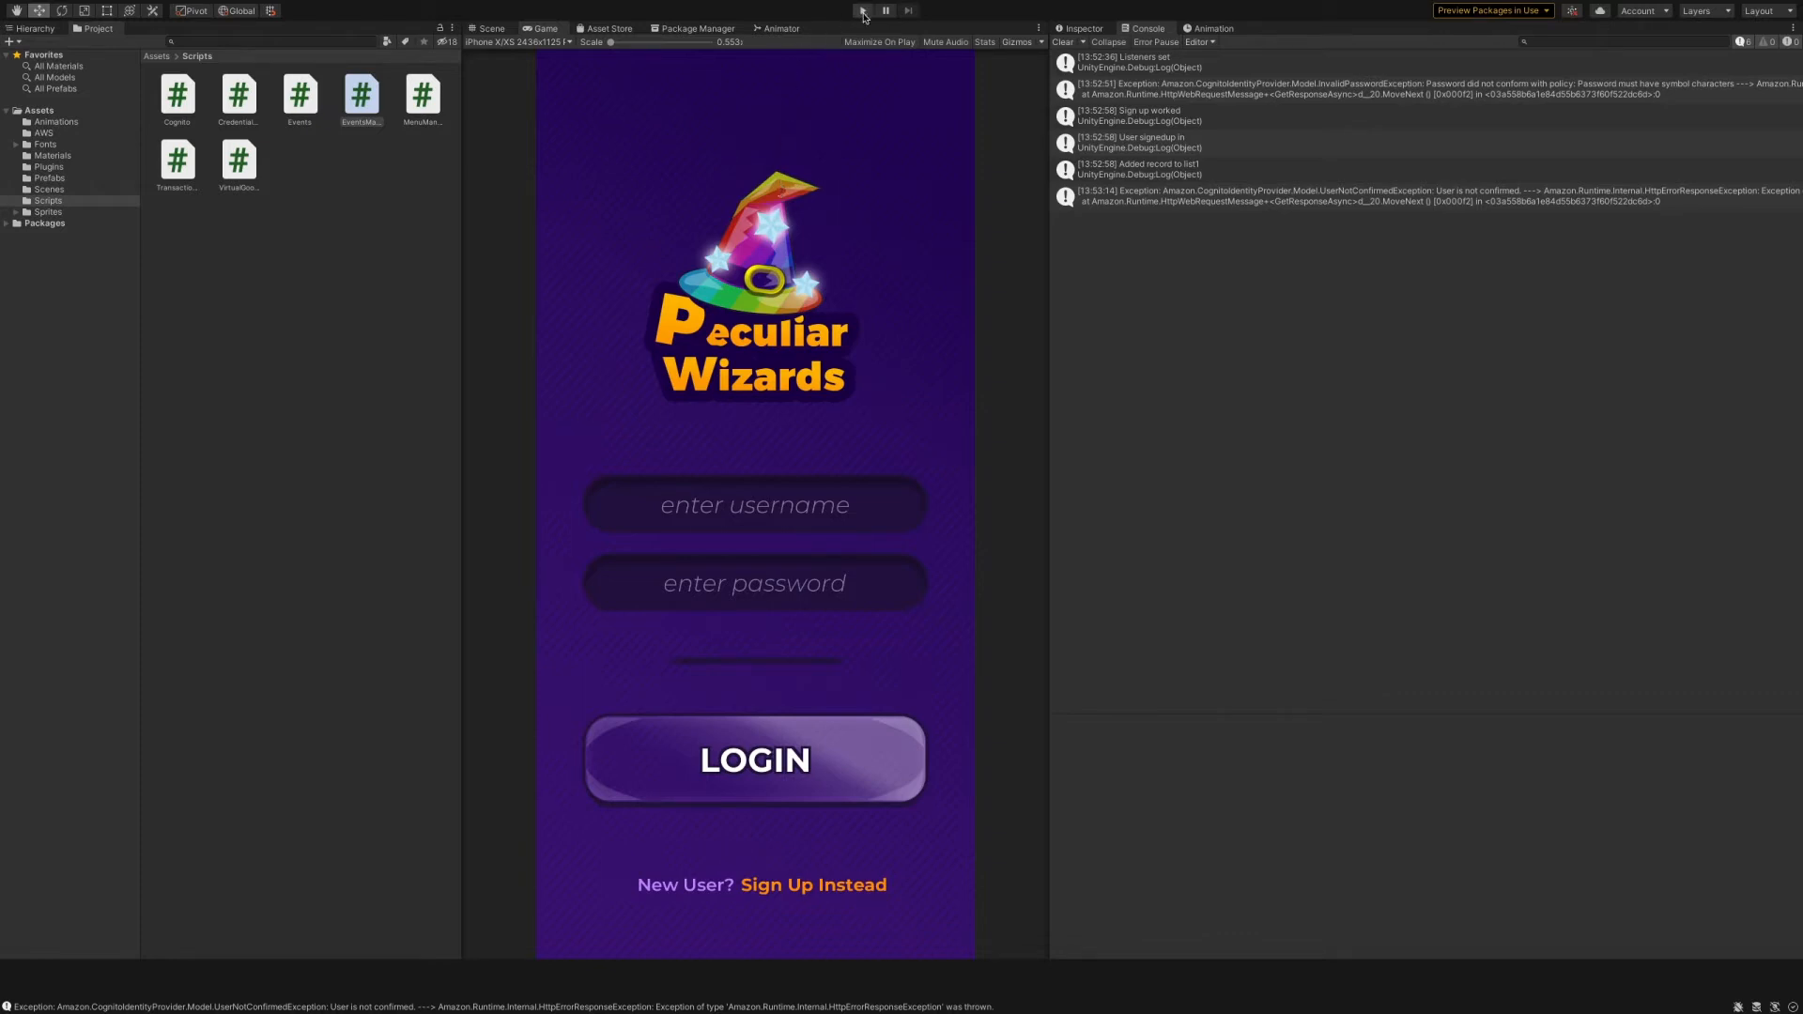
# Step: Play the game and enter username 'gena' and the password on the login screen
pyautogui.click(862, 10)
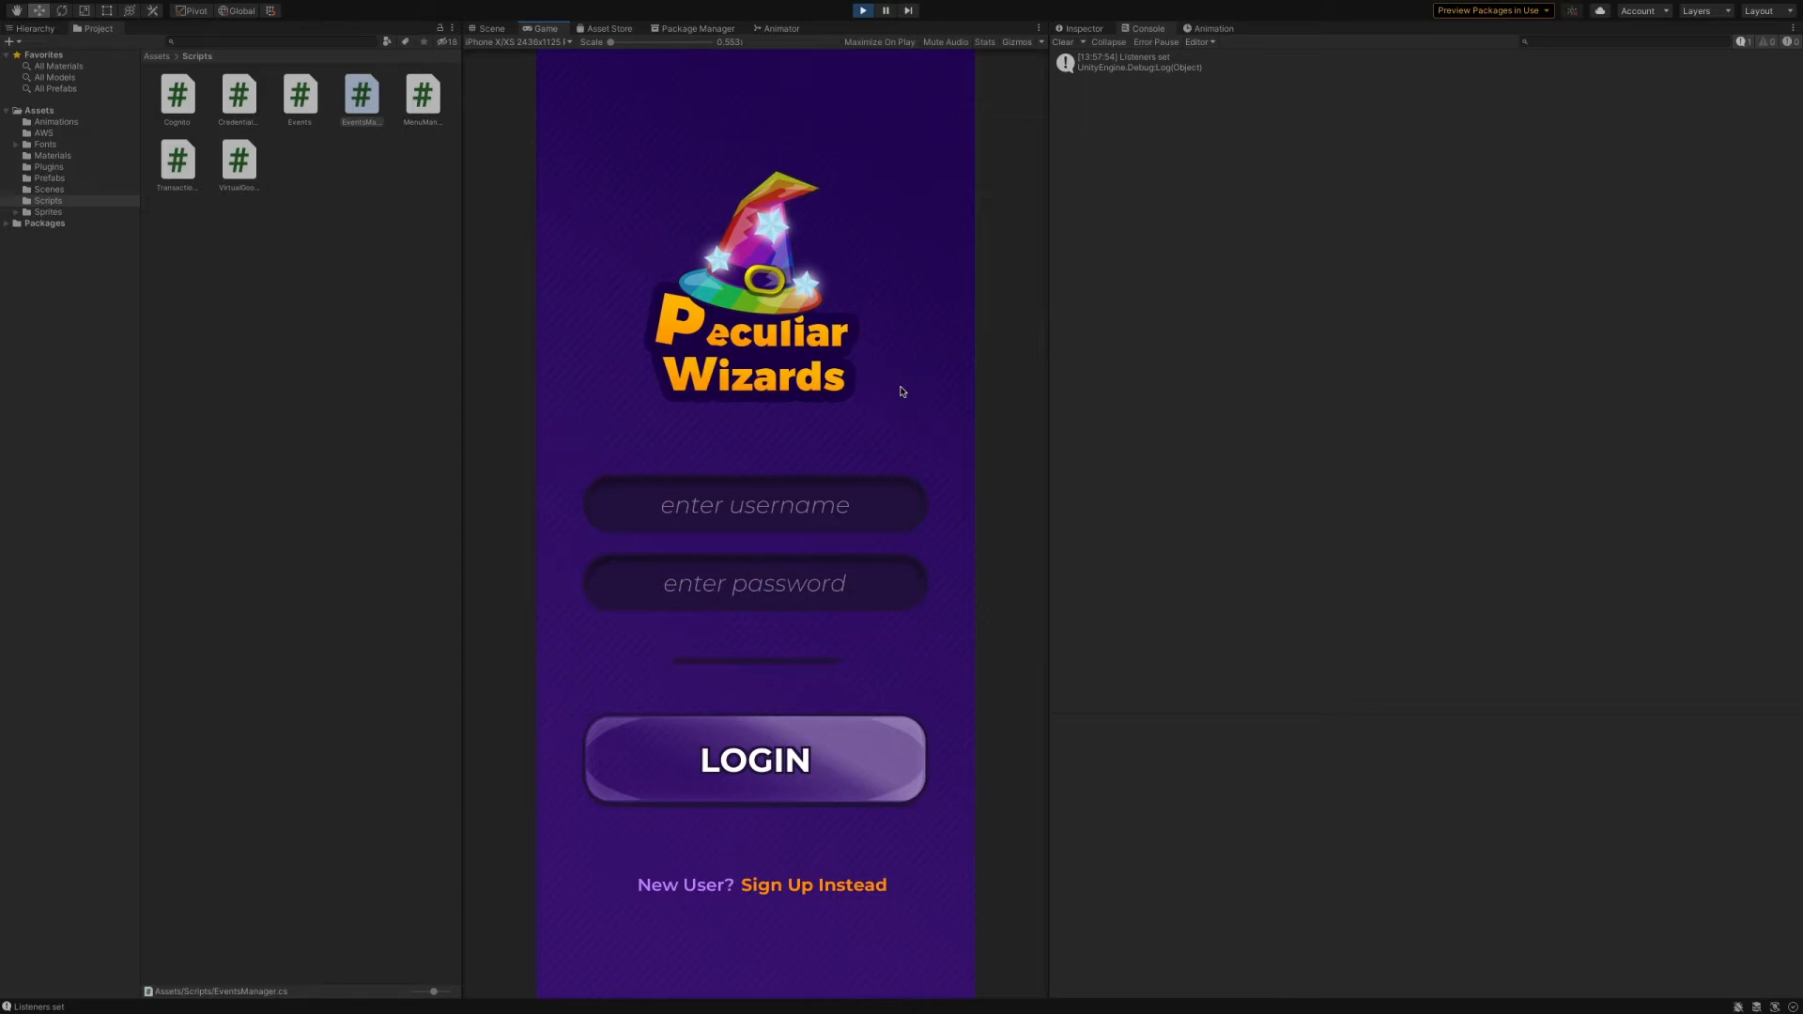
pyautogui.click(754, 503)
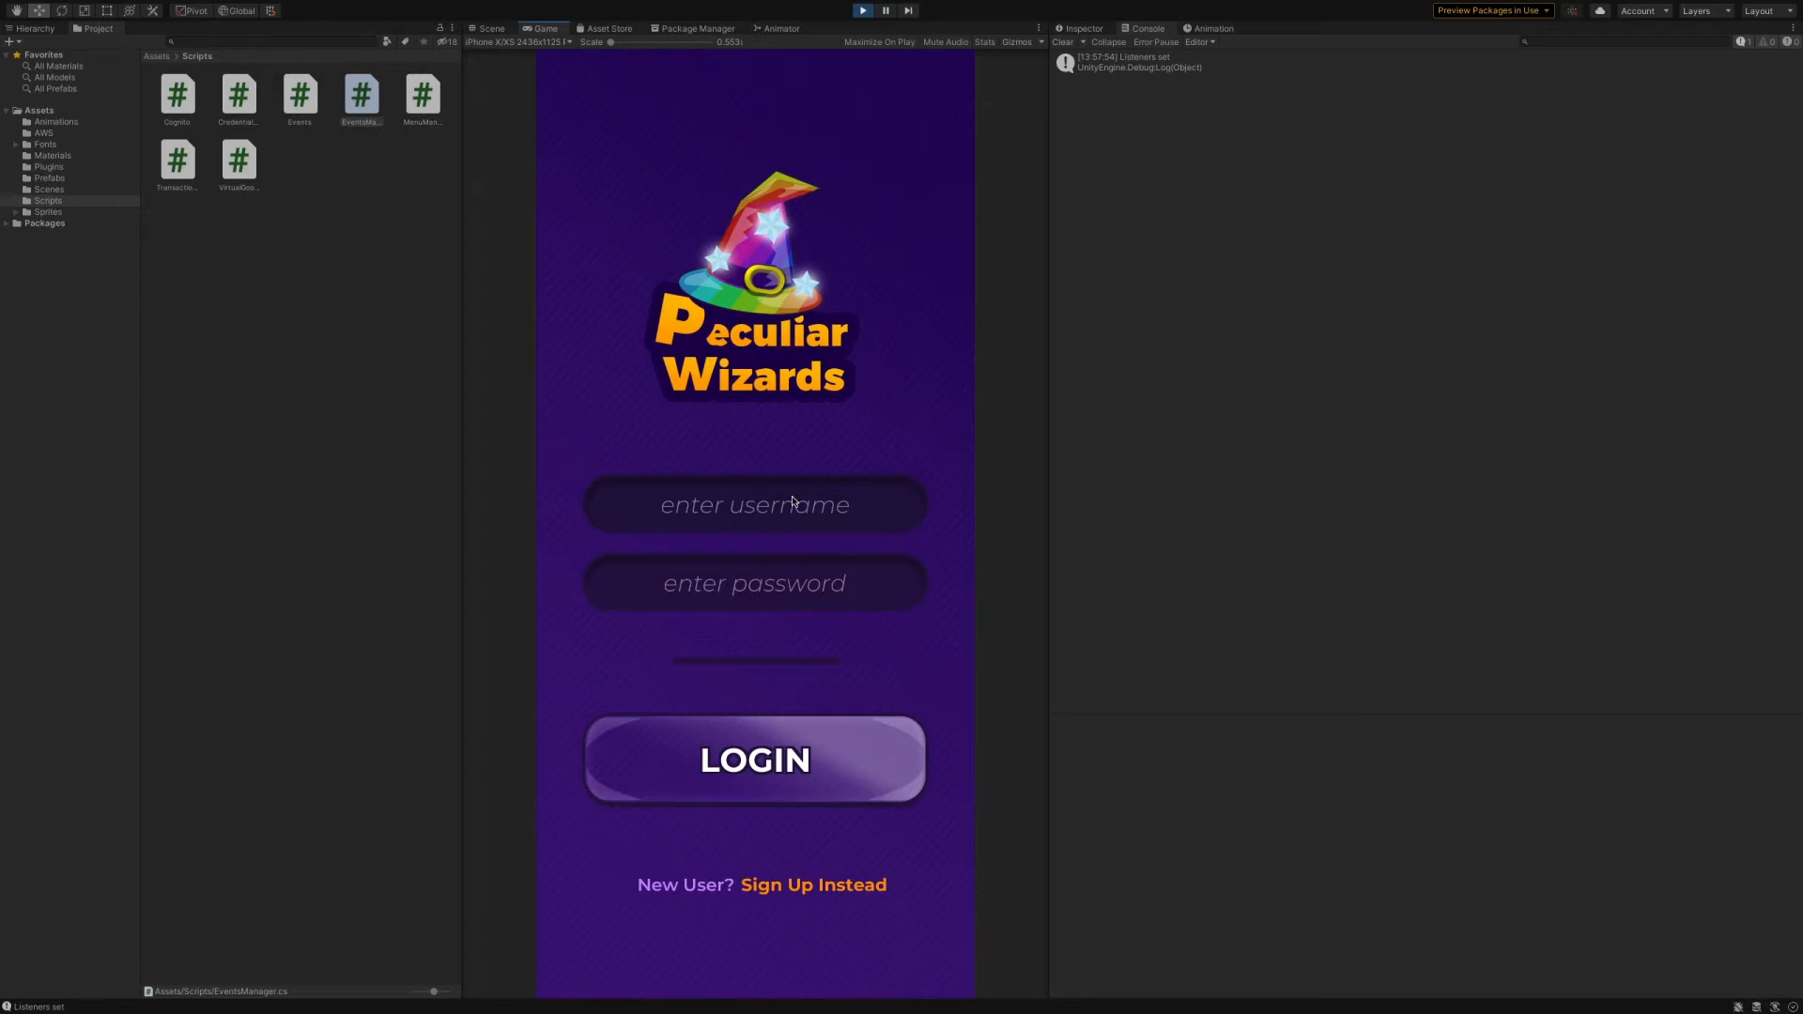
pyautogui.click(754, 504)
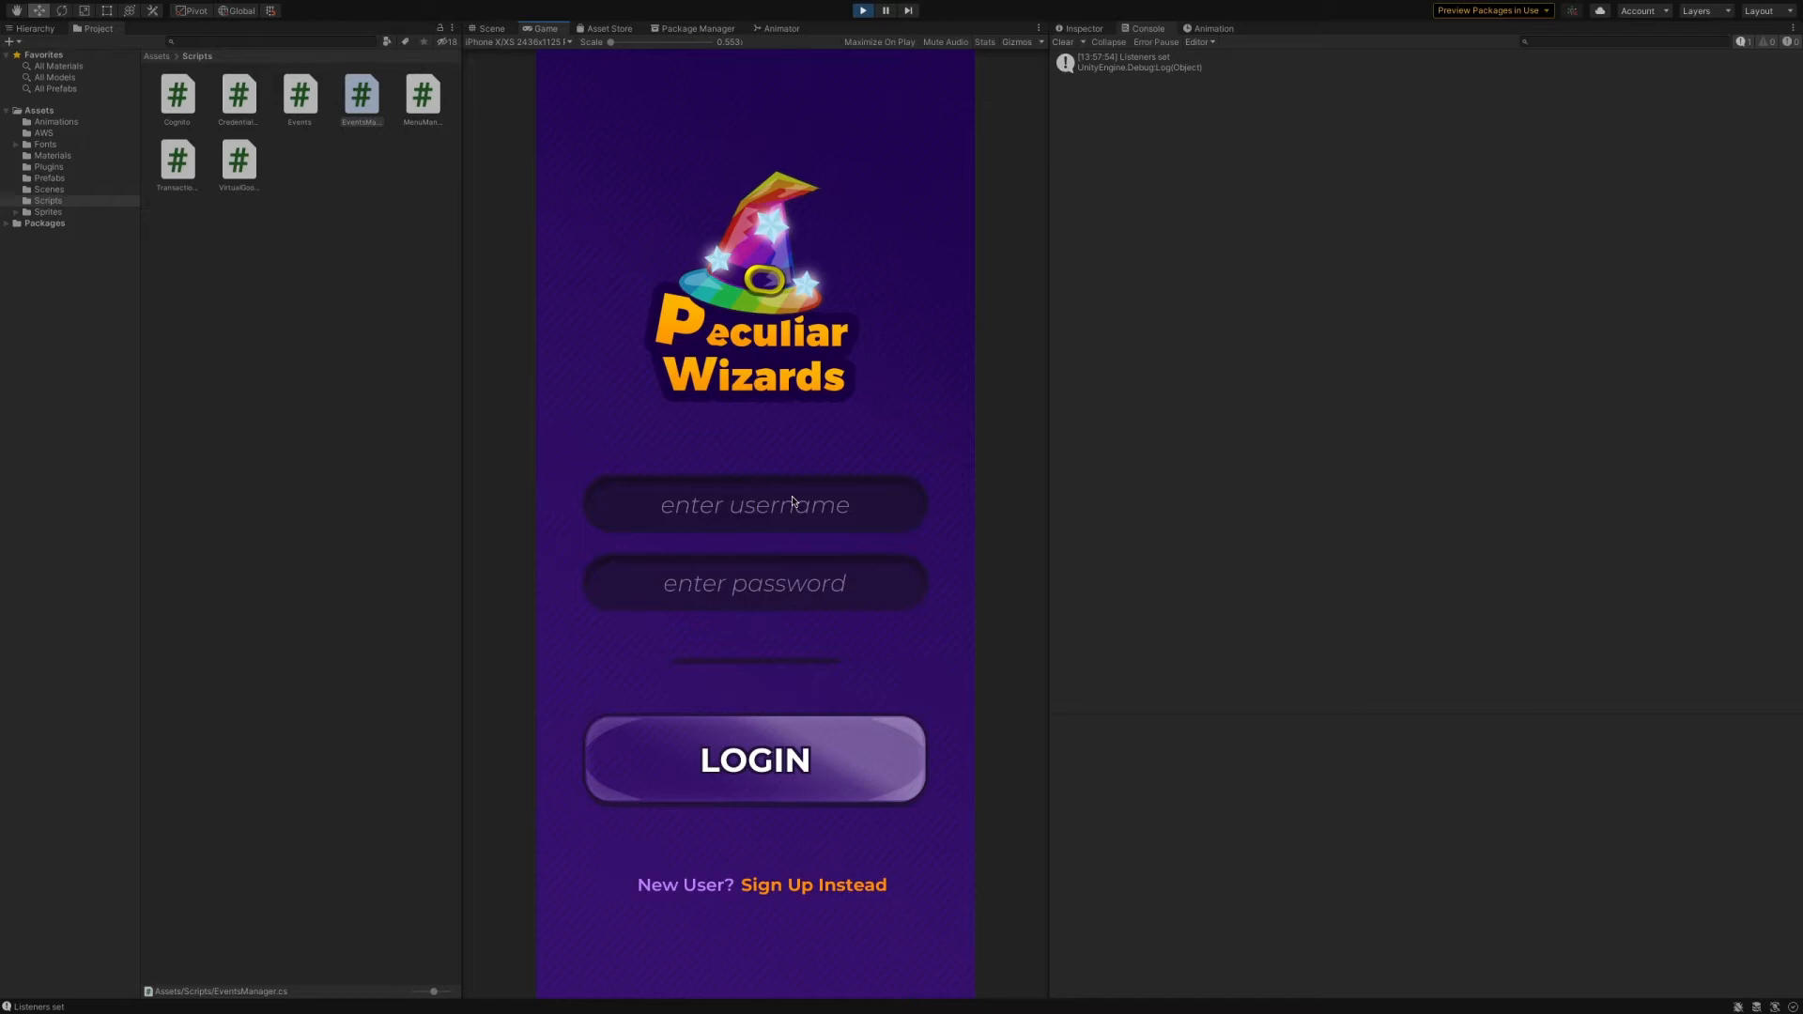
pyautogui.click(754, 506)
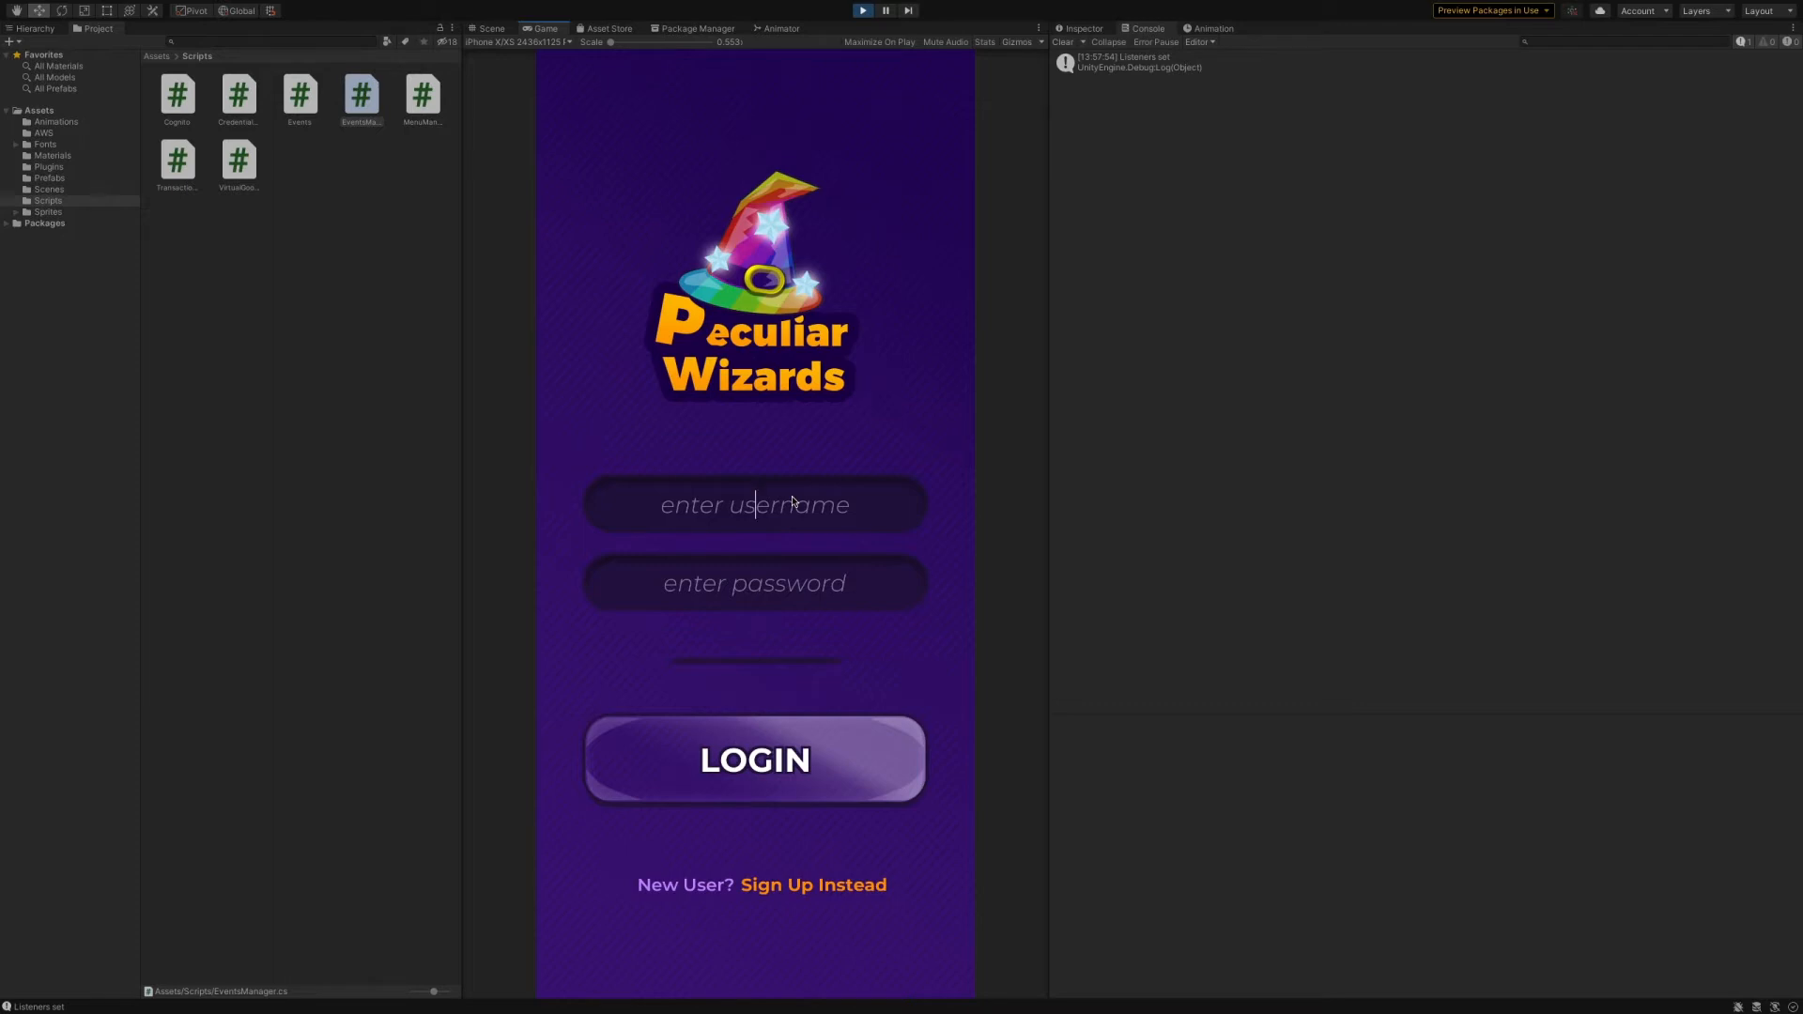
pyautogui.write('gena')
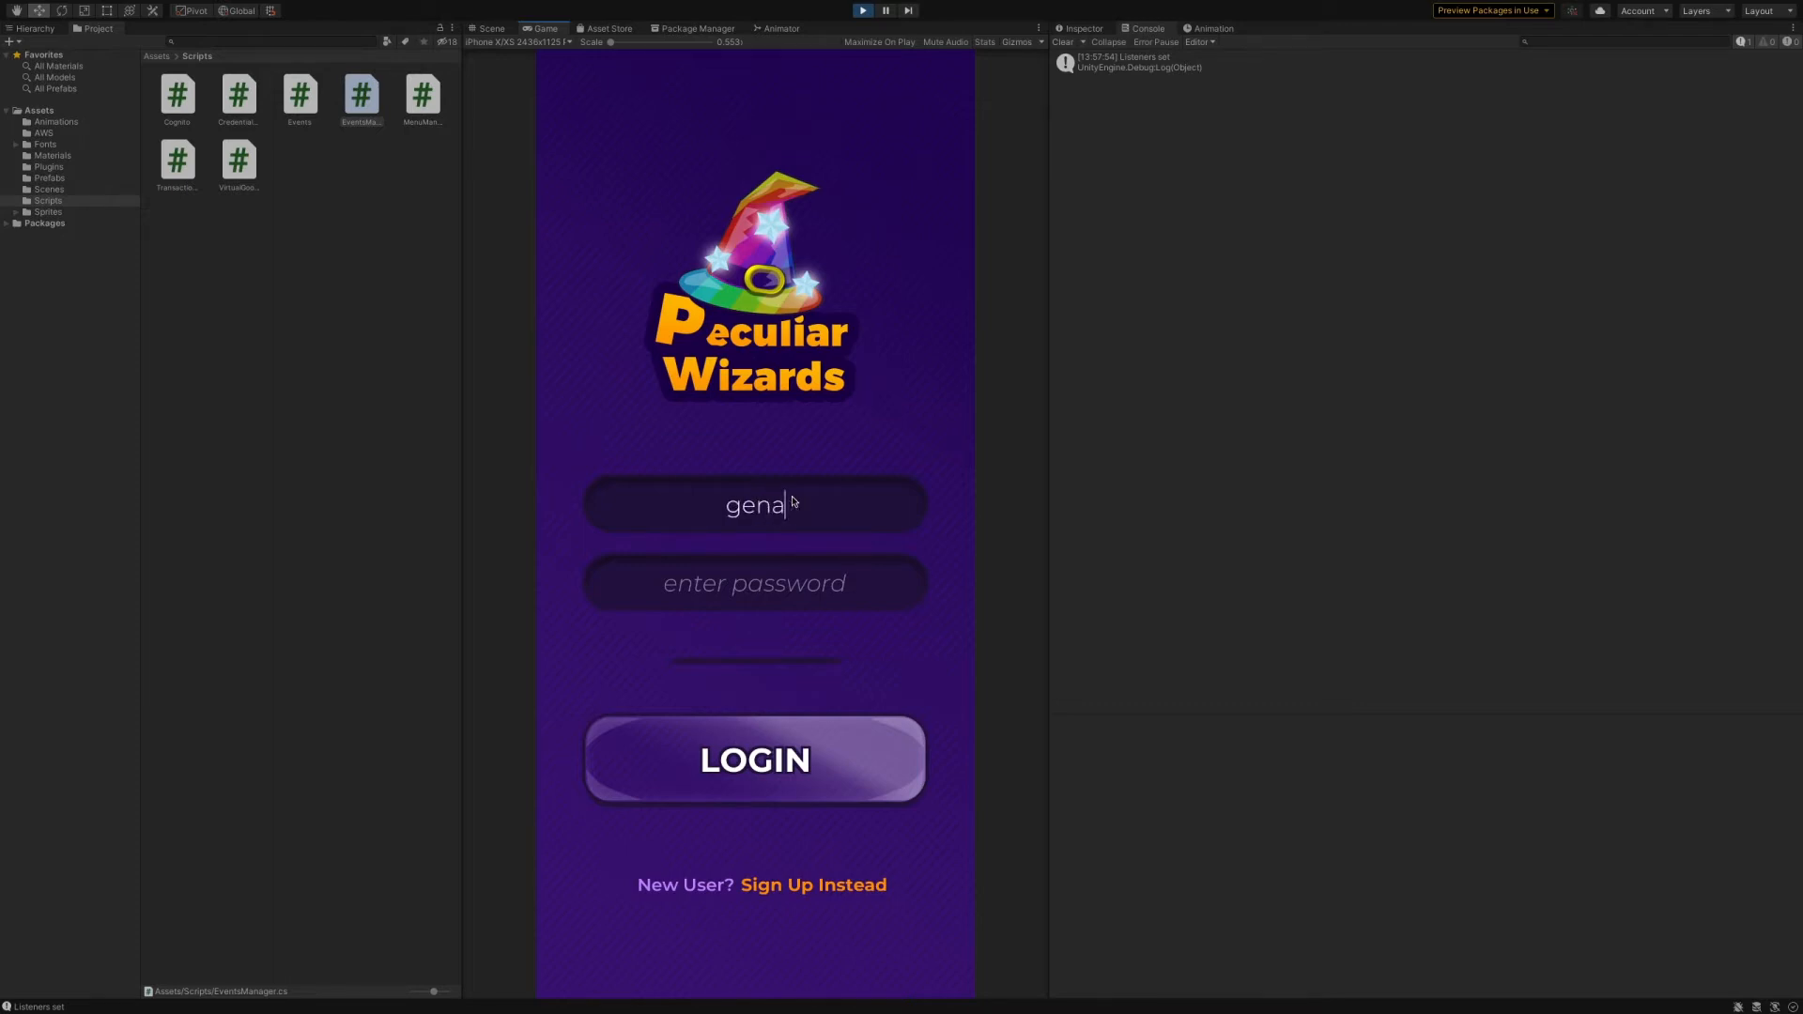
pyautogui.moveTo(758, 604)
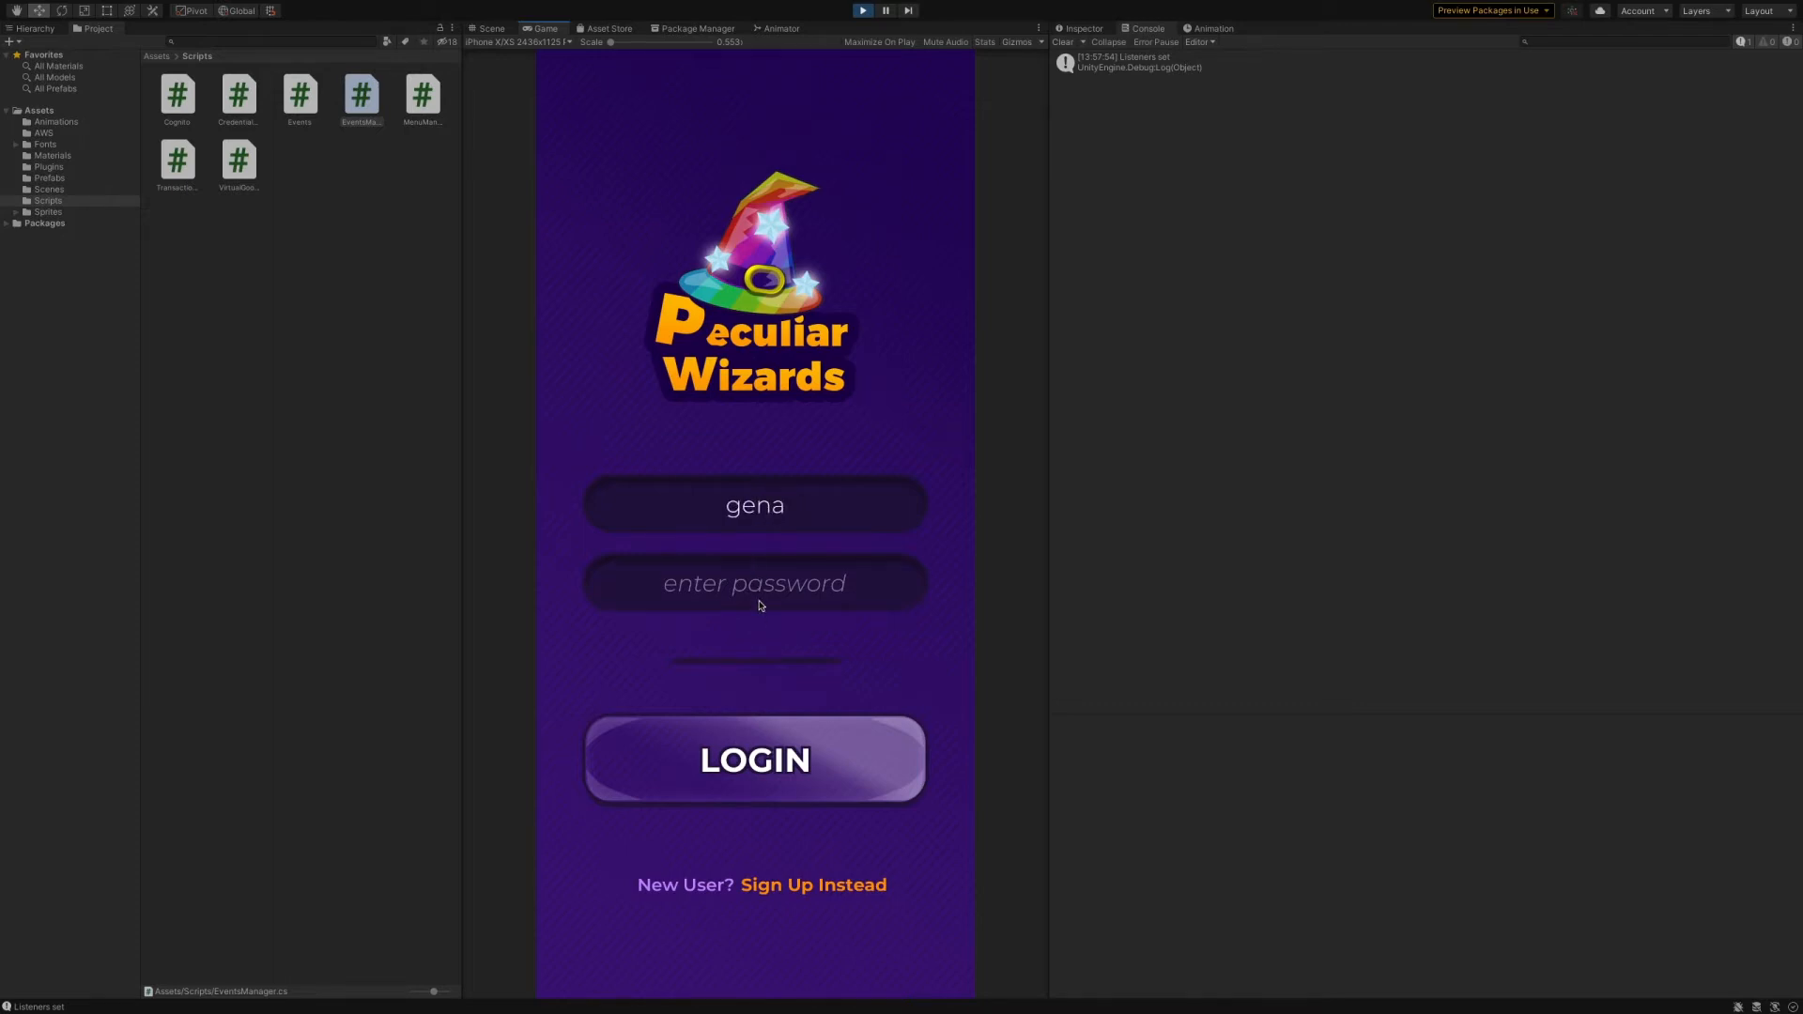
pyautogui.click(754, 583)
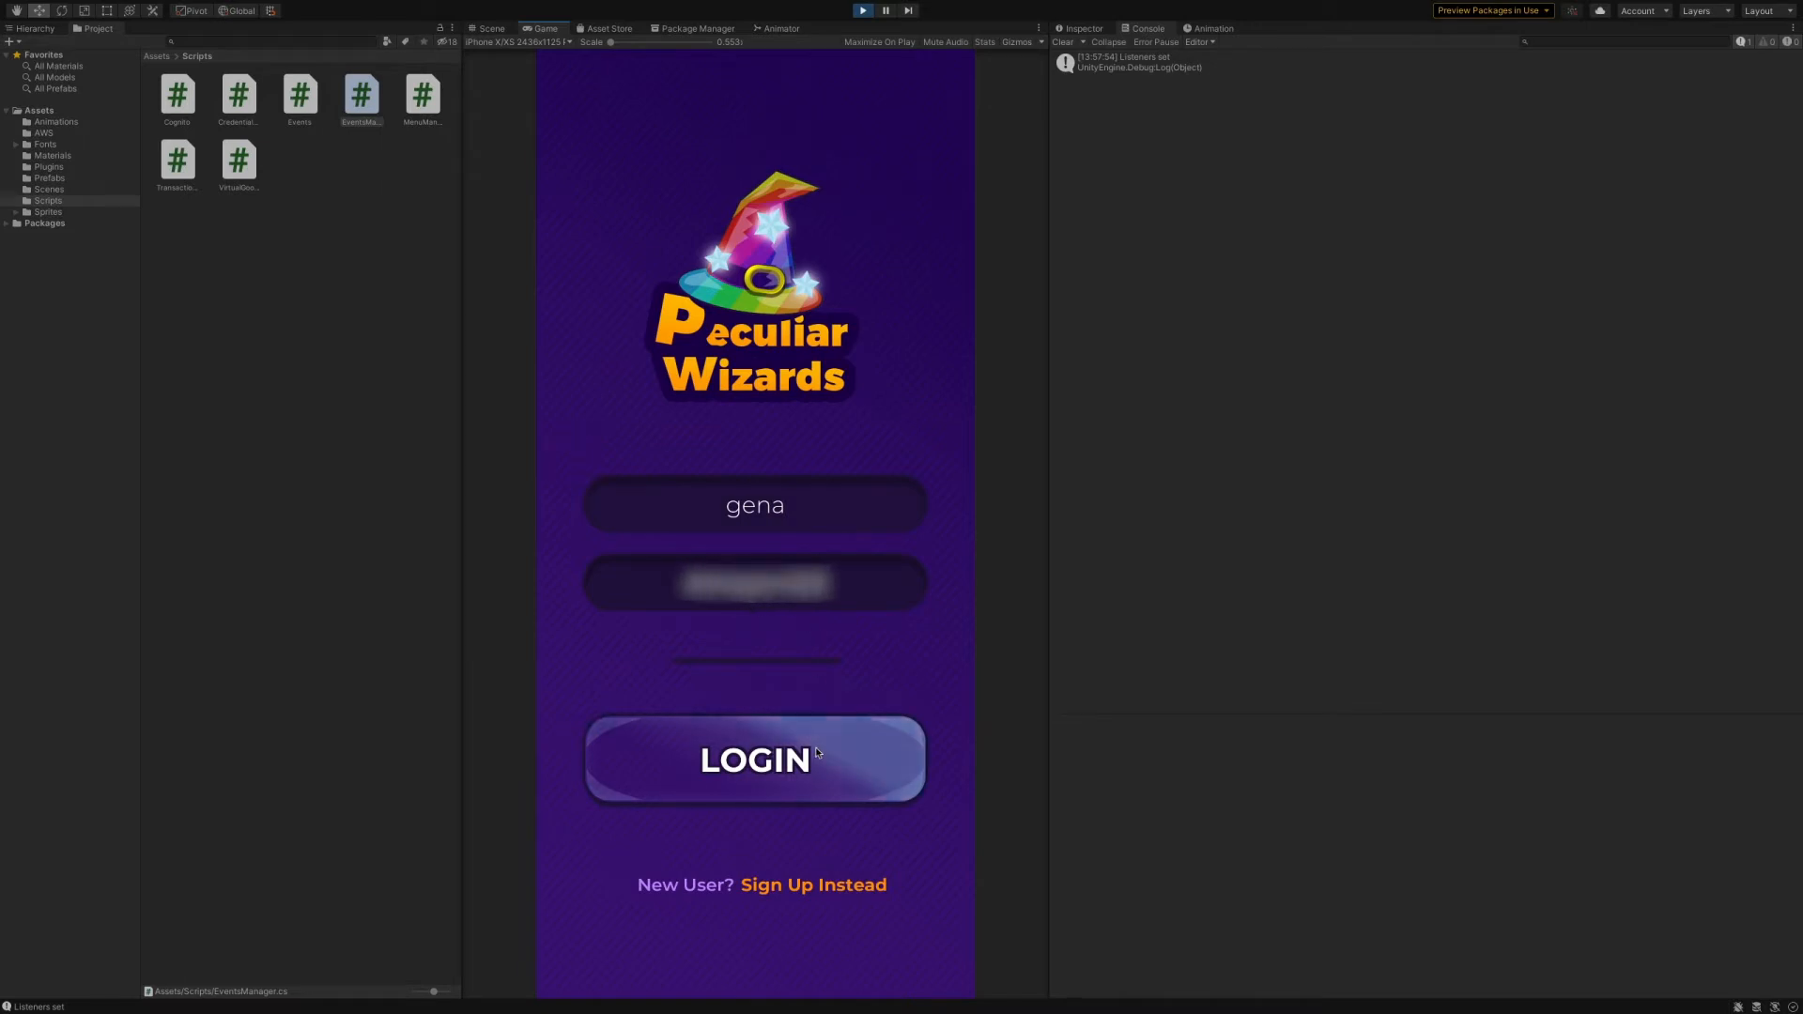
# Step: Log in and scroll down through the Wizard Hats shop list
pyautogui.click(754, 759)
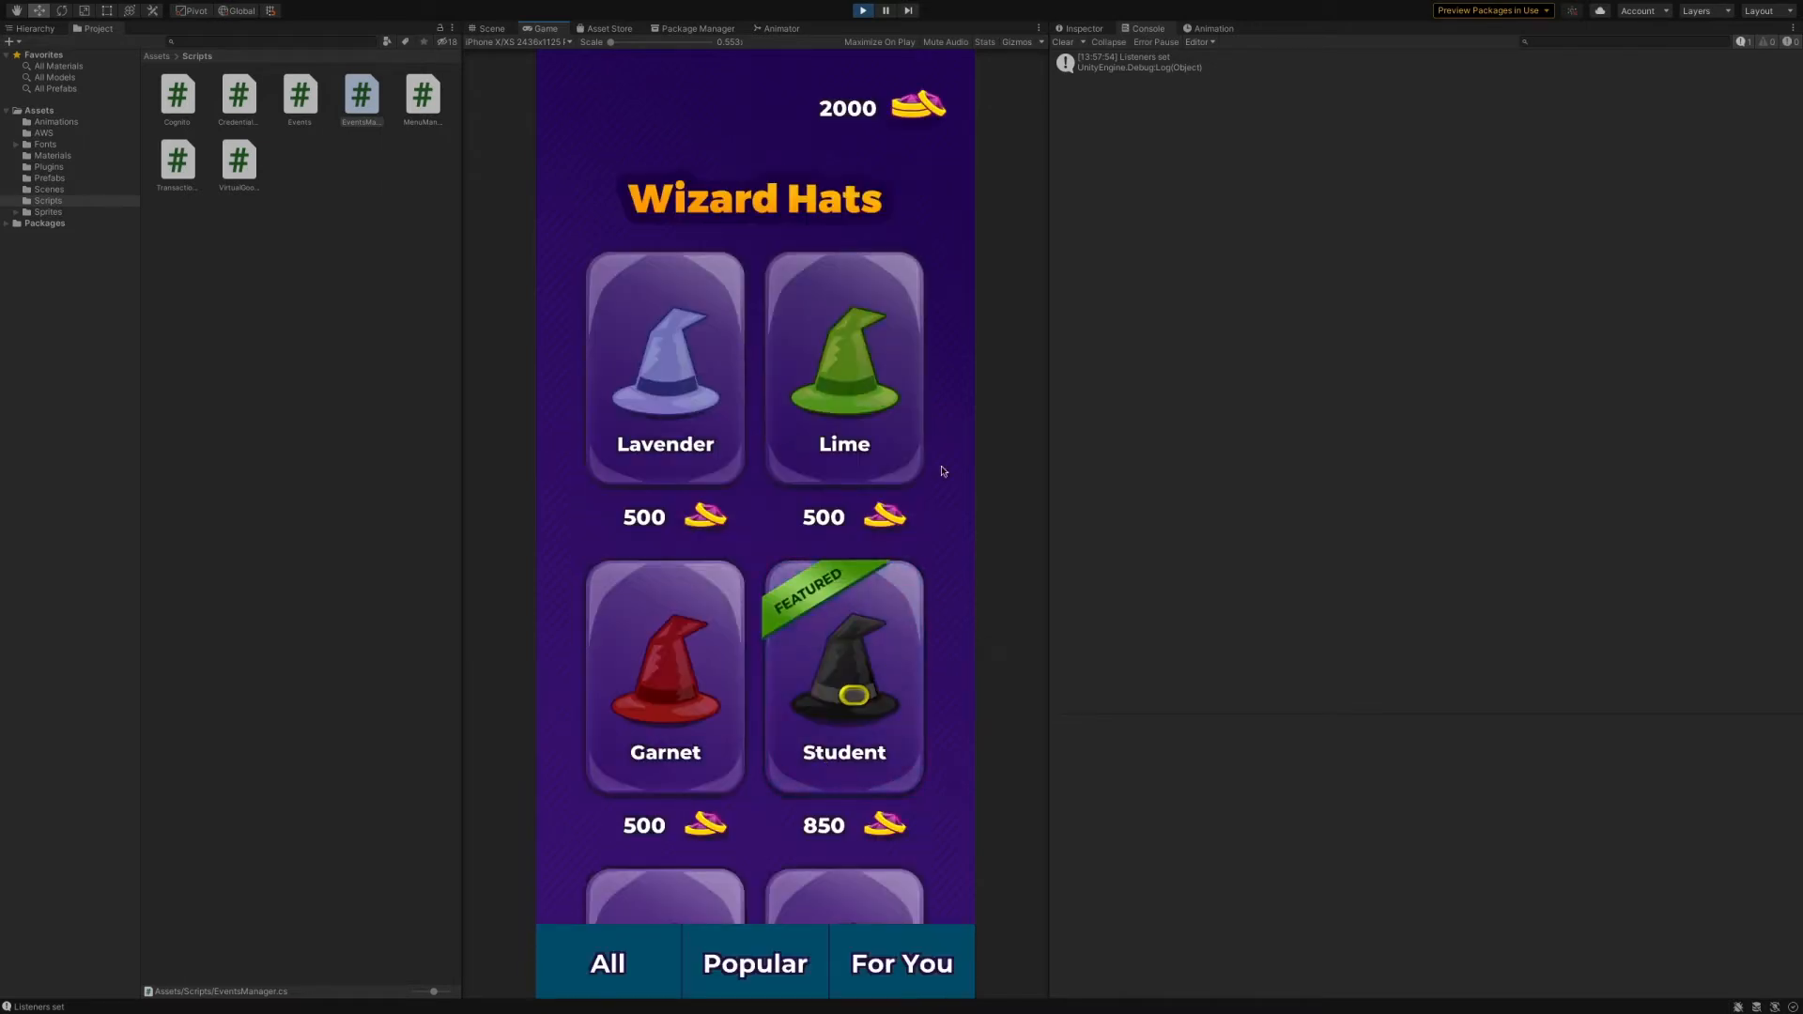
pyautogui.click(917, 107)
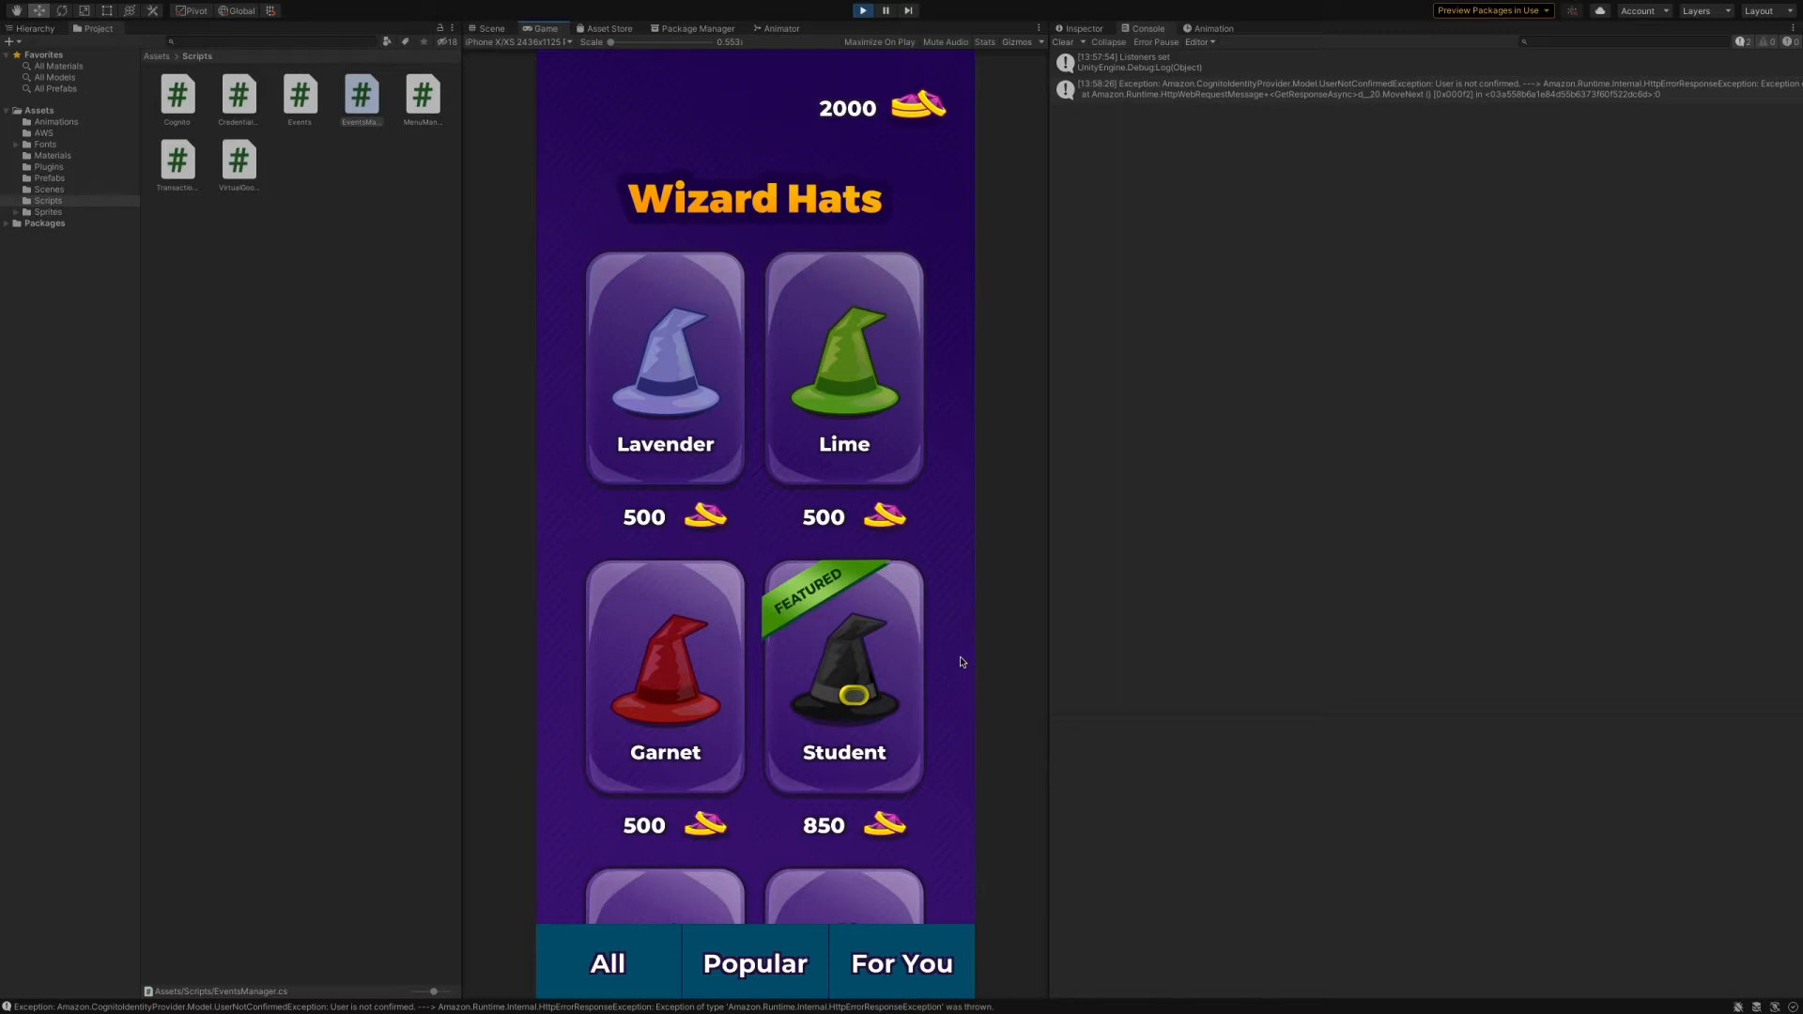
pyautogui.scroll(-3)
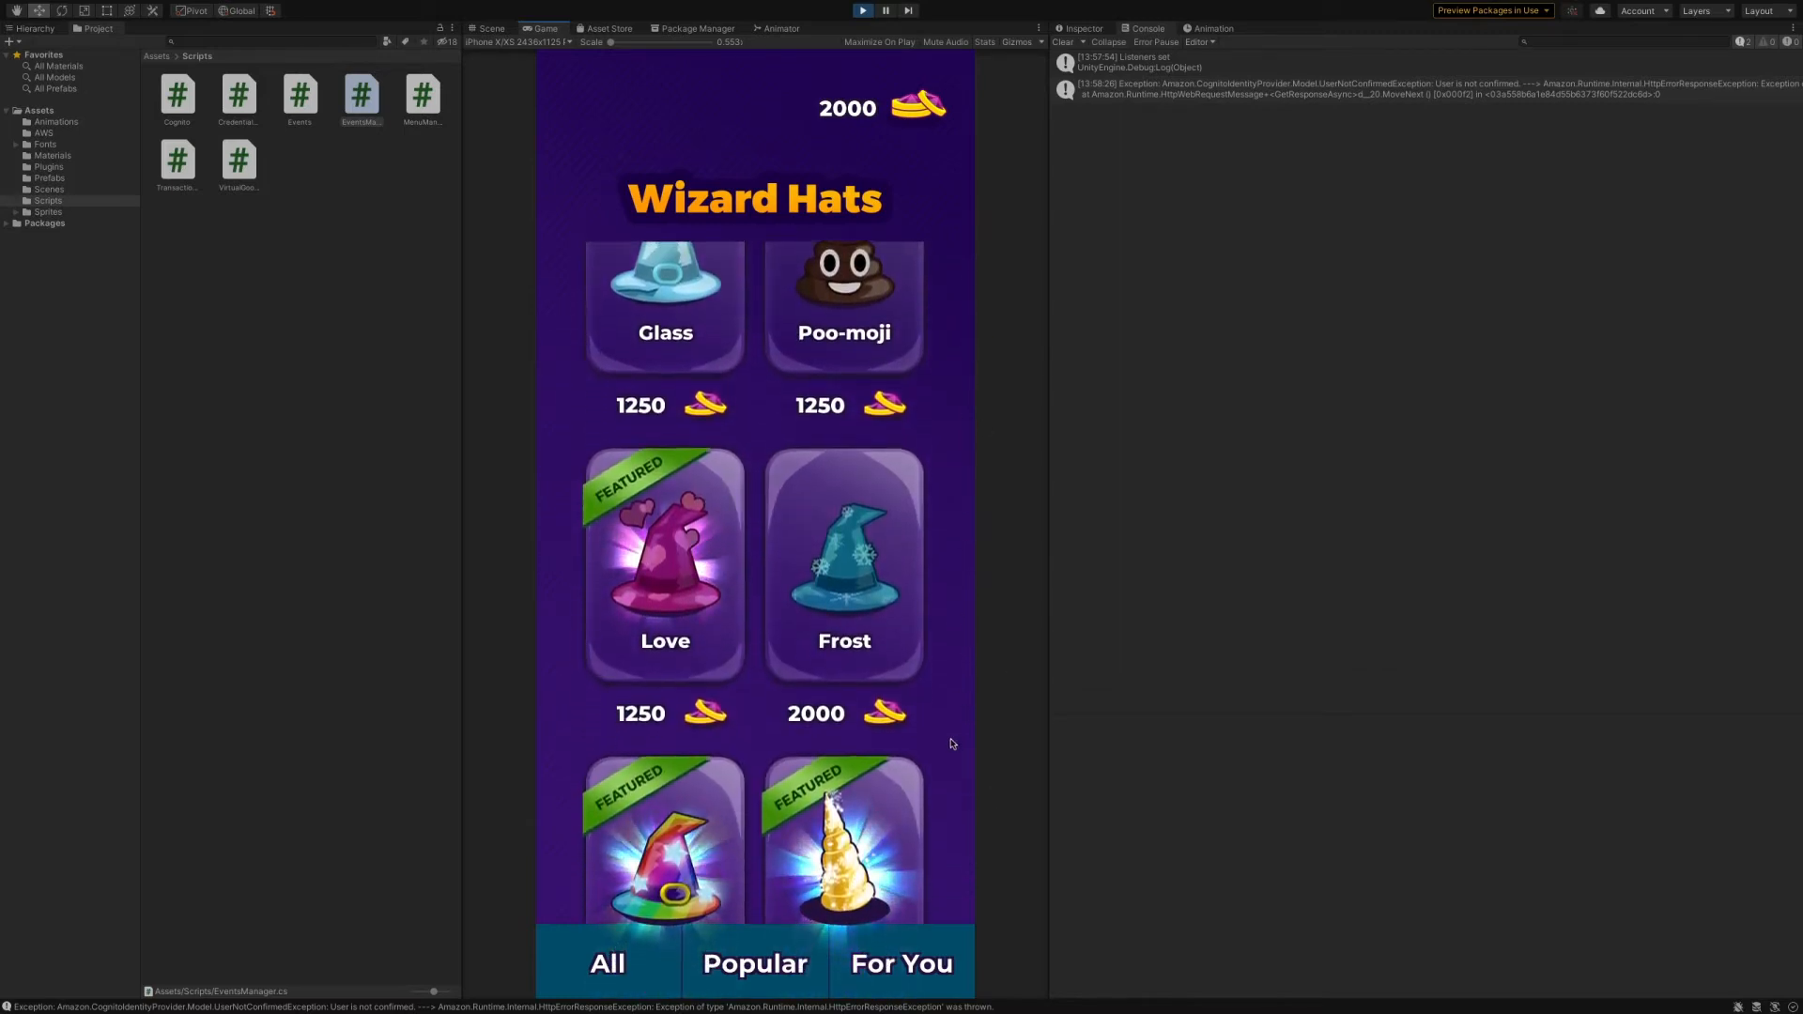
pyautogui.scroll(-3)
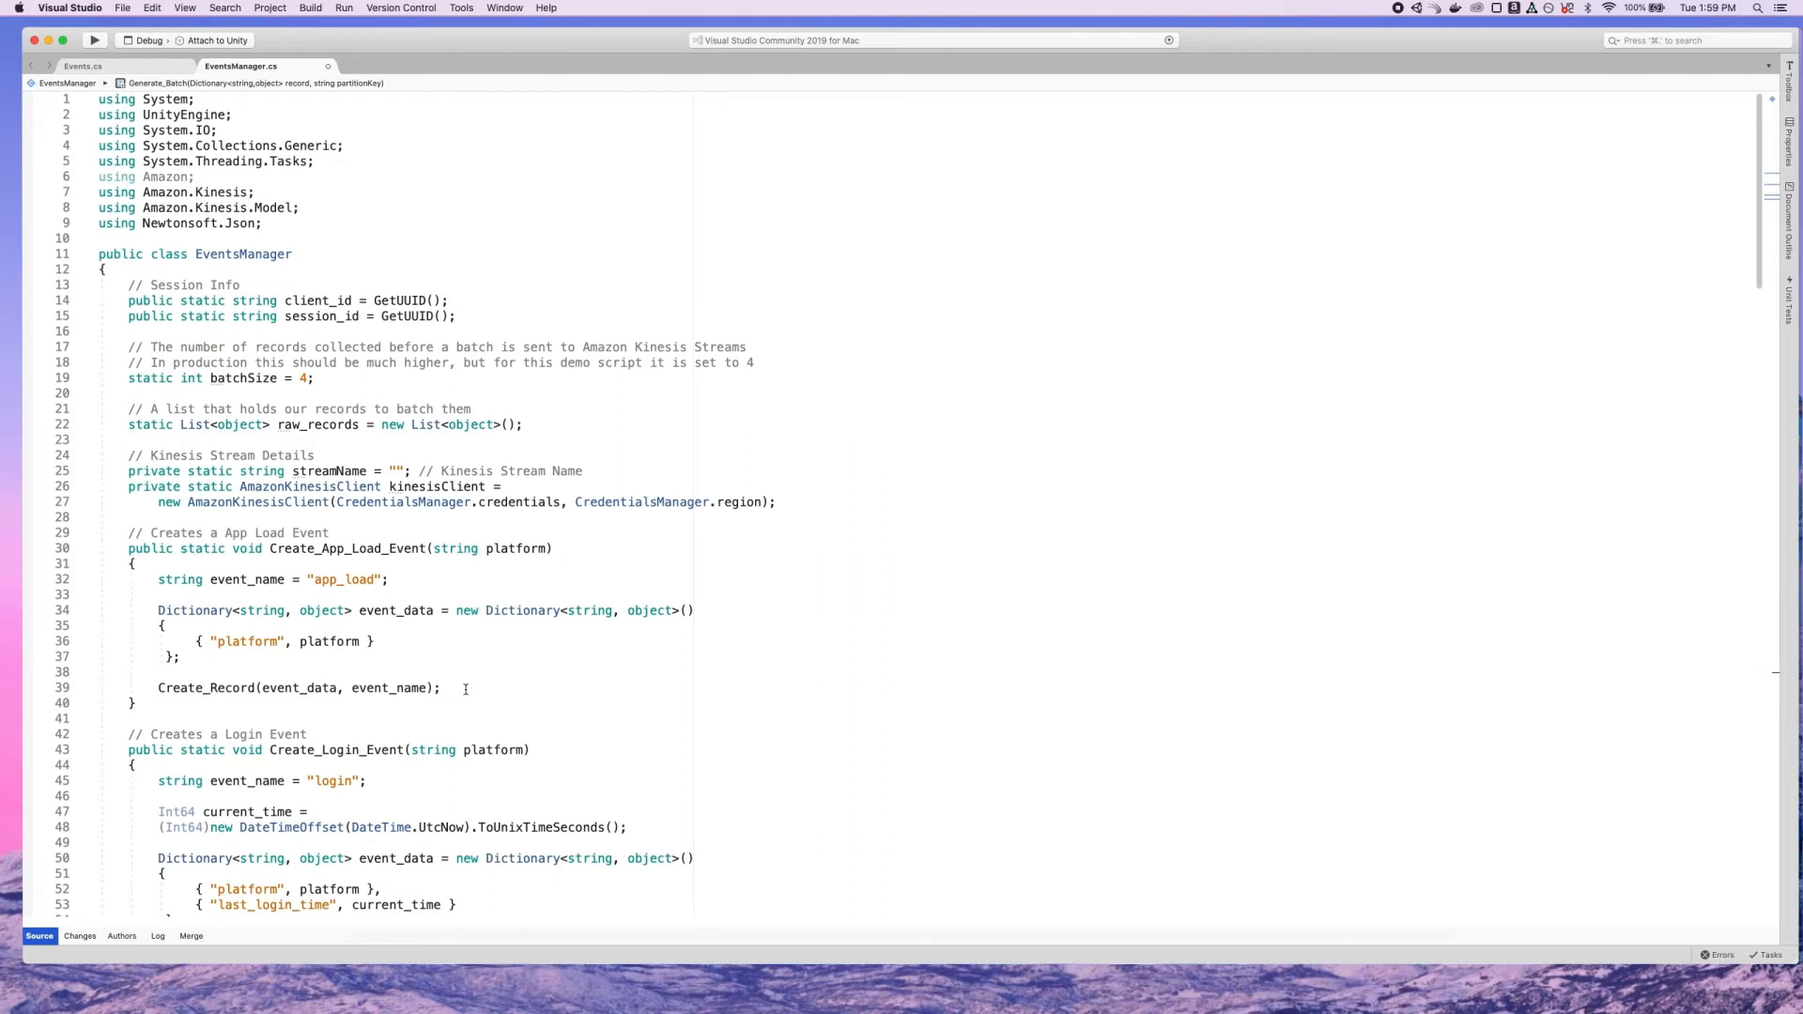
pyautogui.moveTo(468, 691)
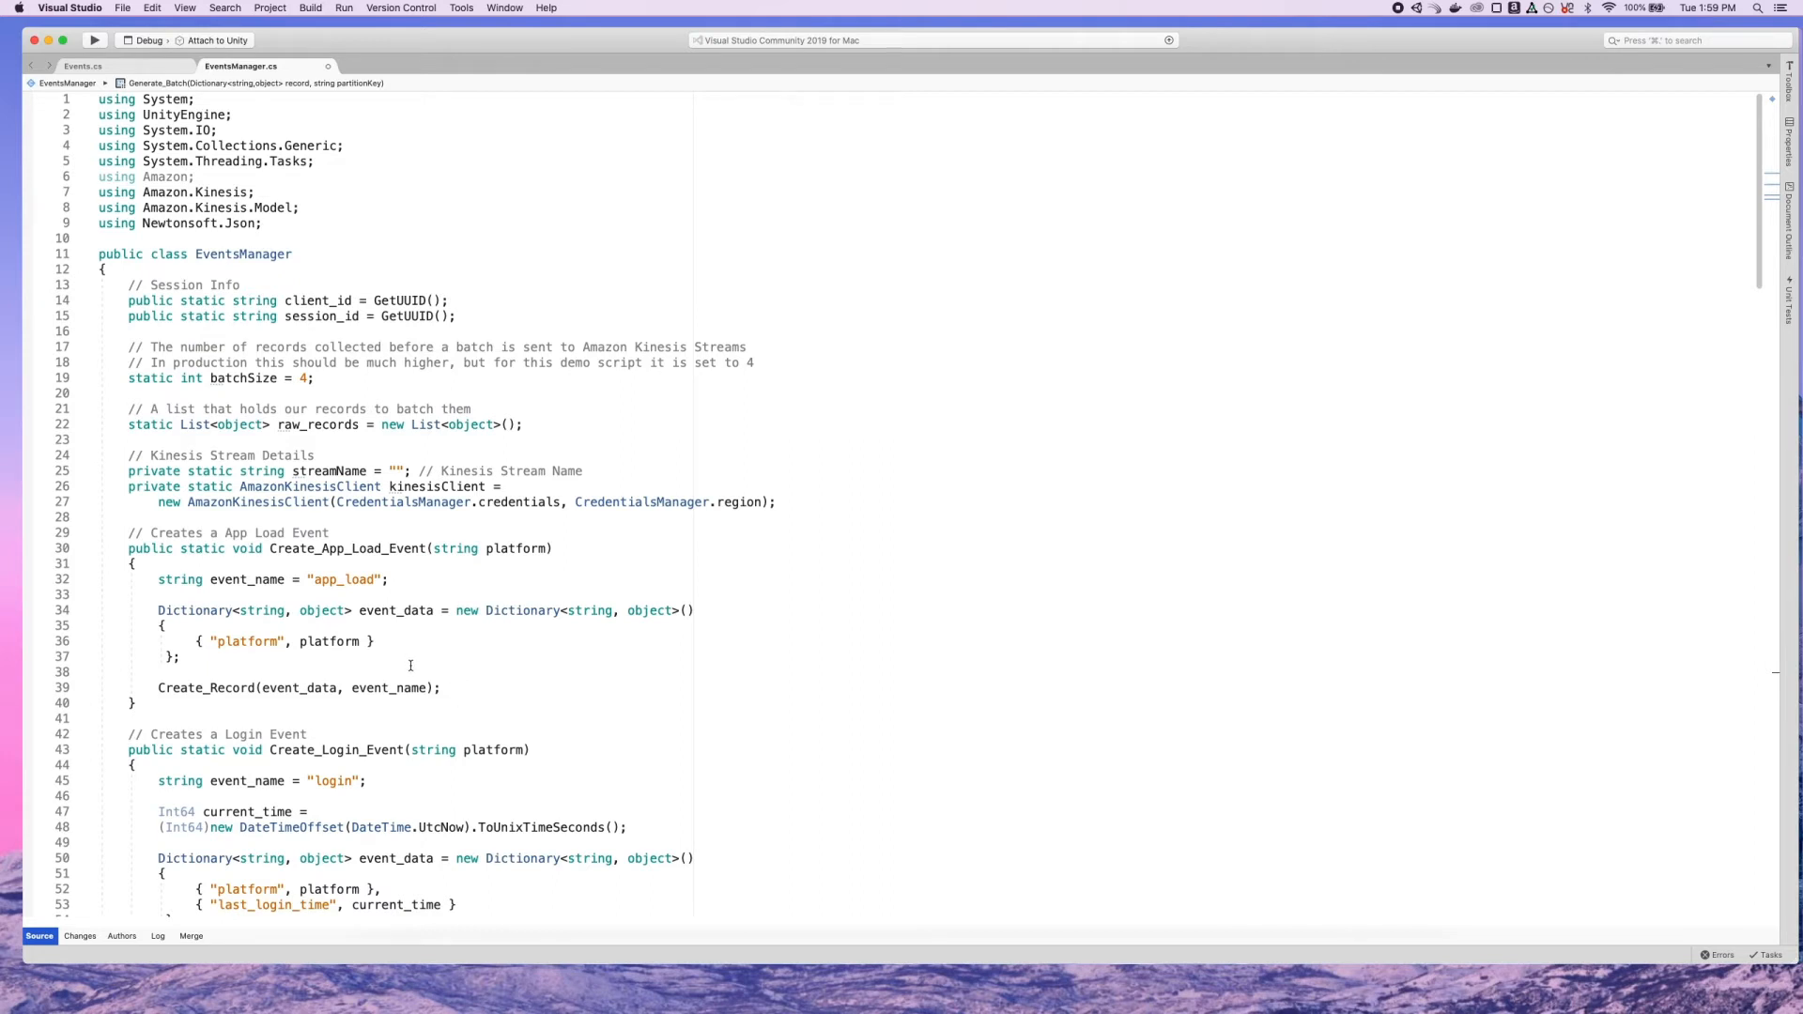
pyautogui.moveTo(414, 670)
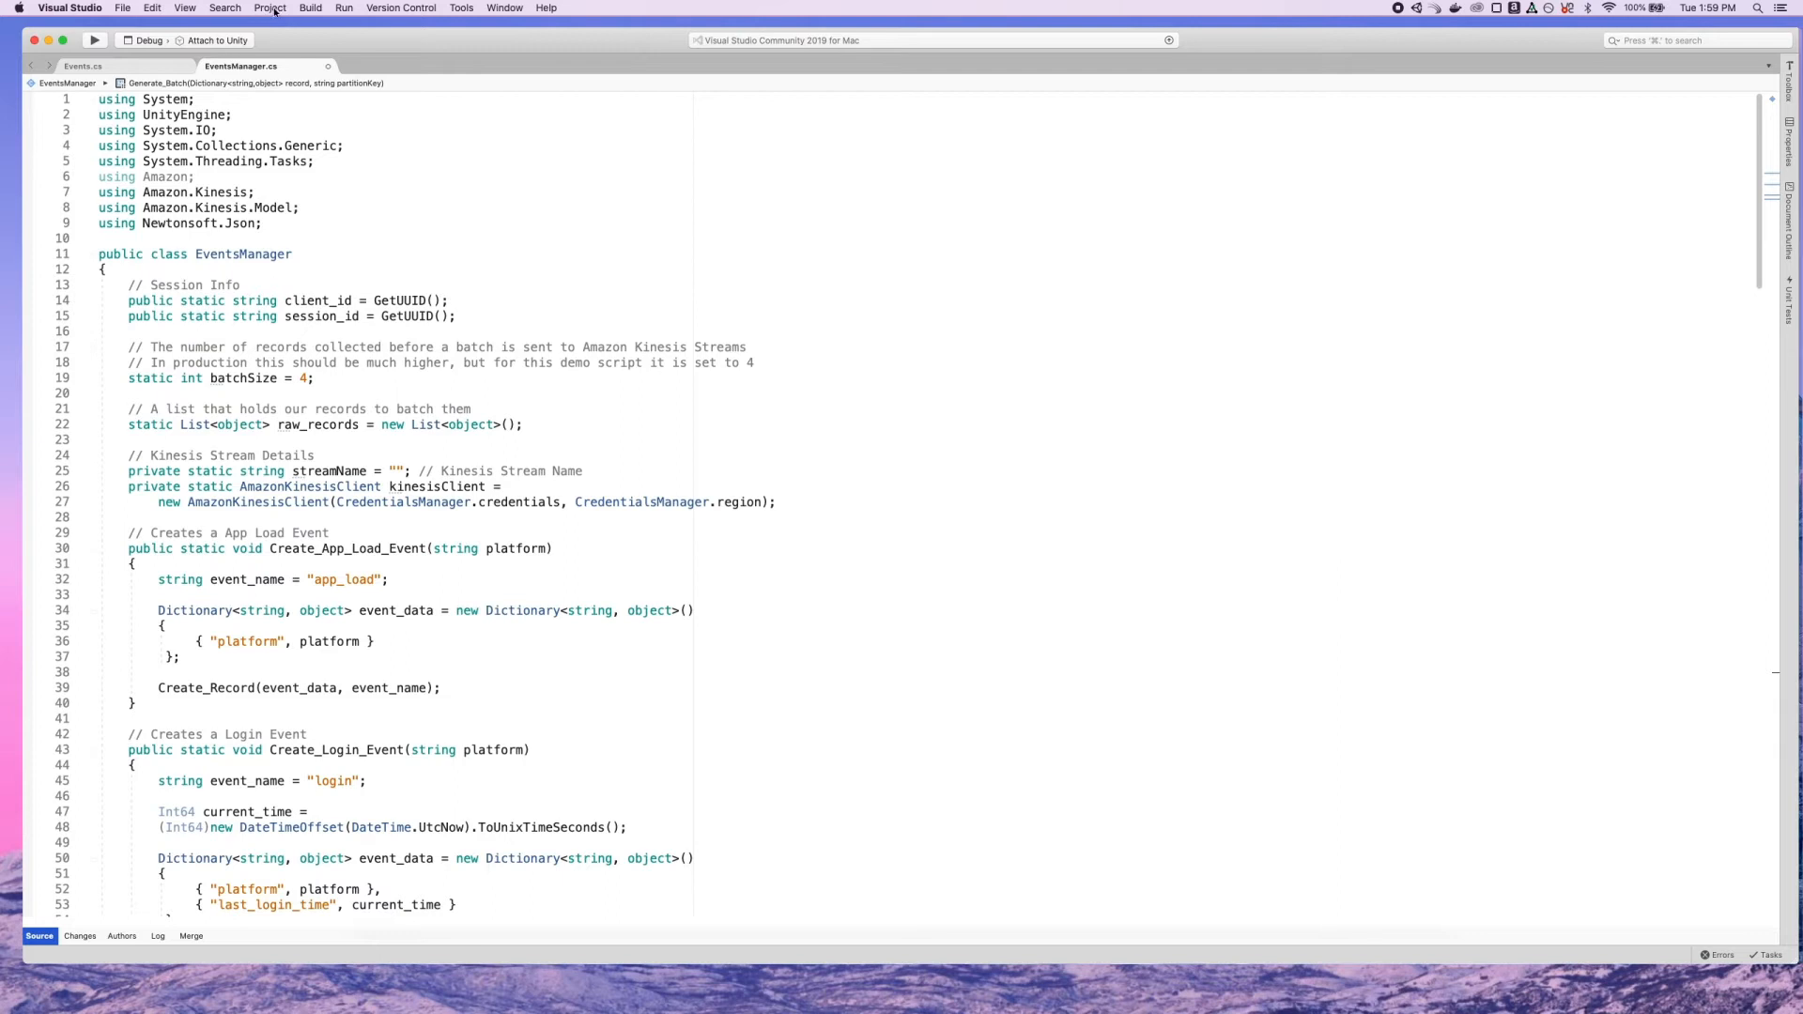
# Step: Search NuGet for 'aws', select AWSSDK.Kinesis, and close the package manager
pyautogui.click(270, 9)
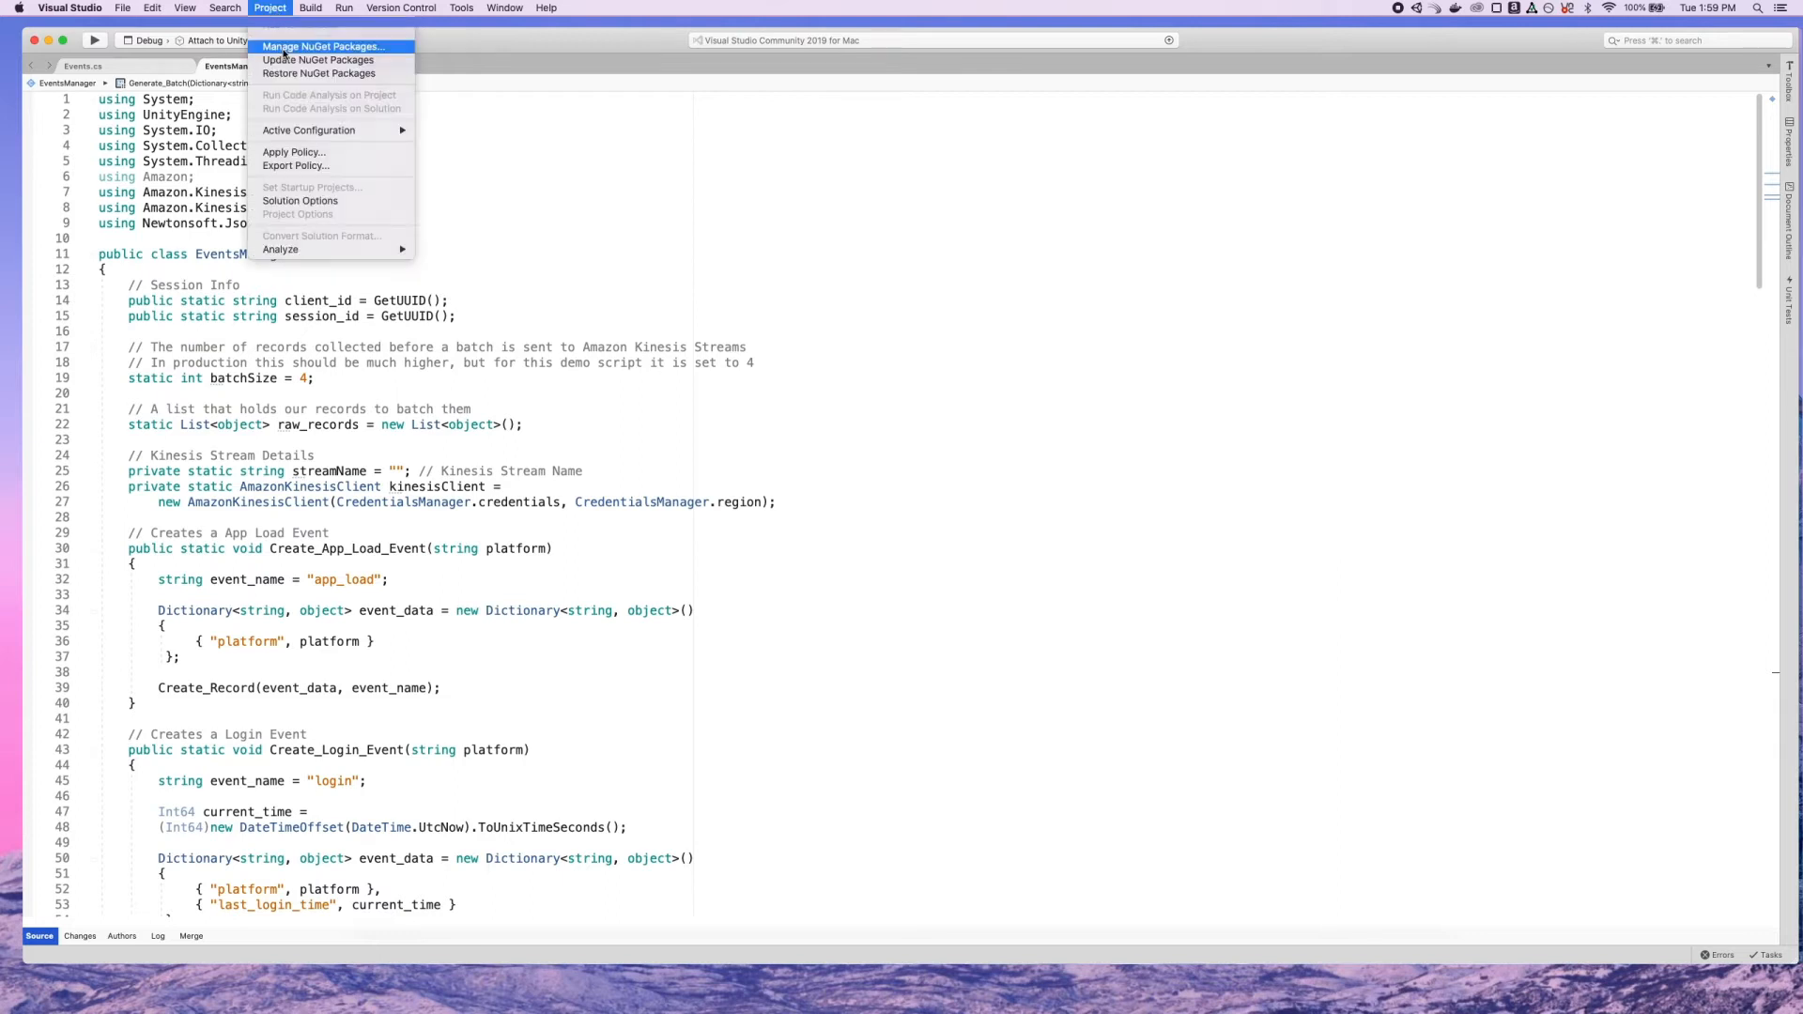
pyautogui.click(326, 46)
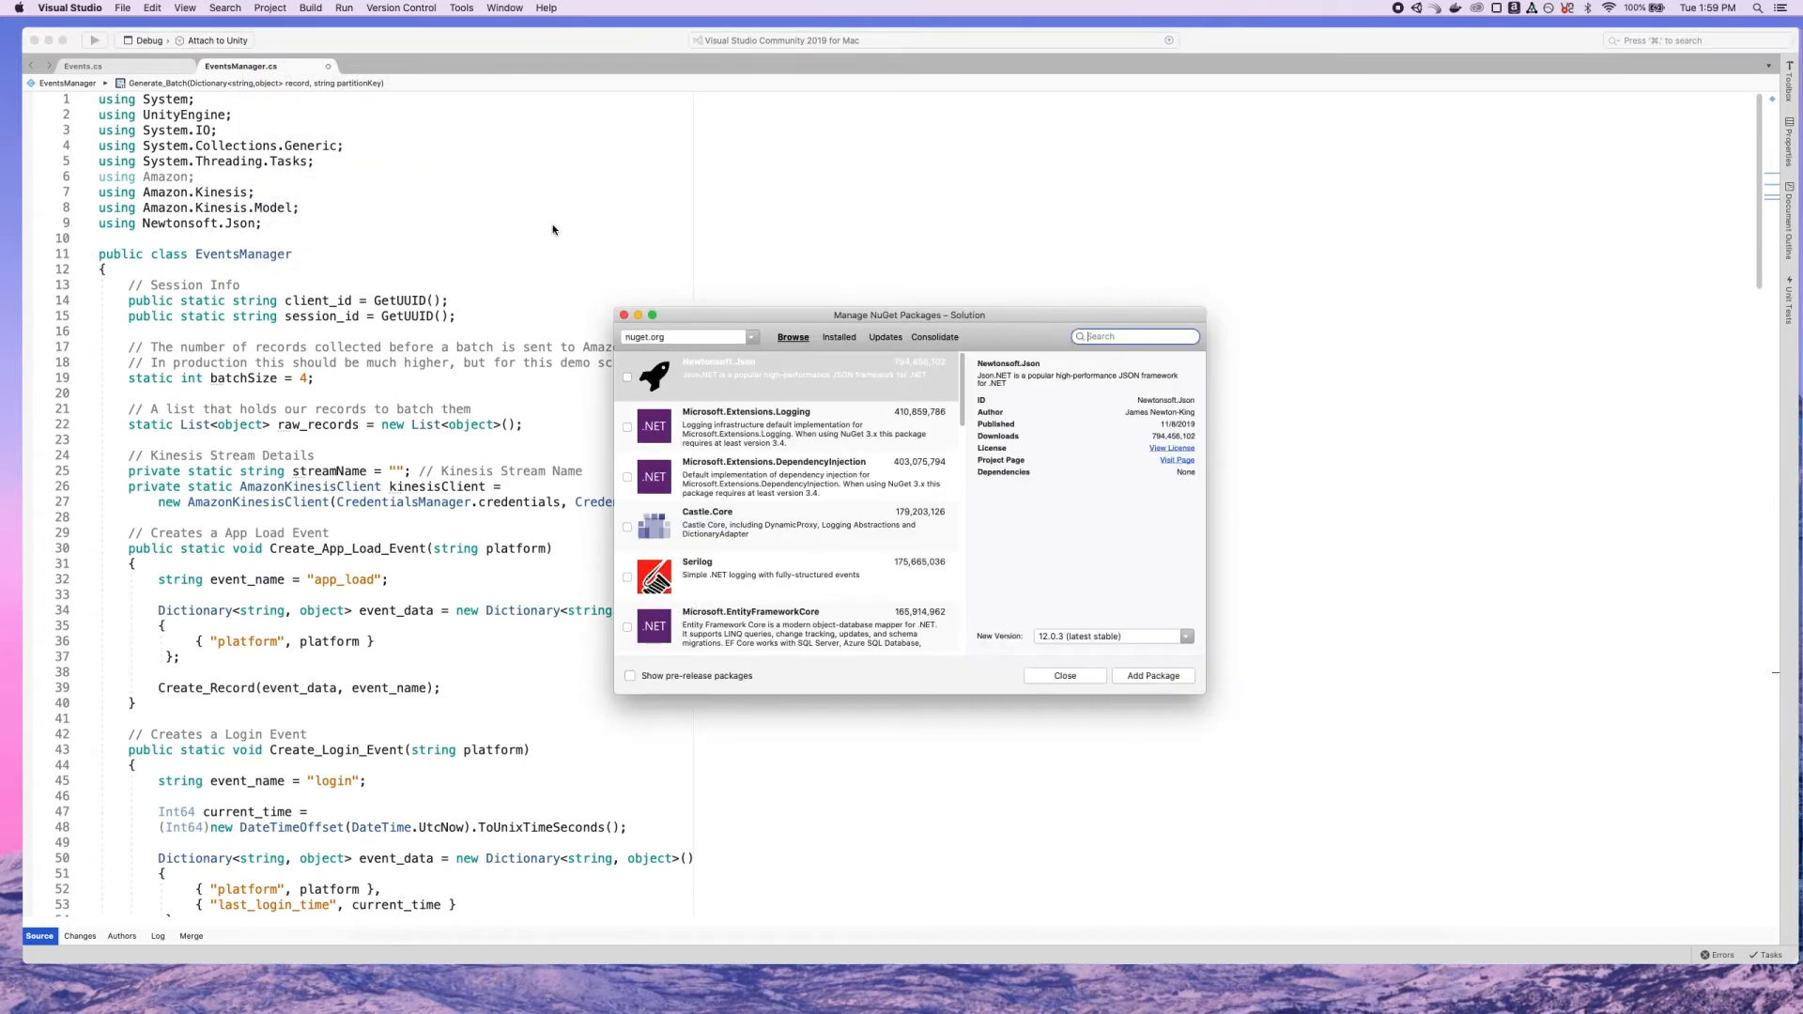
pyautogui.click(1132, 336)
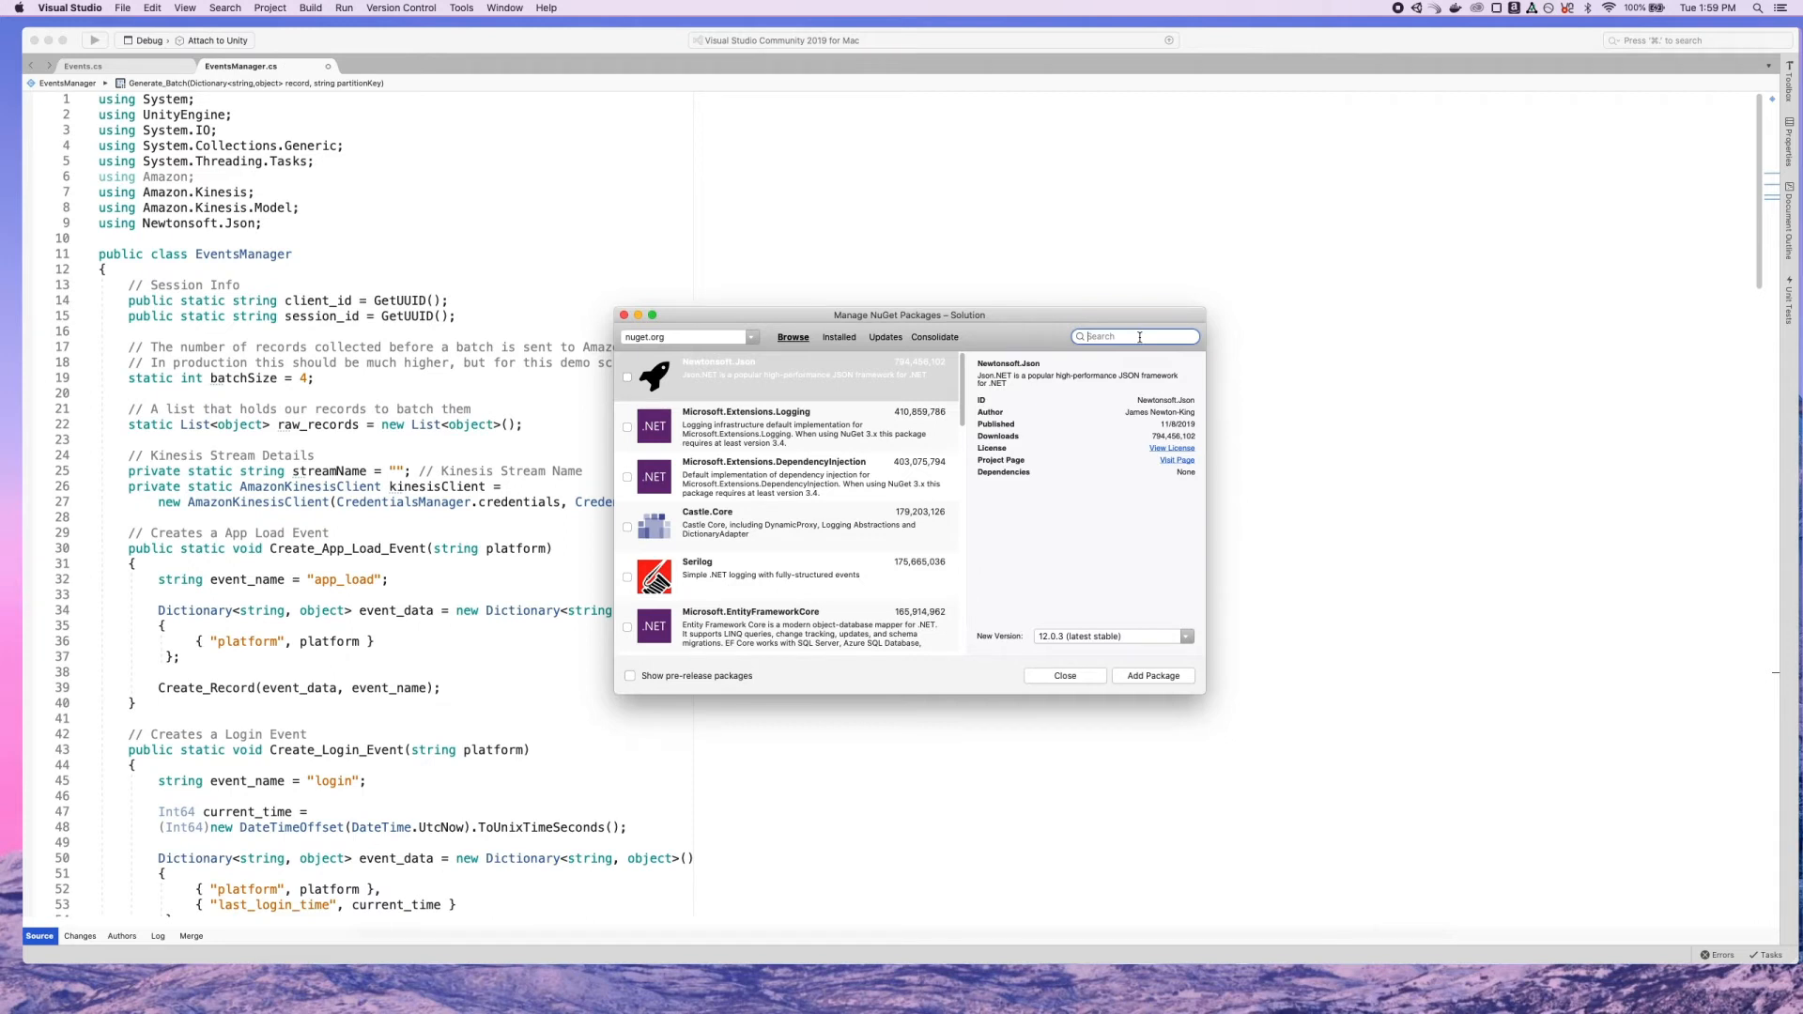
pyautogui.write('AWSSDK')
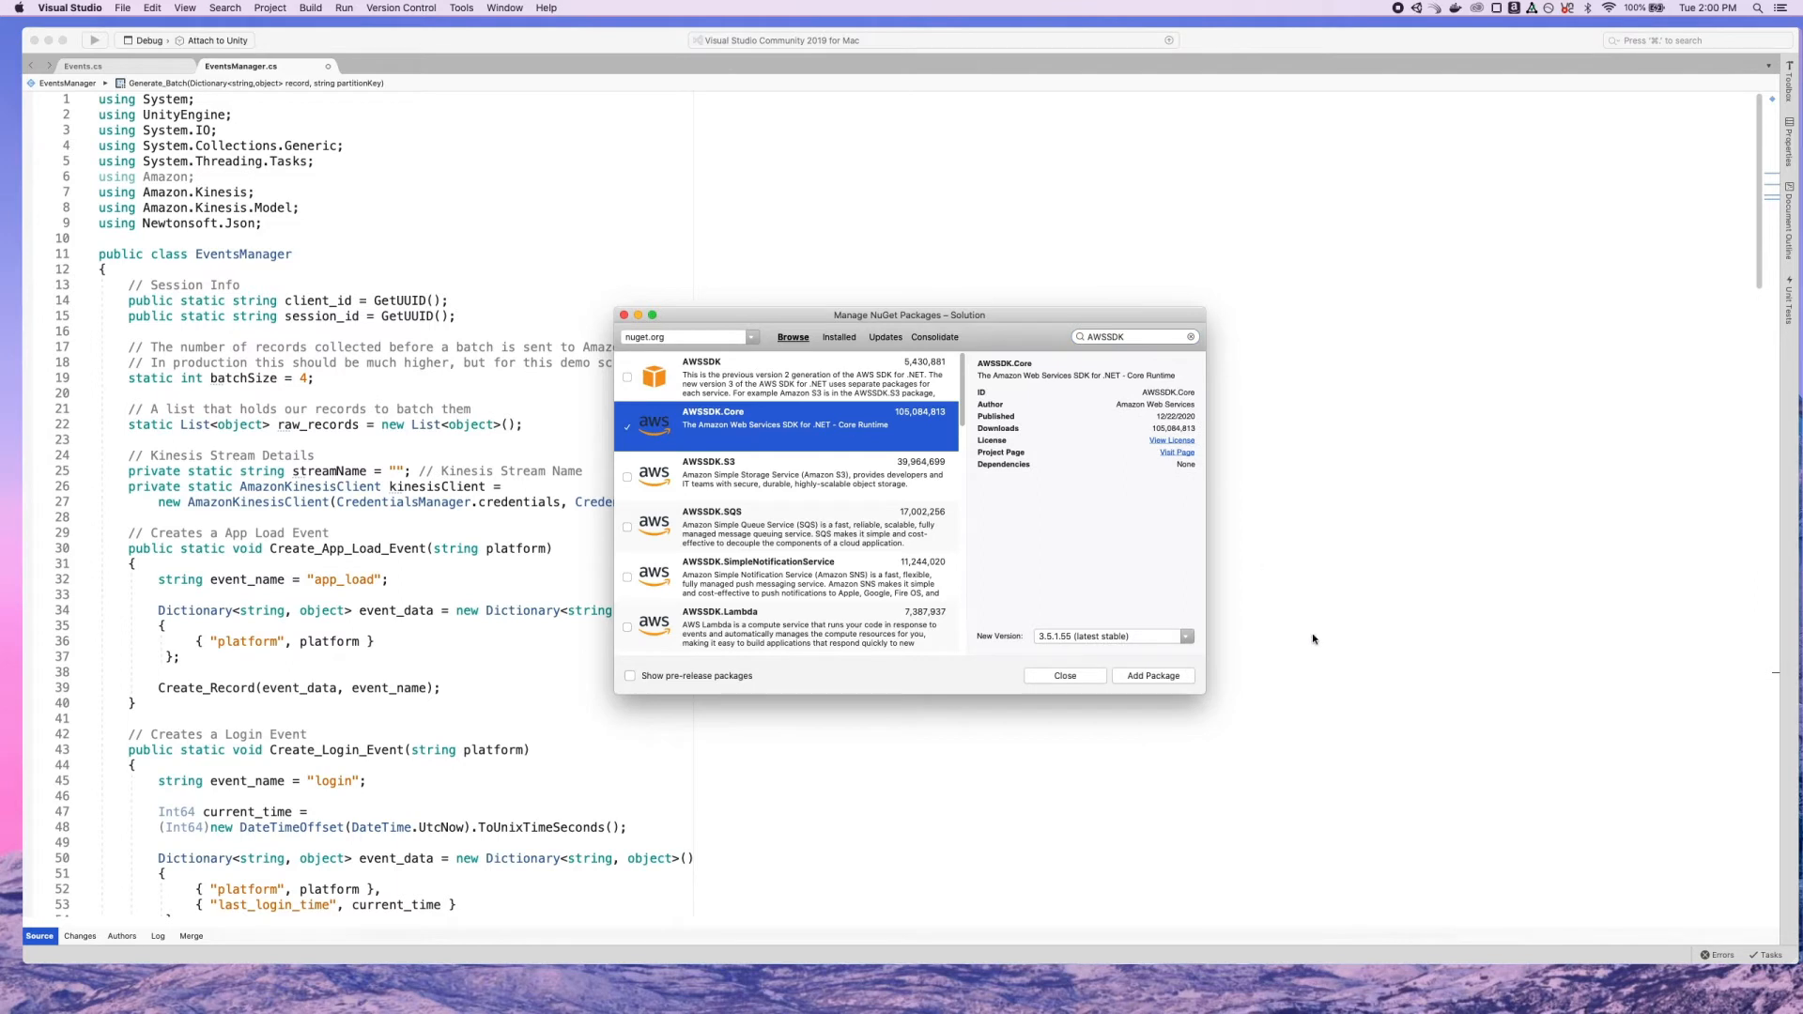
pyautogui.moveTo(1160, 681)
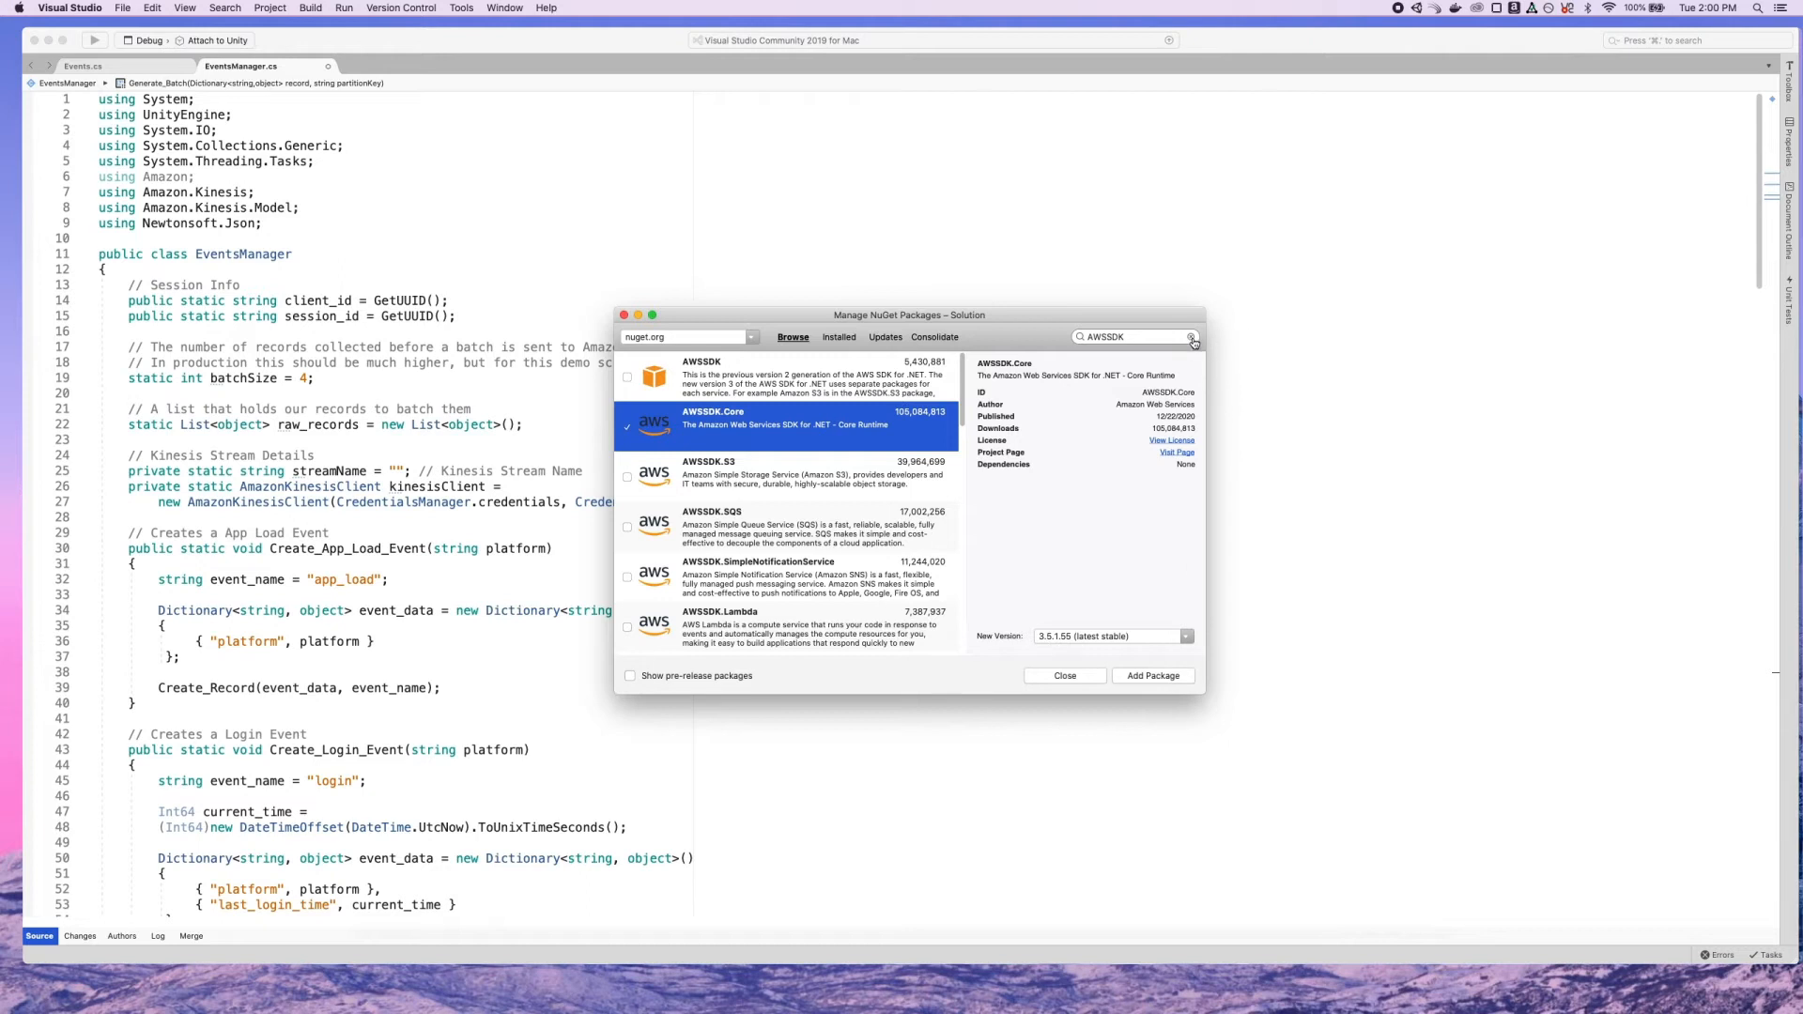
pyautogui.click(1193, 336)
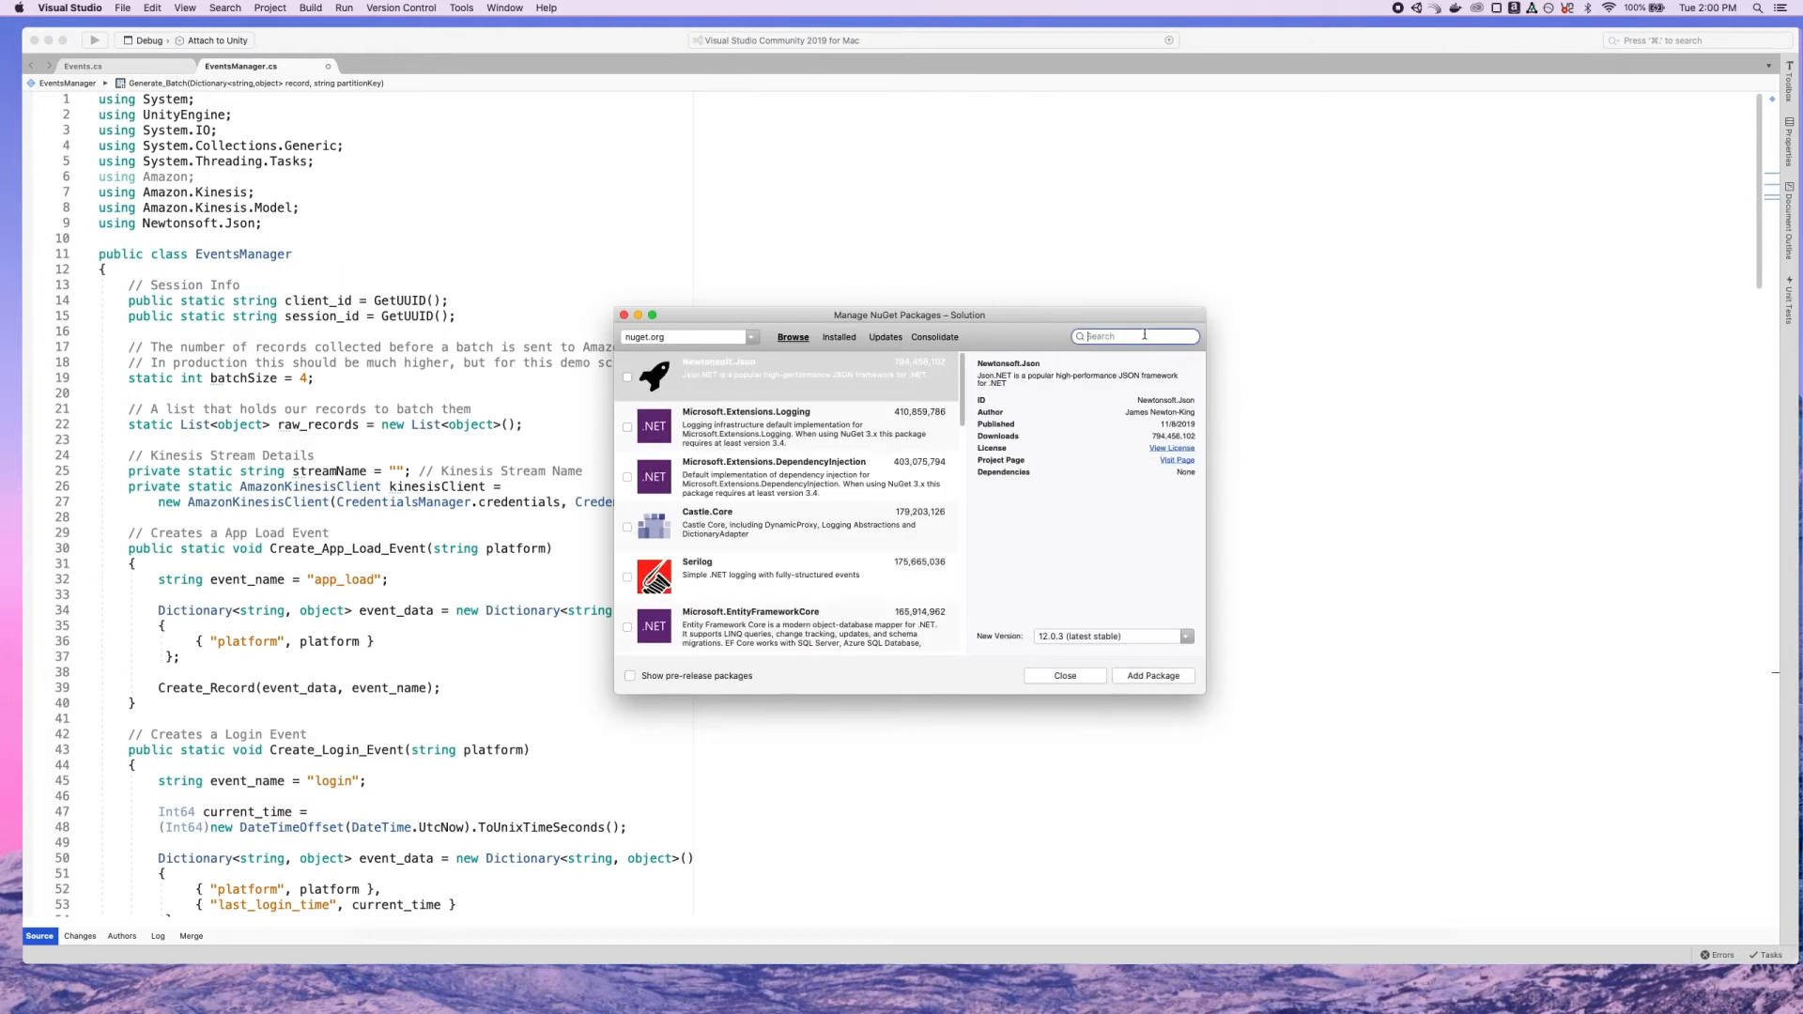
pyautogui.write('awssdk.kinesis')
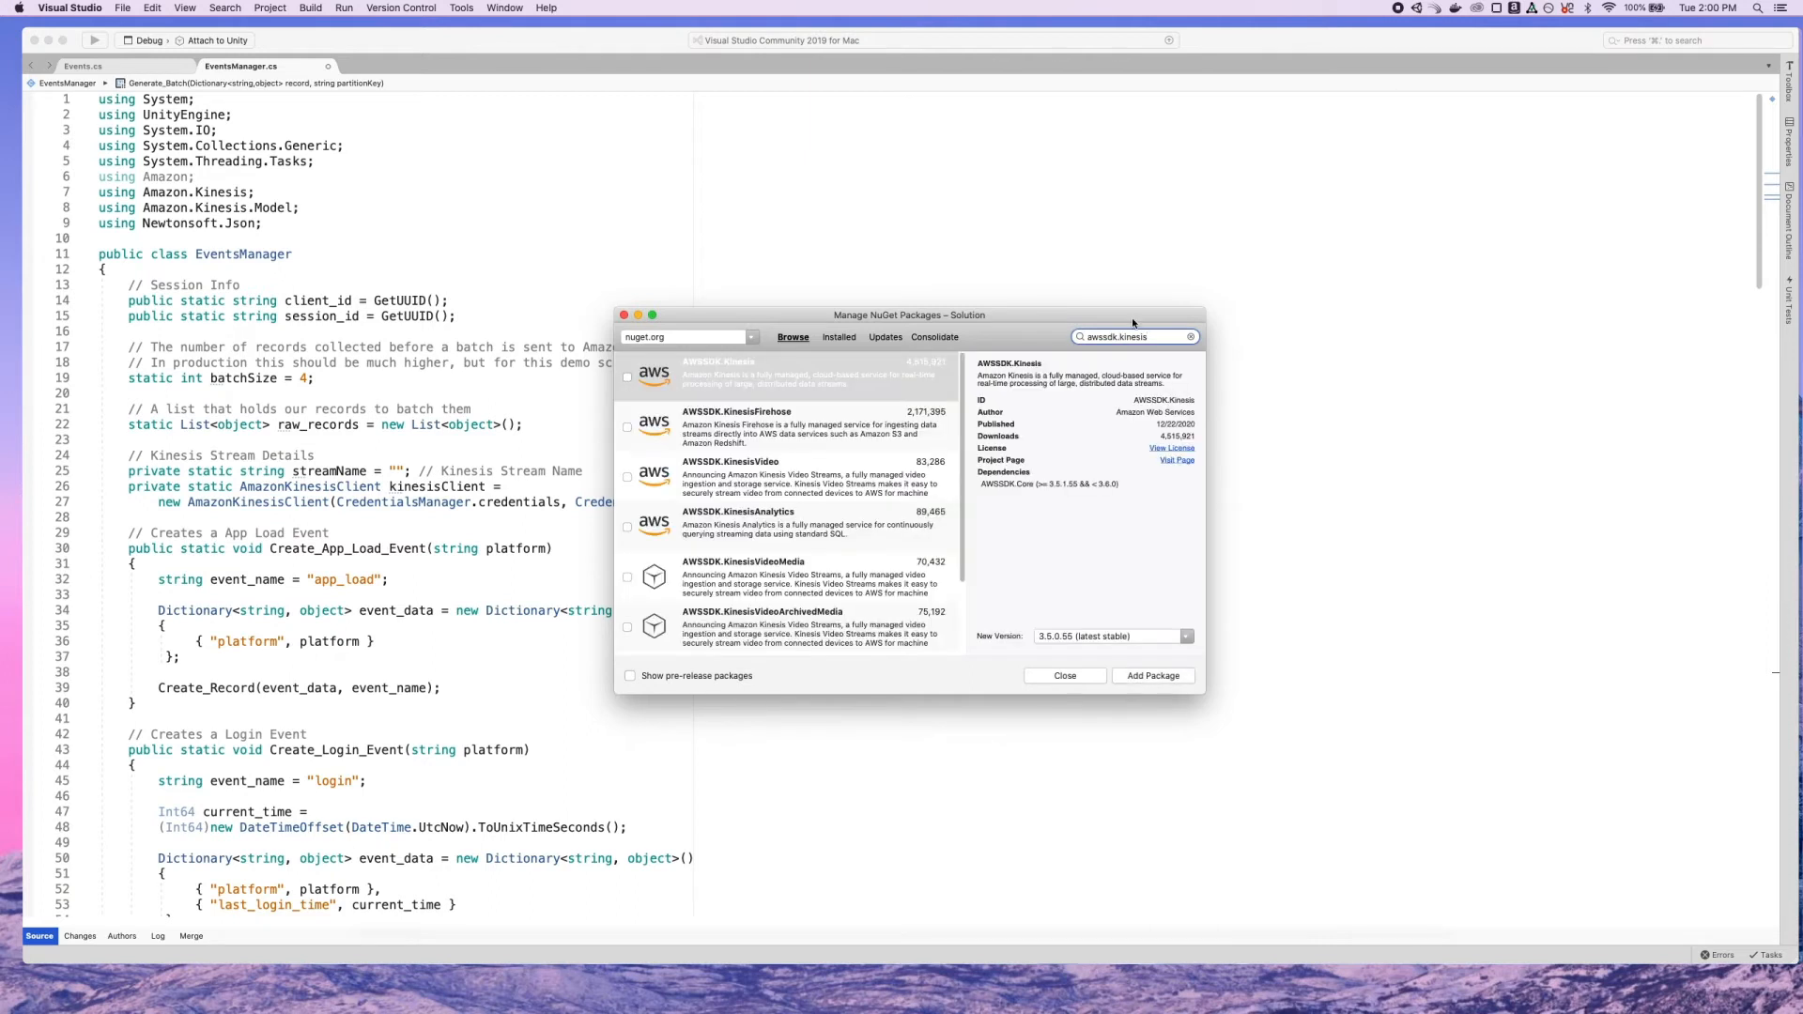
pyautogui.click(805, 374)
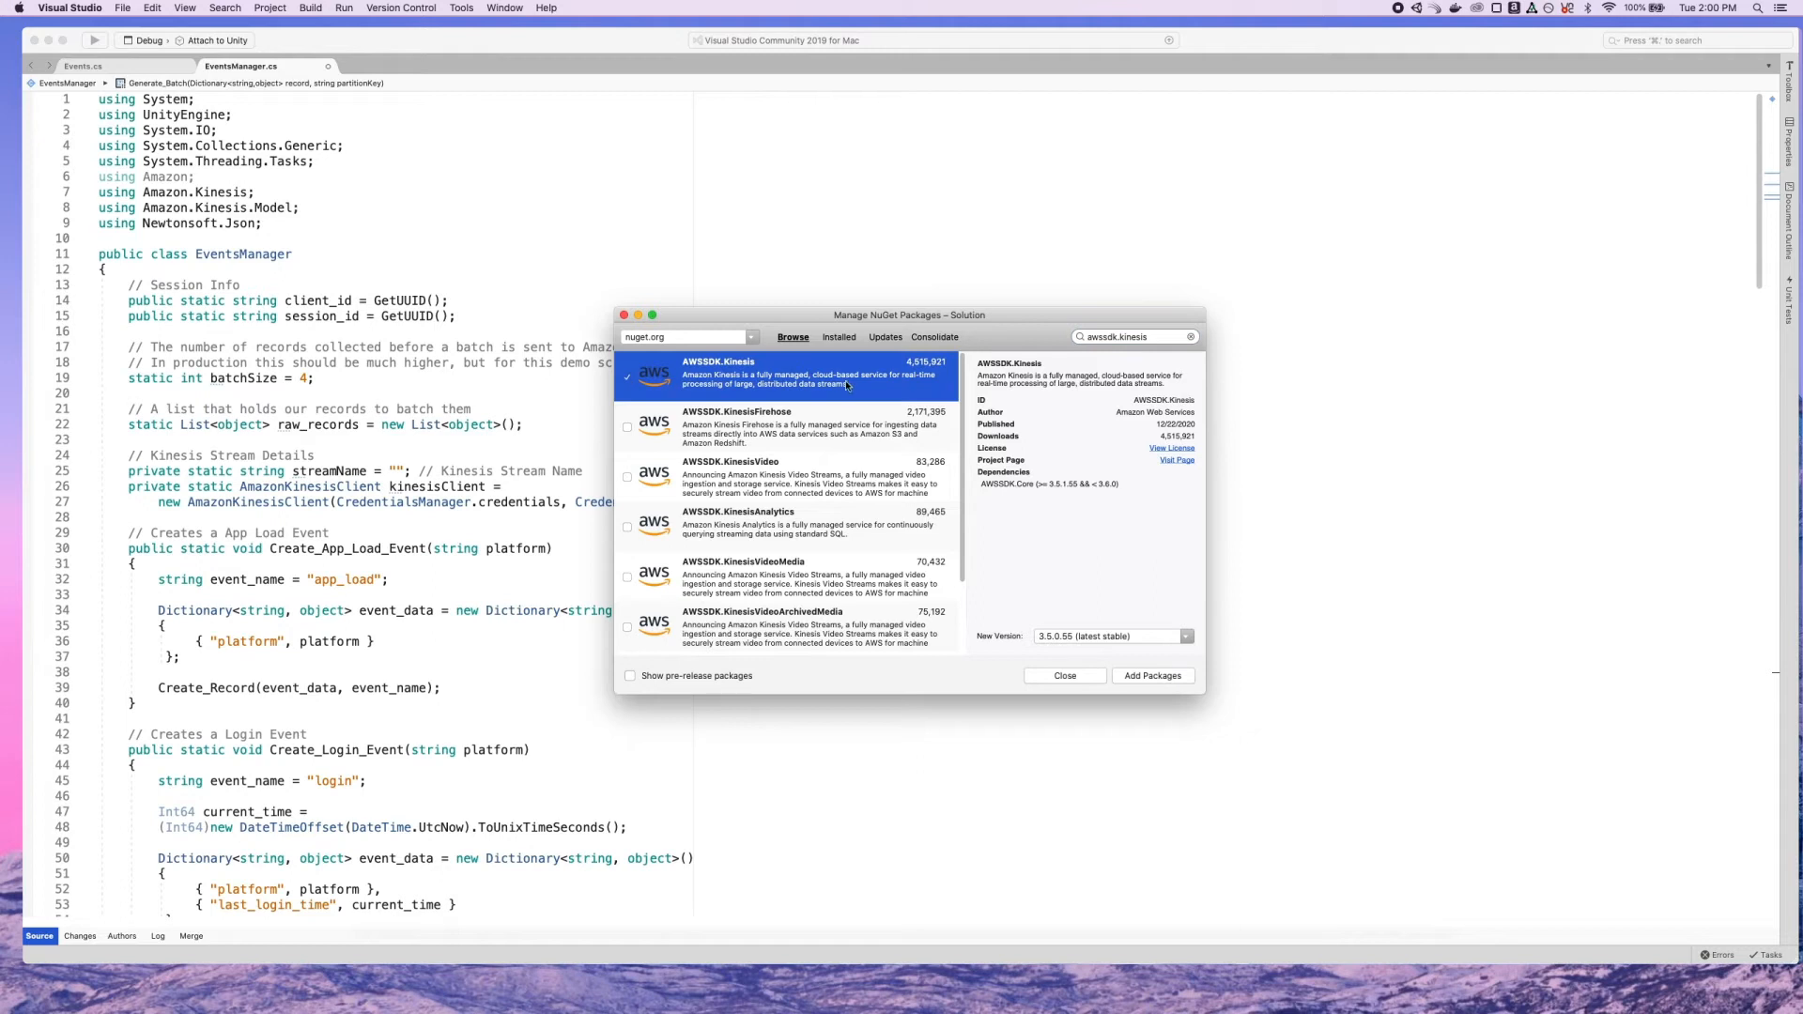
pyautogui.moveTo(845, 385)
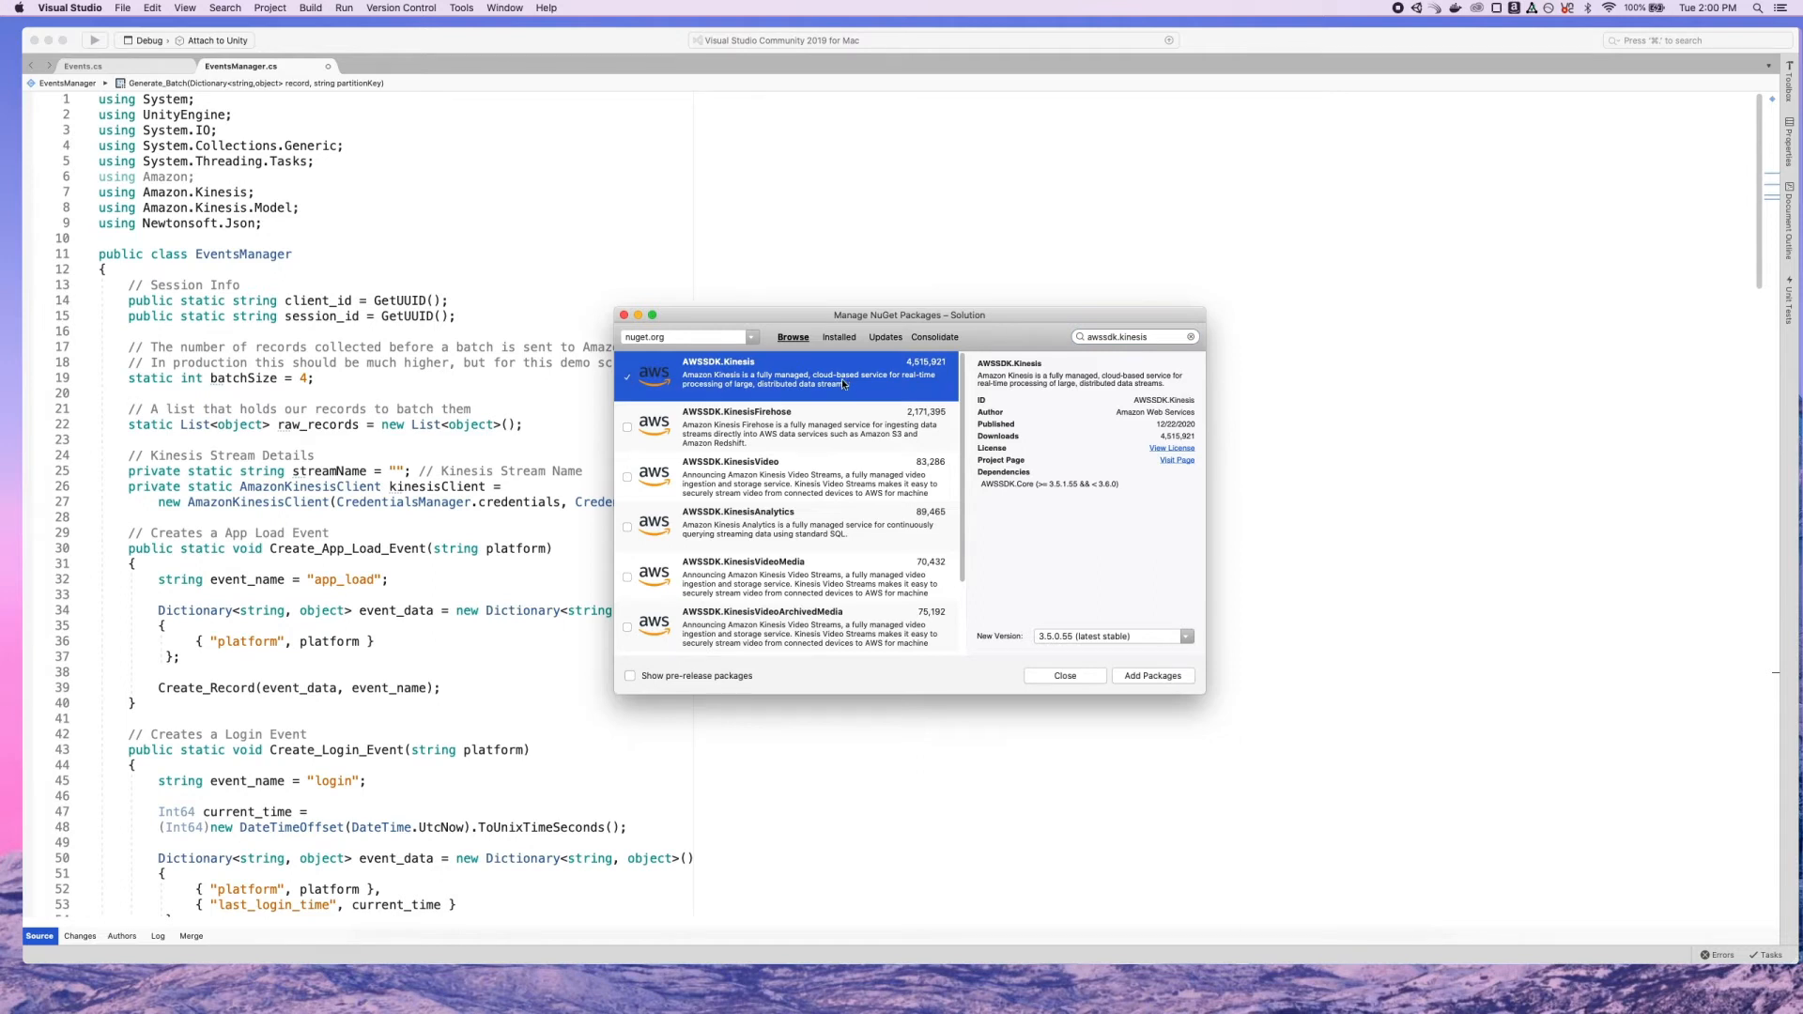
pyautogui.click(1063, 675)
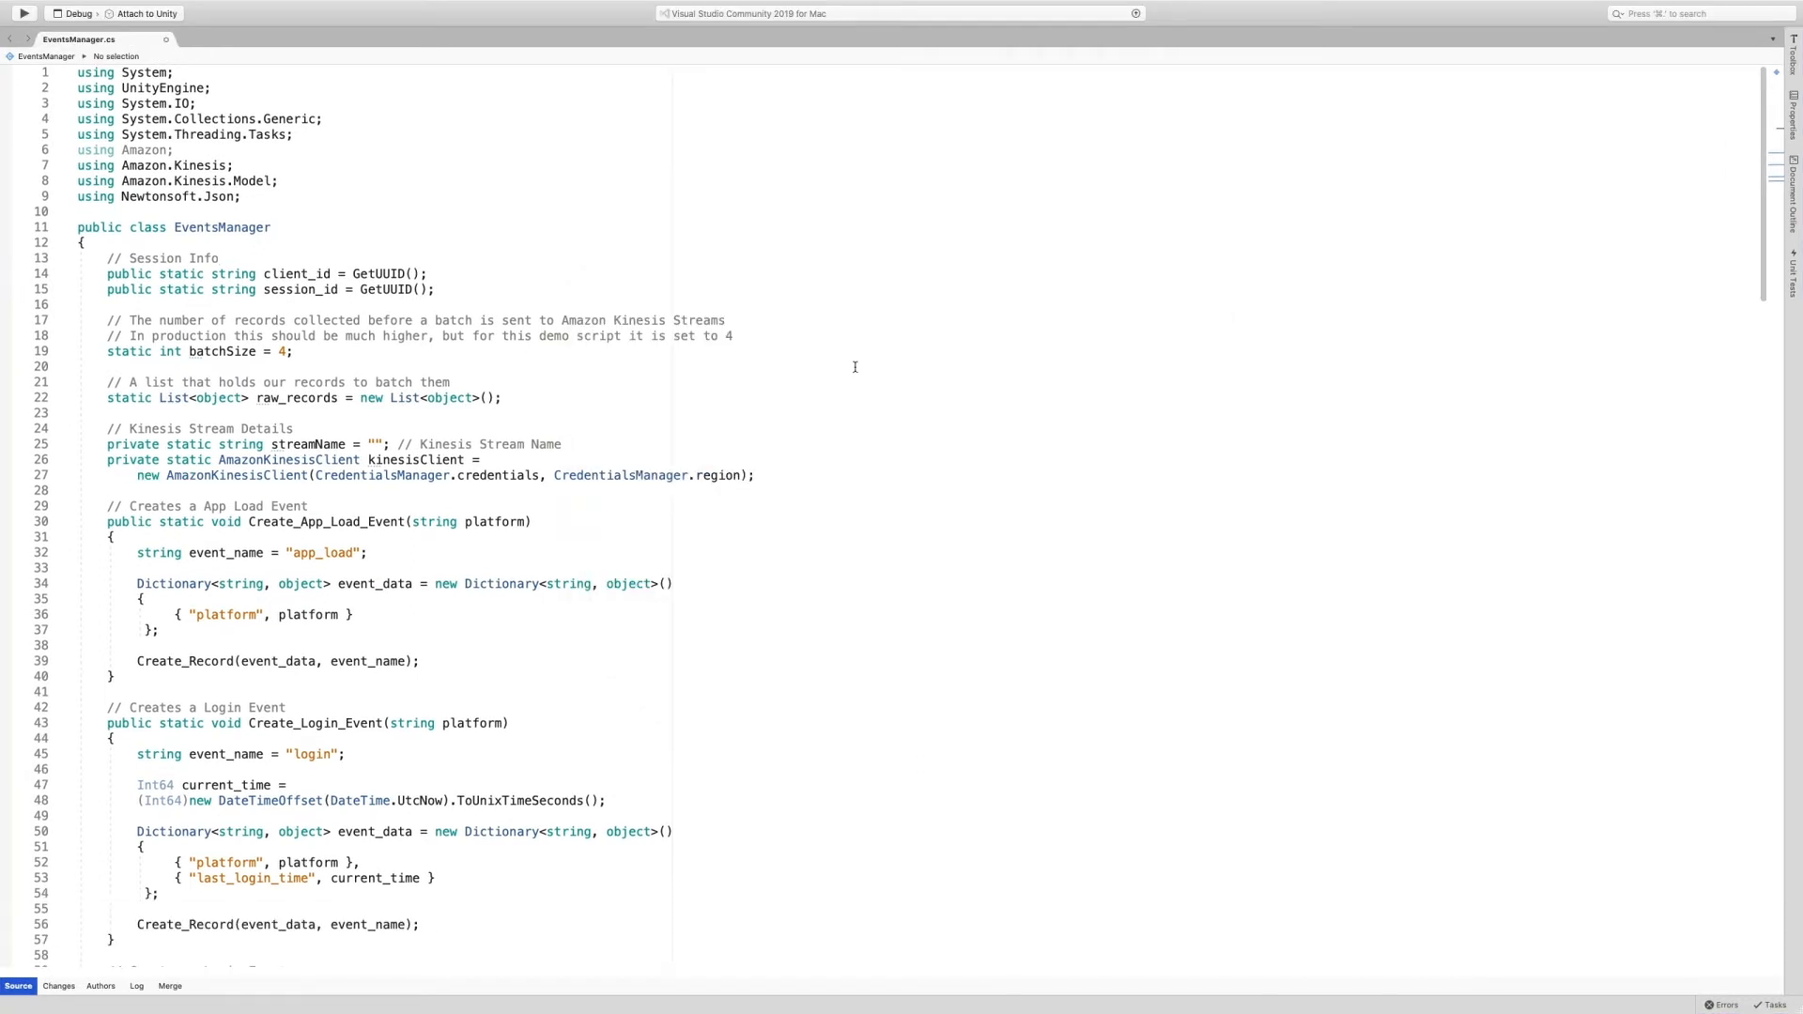
pyautogui.moveTo(855, 372)
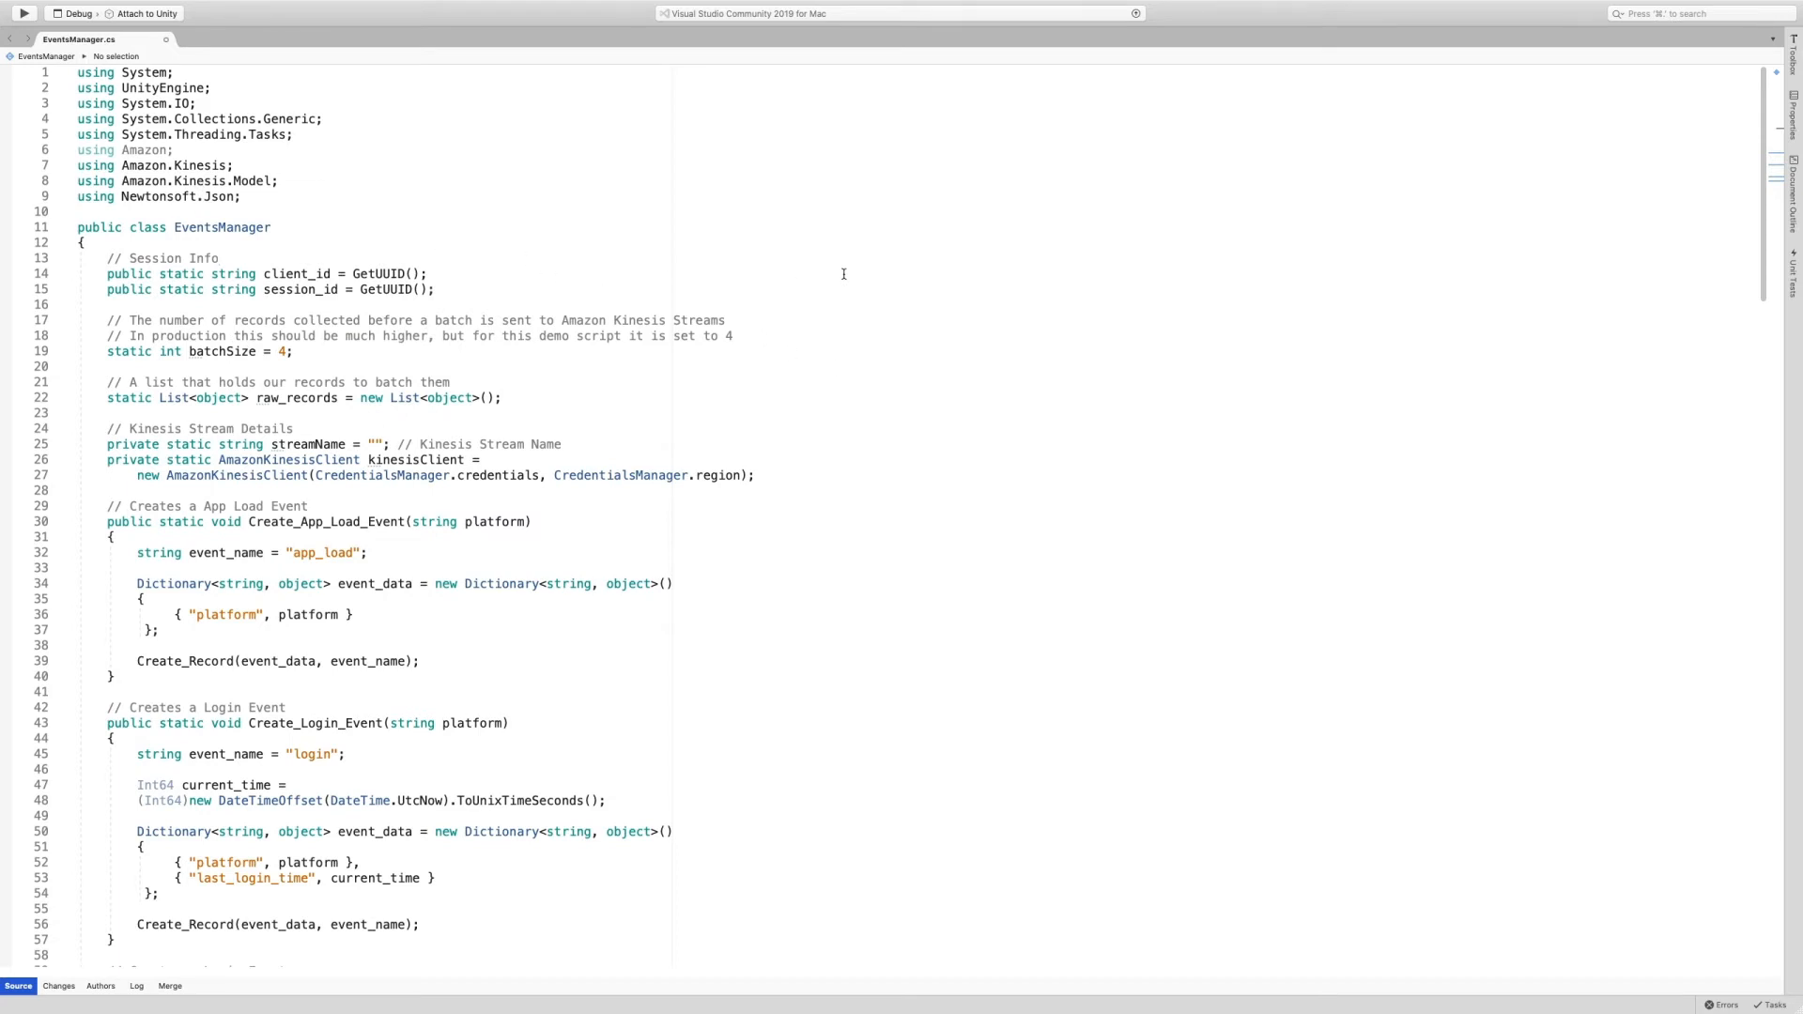
pyautogui.moveTo(837, 281)
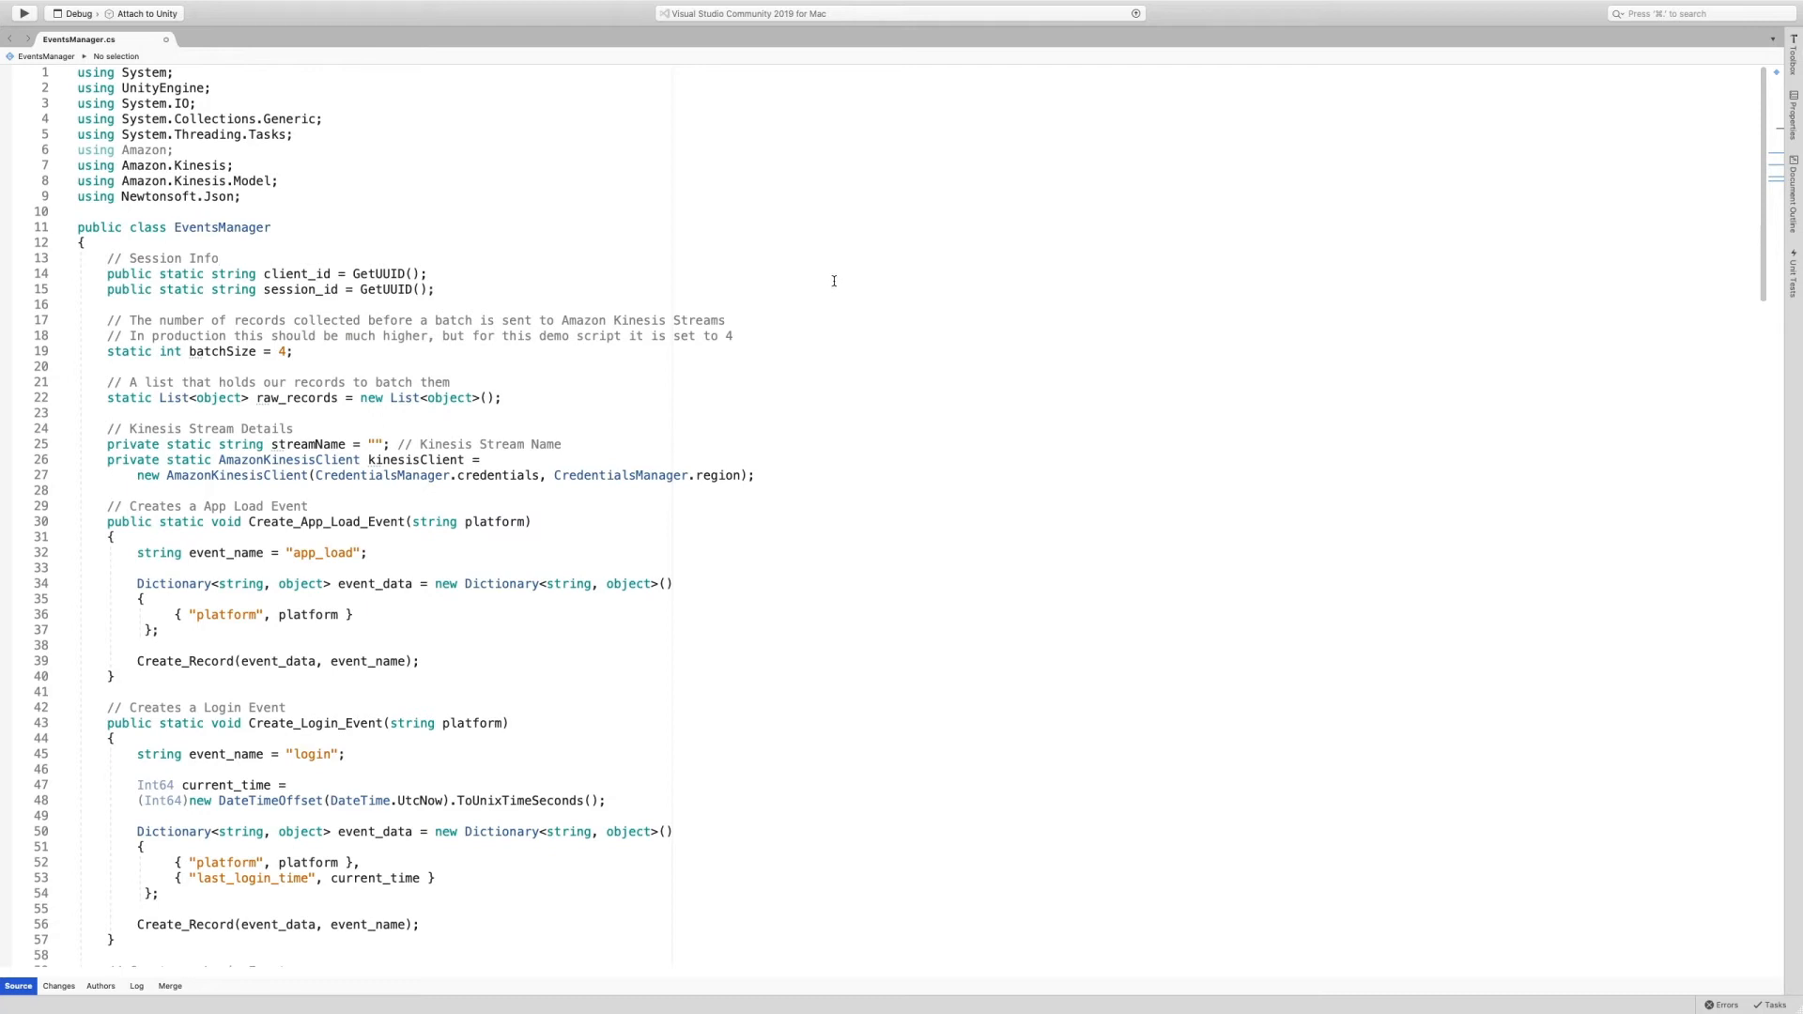
pyautogui.moveTo(831, 277)
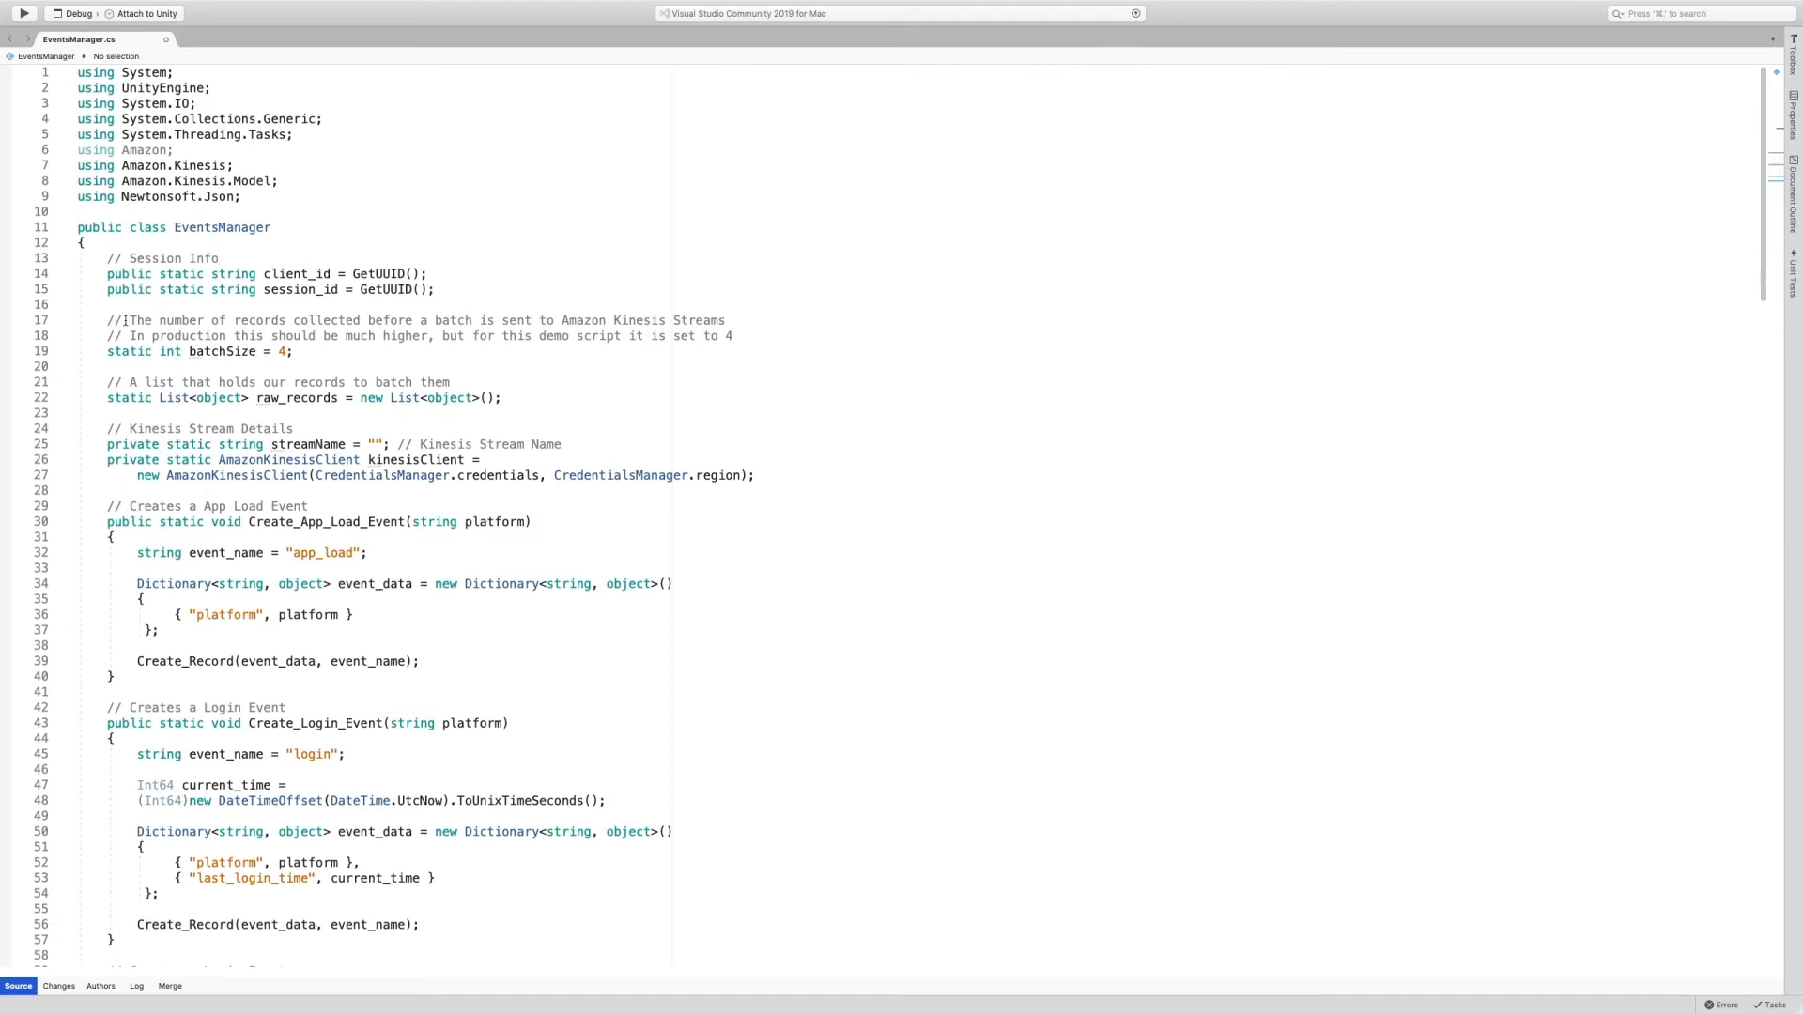
pyautogui.moveTo(108, 319); pyautogui.dragTo(299, 366)
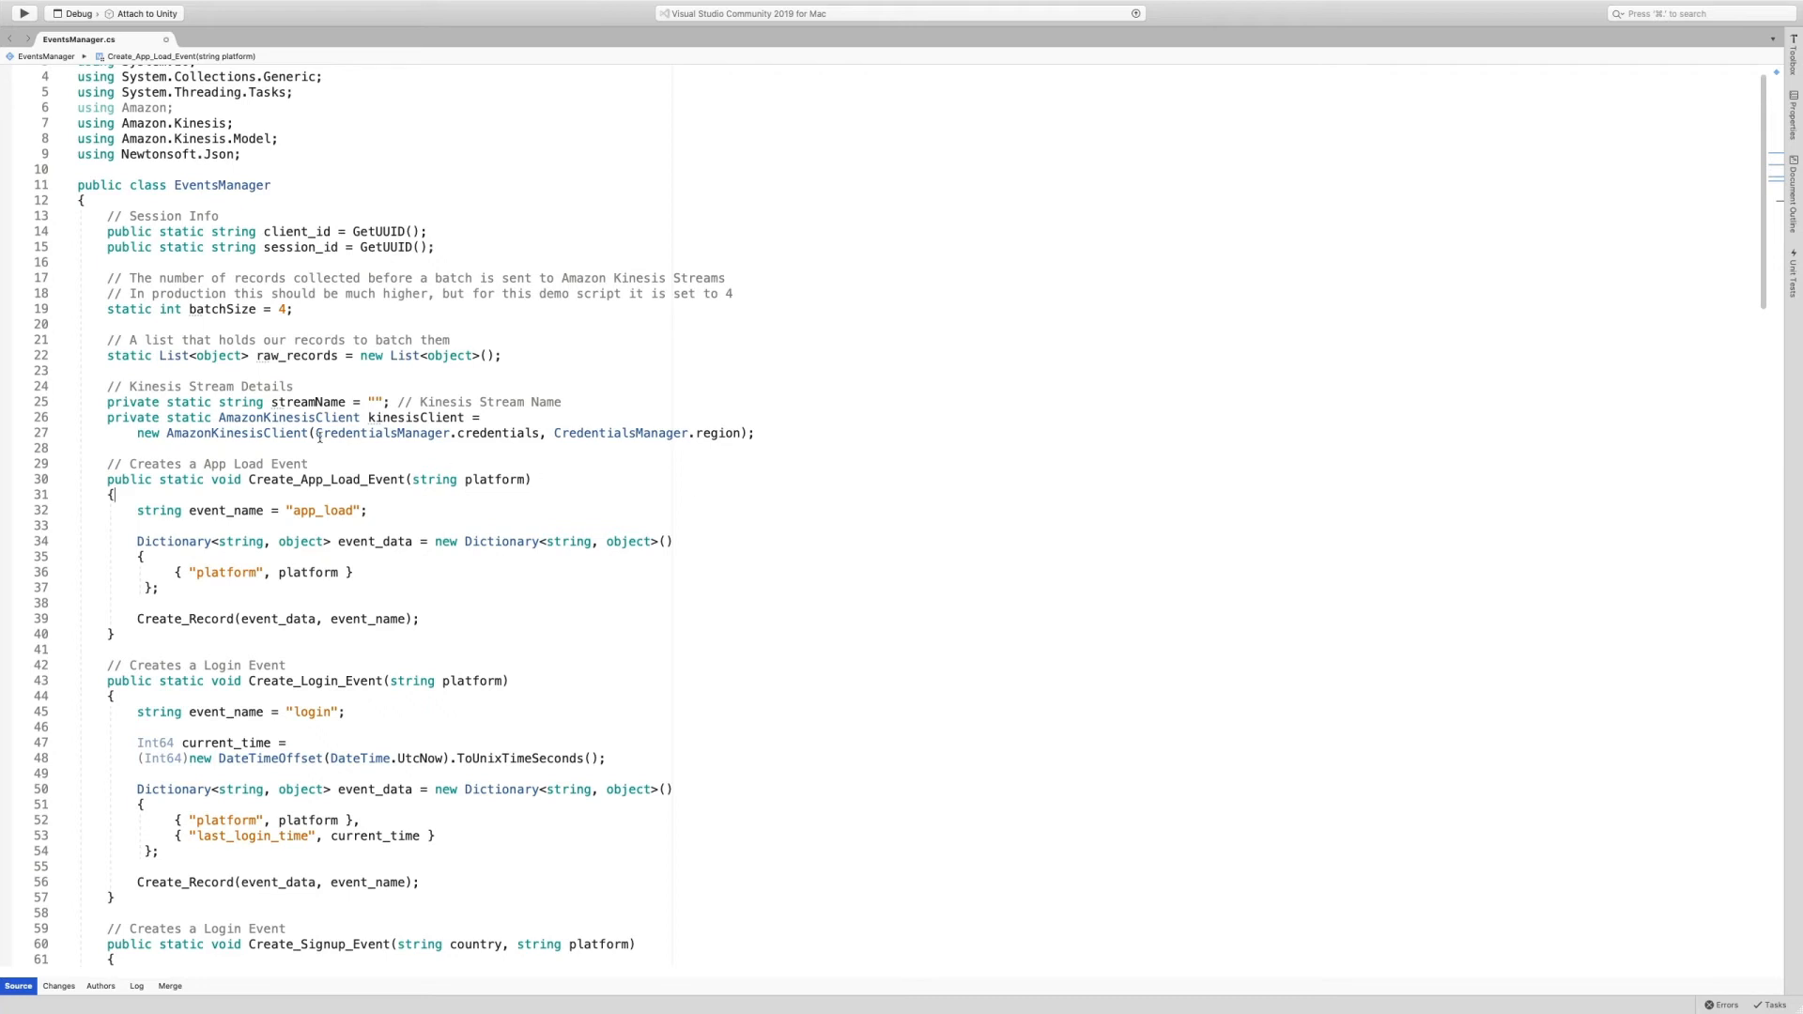
pyautogui.tripleClick(287, 416)
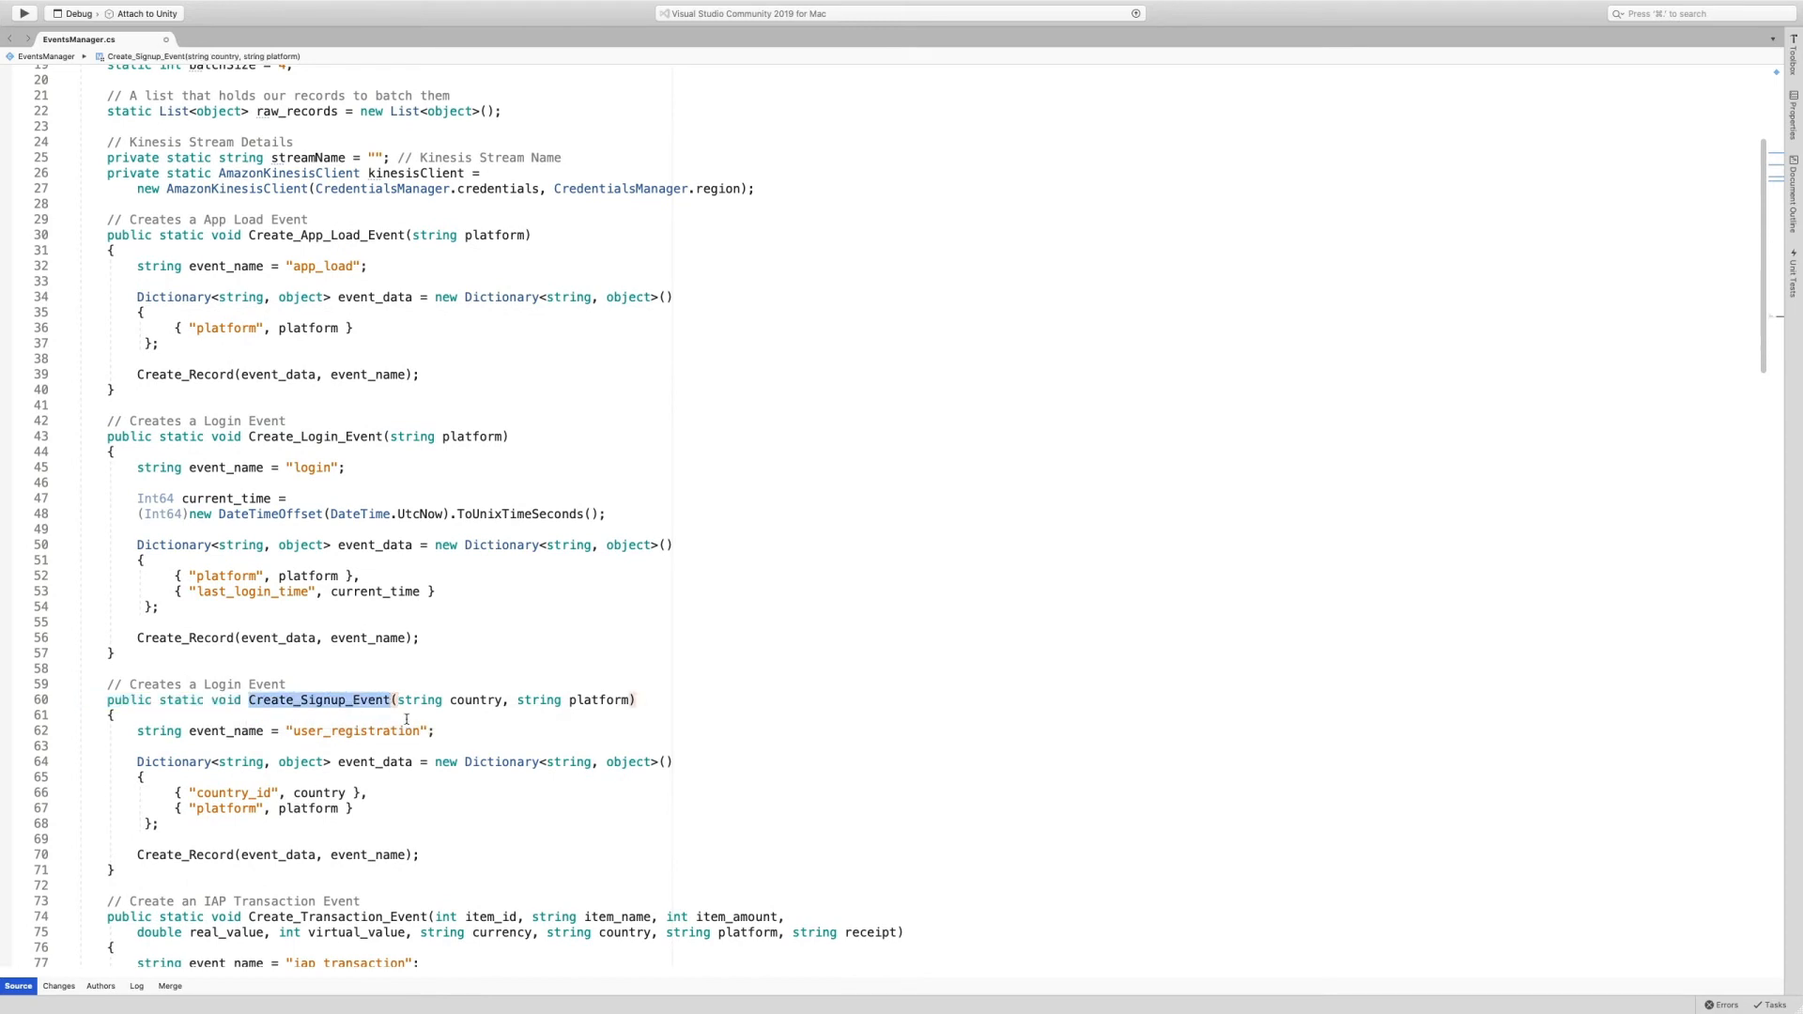
pyautogui.scroll(-3)
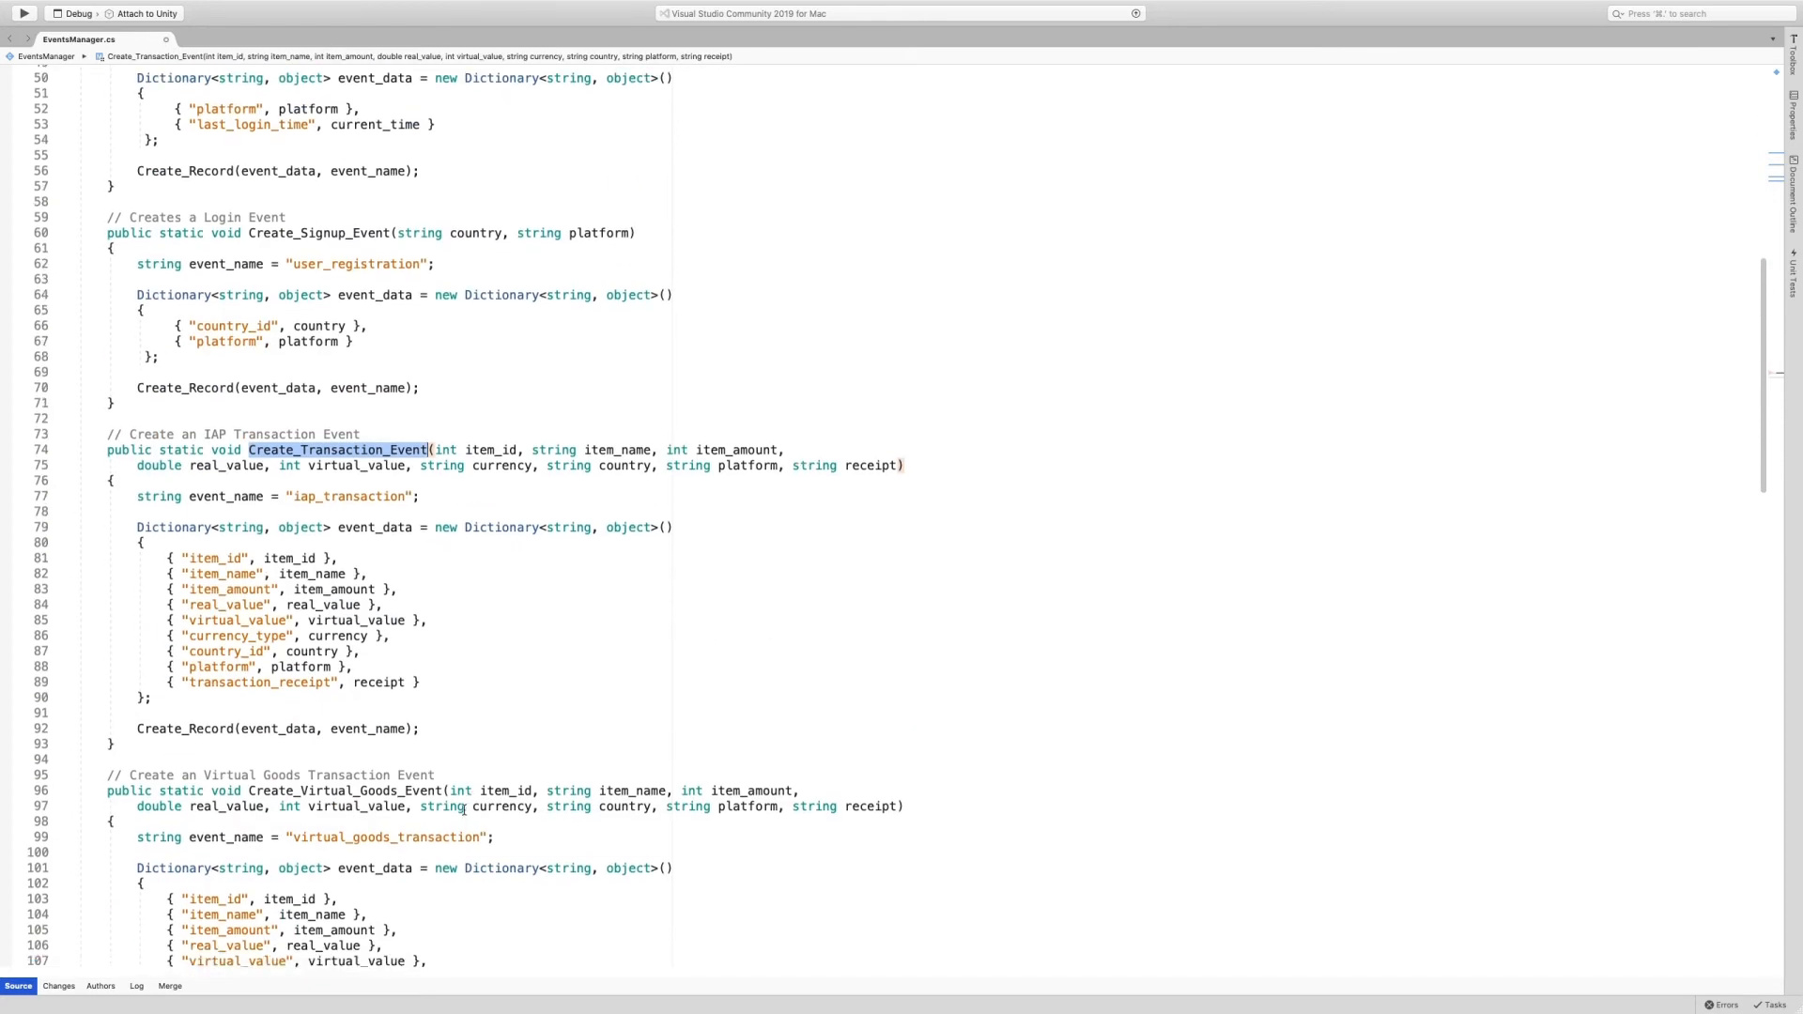
pyautogui.scroll(-3)
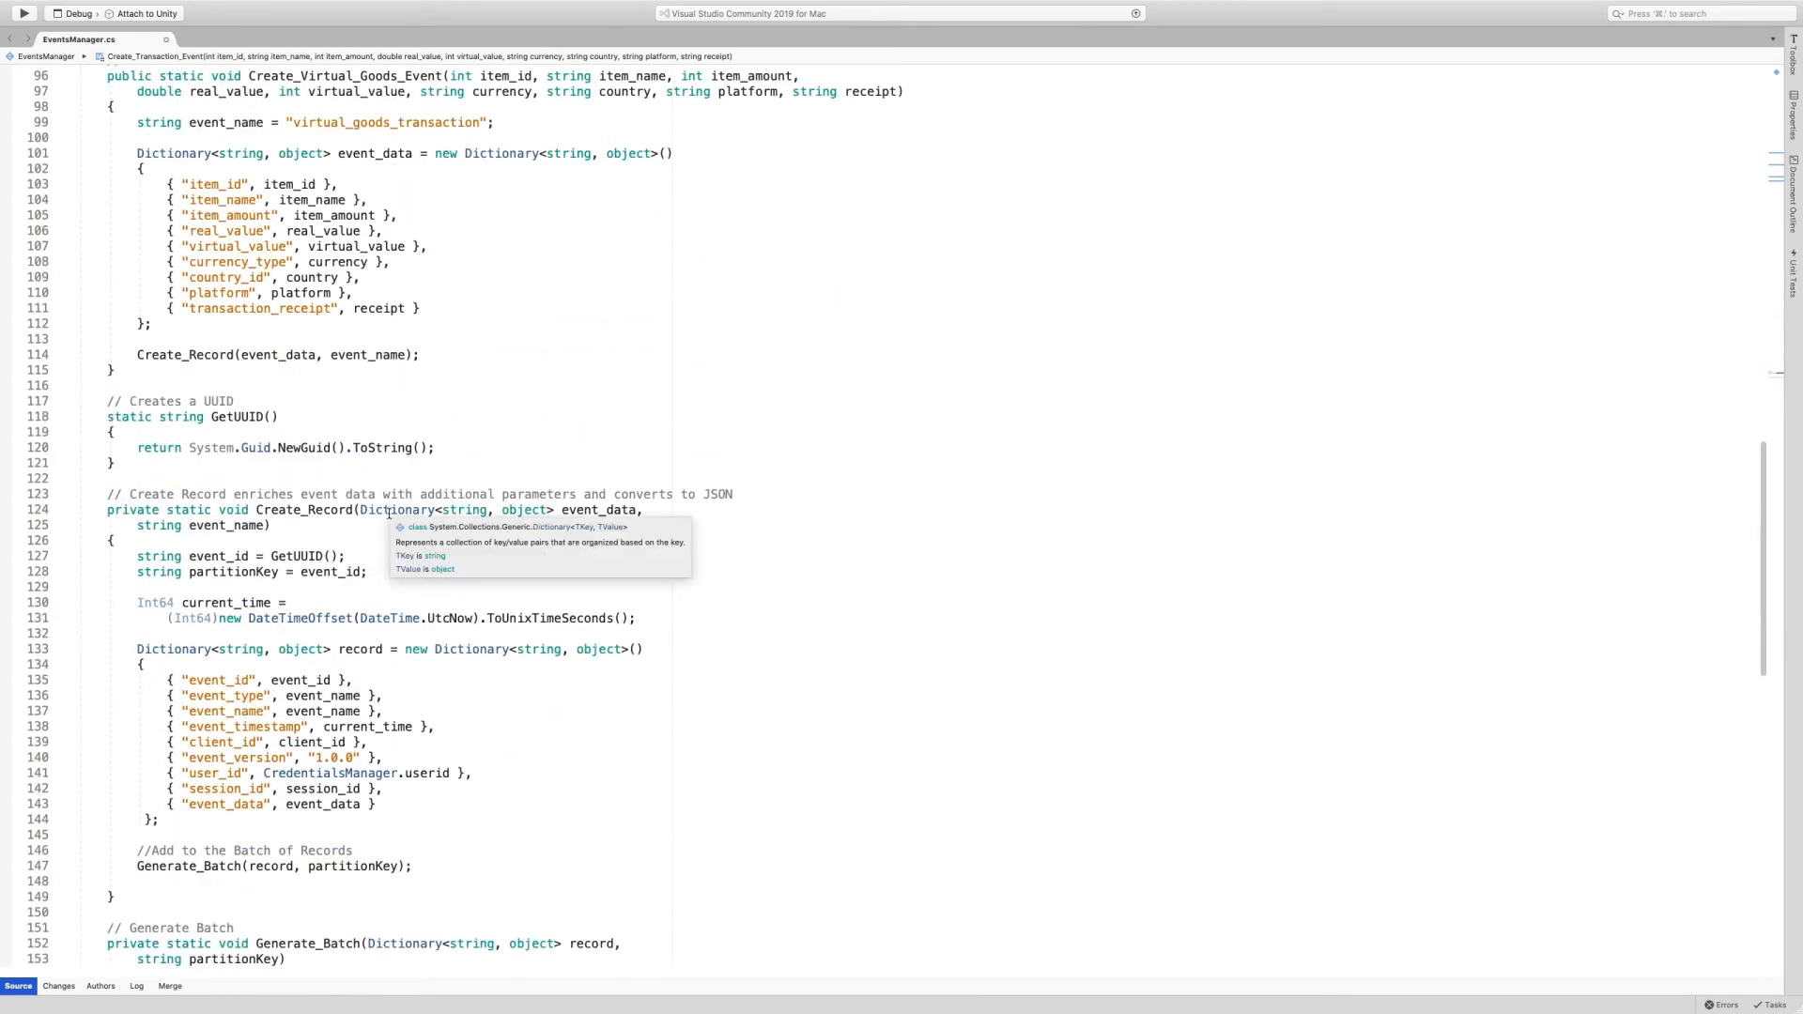
pyautogui.scroll(-3)
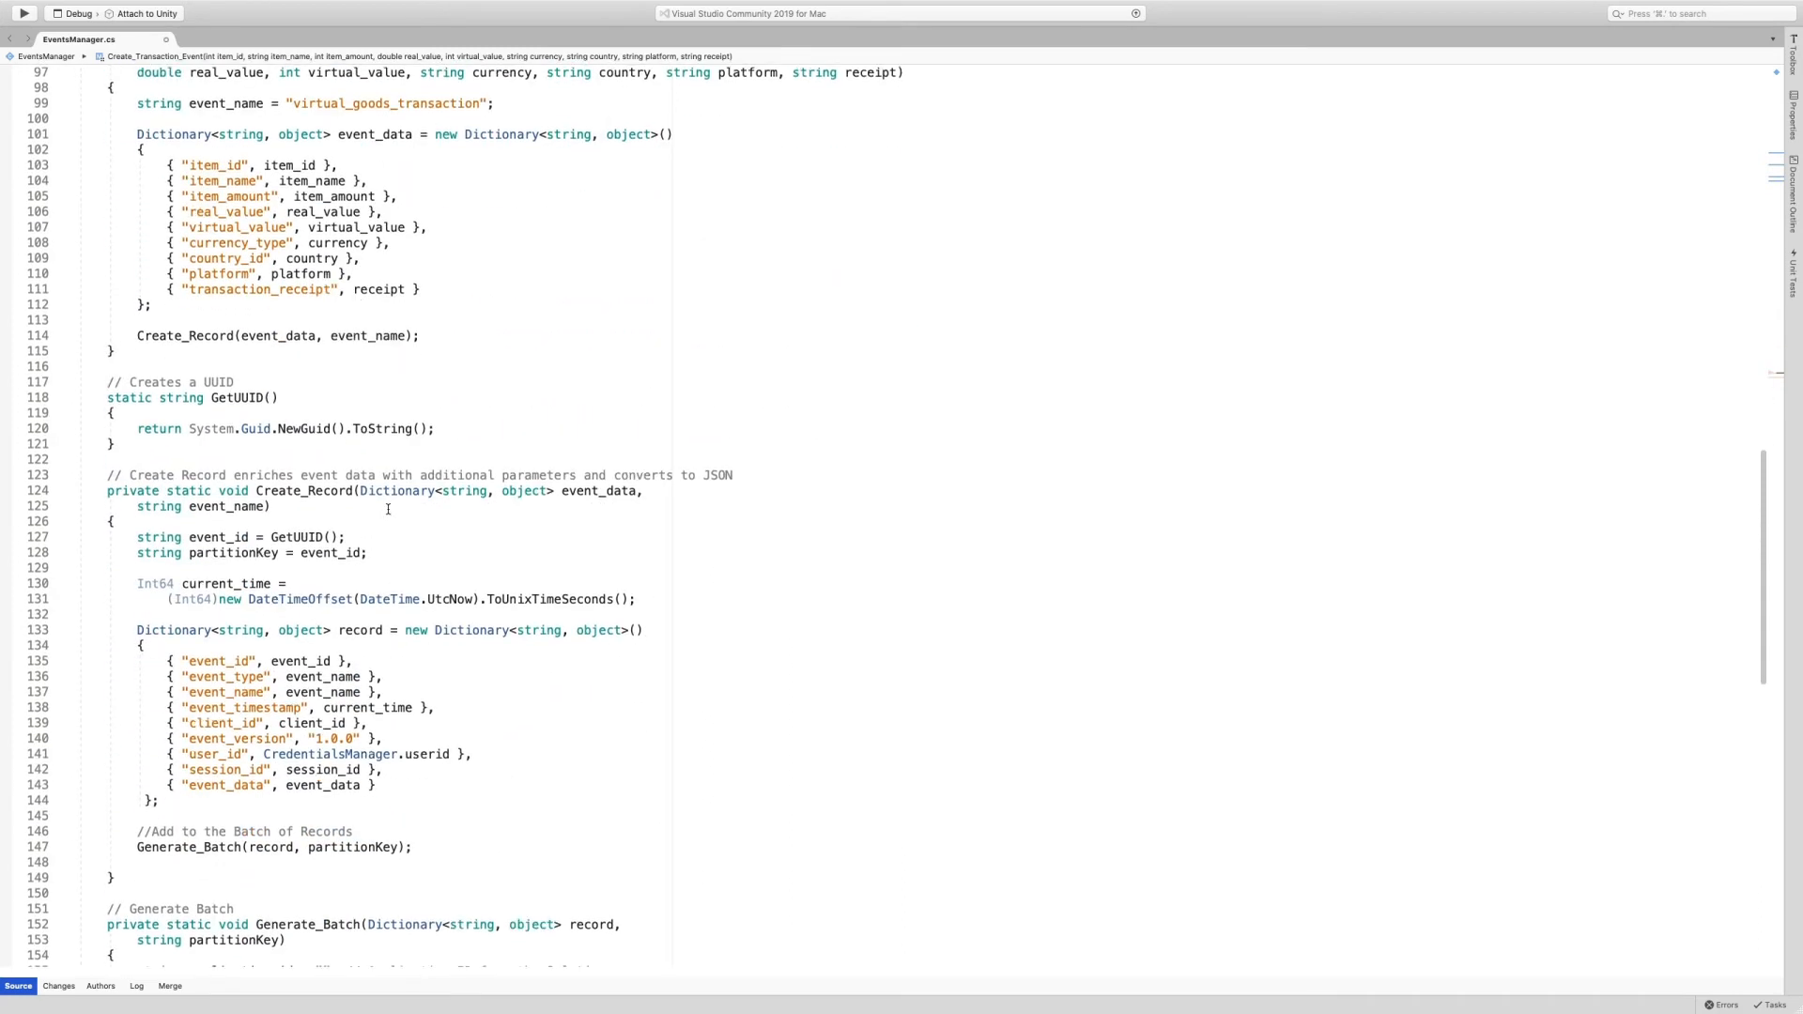
pyautogui.scroll(-3)
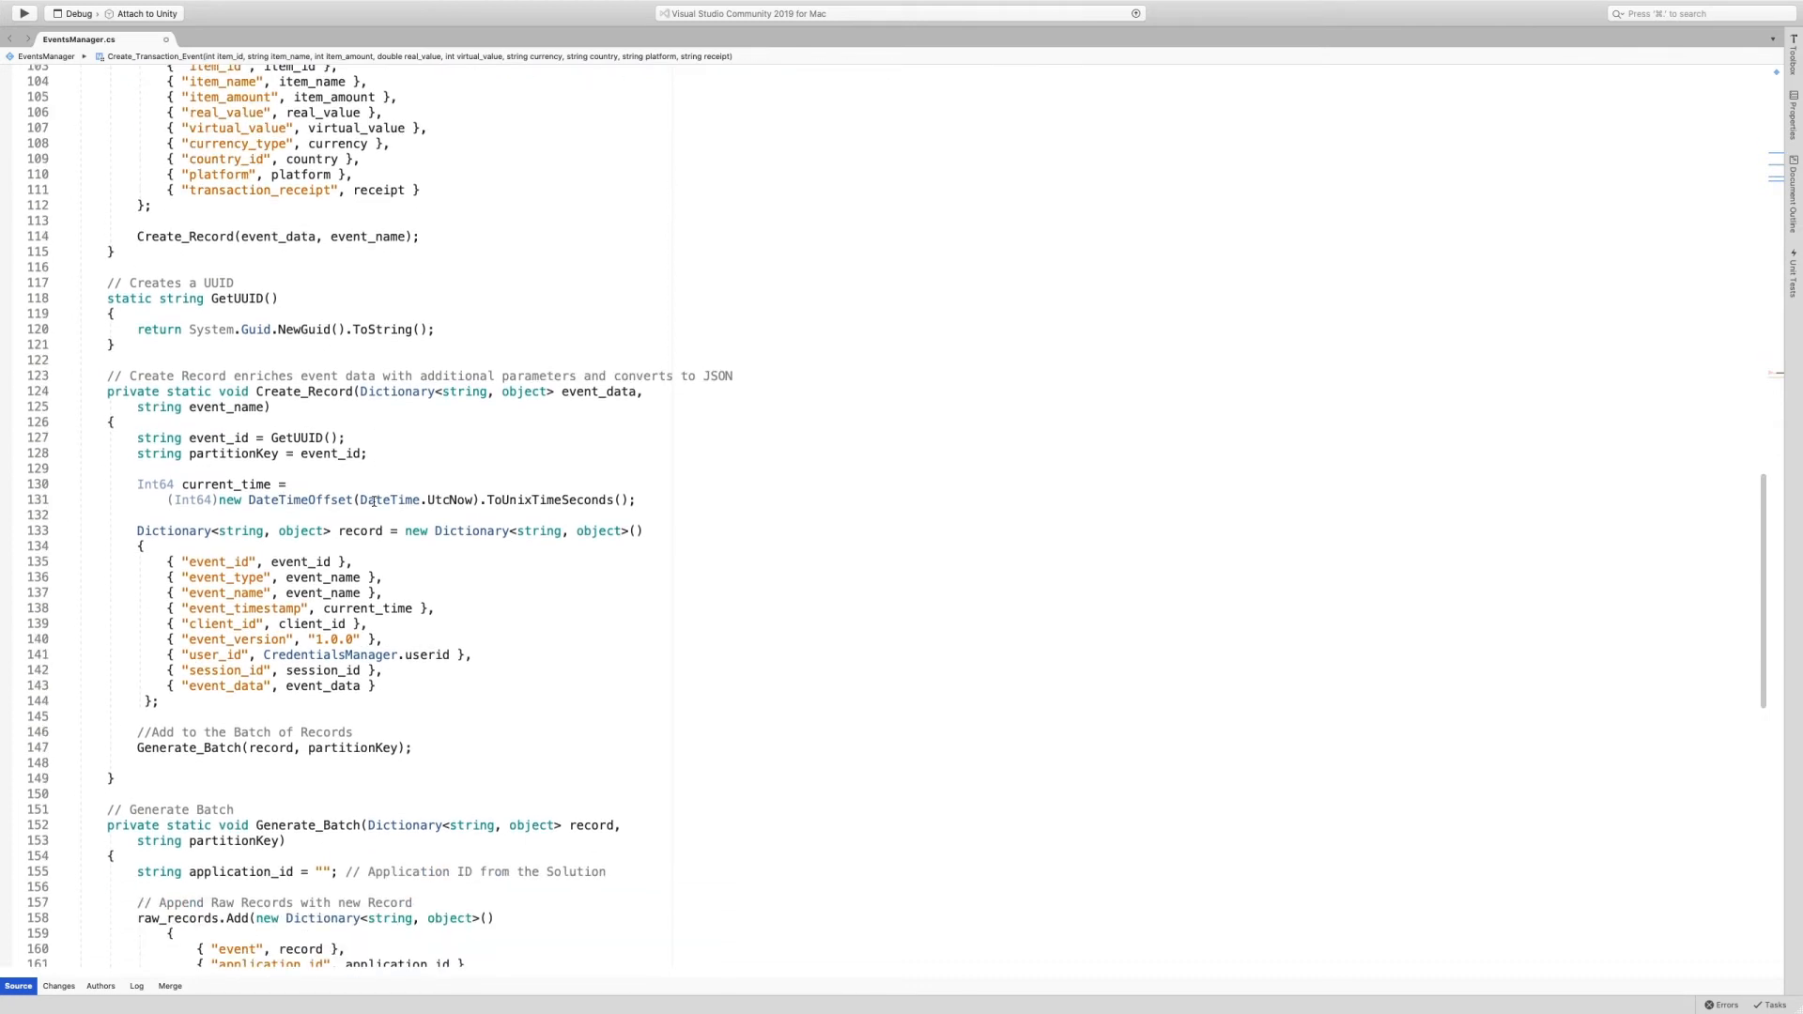
pyautogui.scroll(-3)
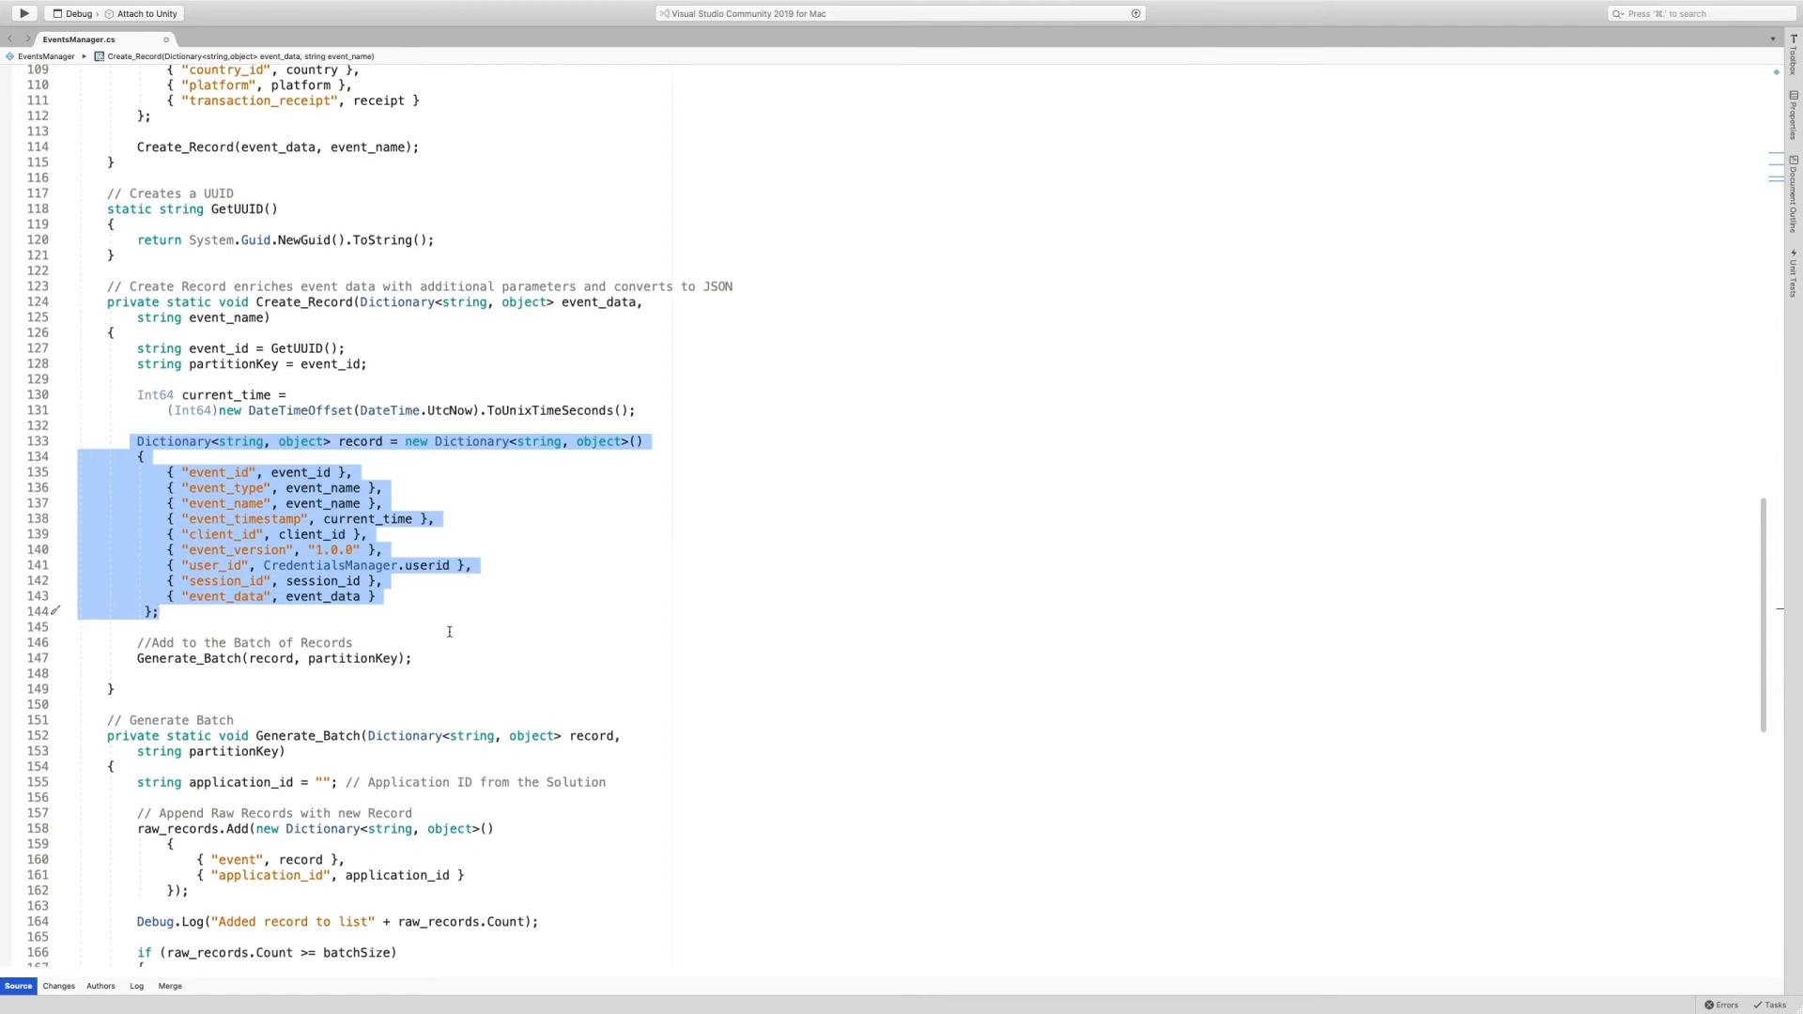
pyautogui.scroll(-3)
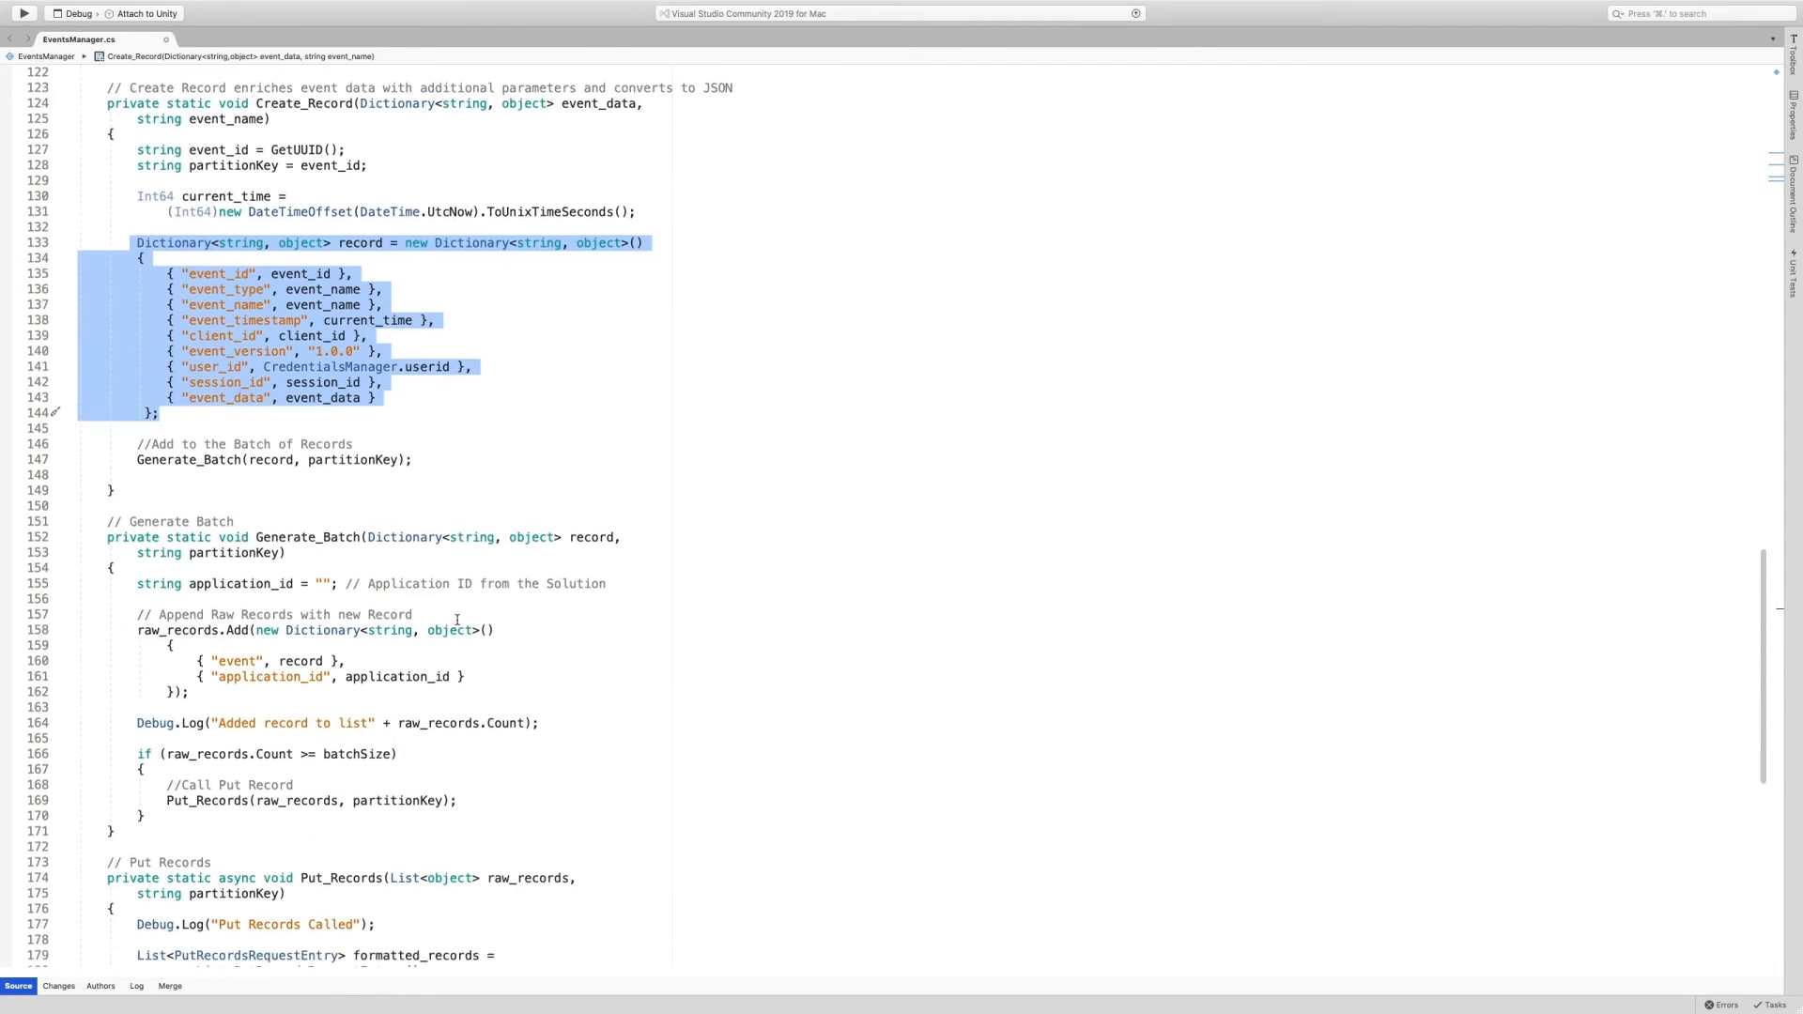
pyautogui.scroll(-3)
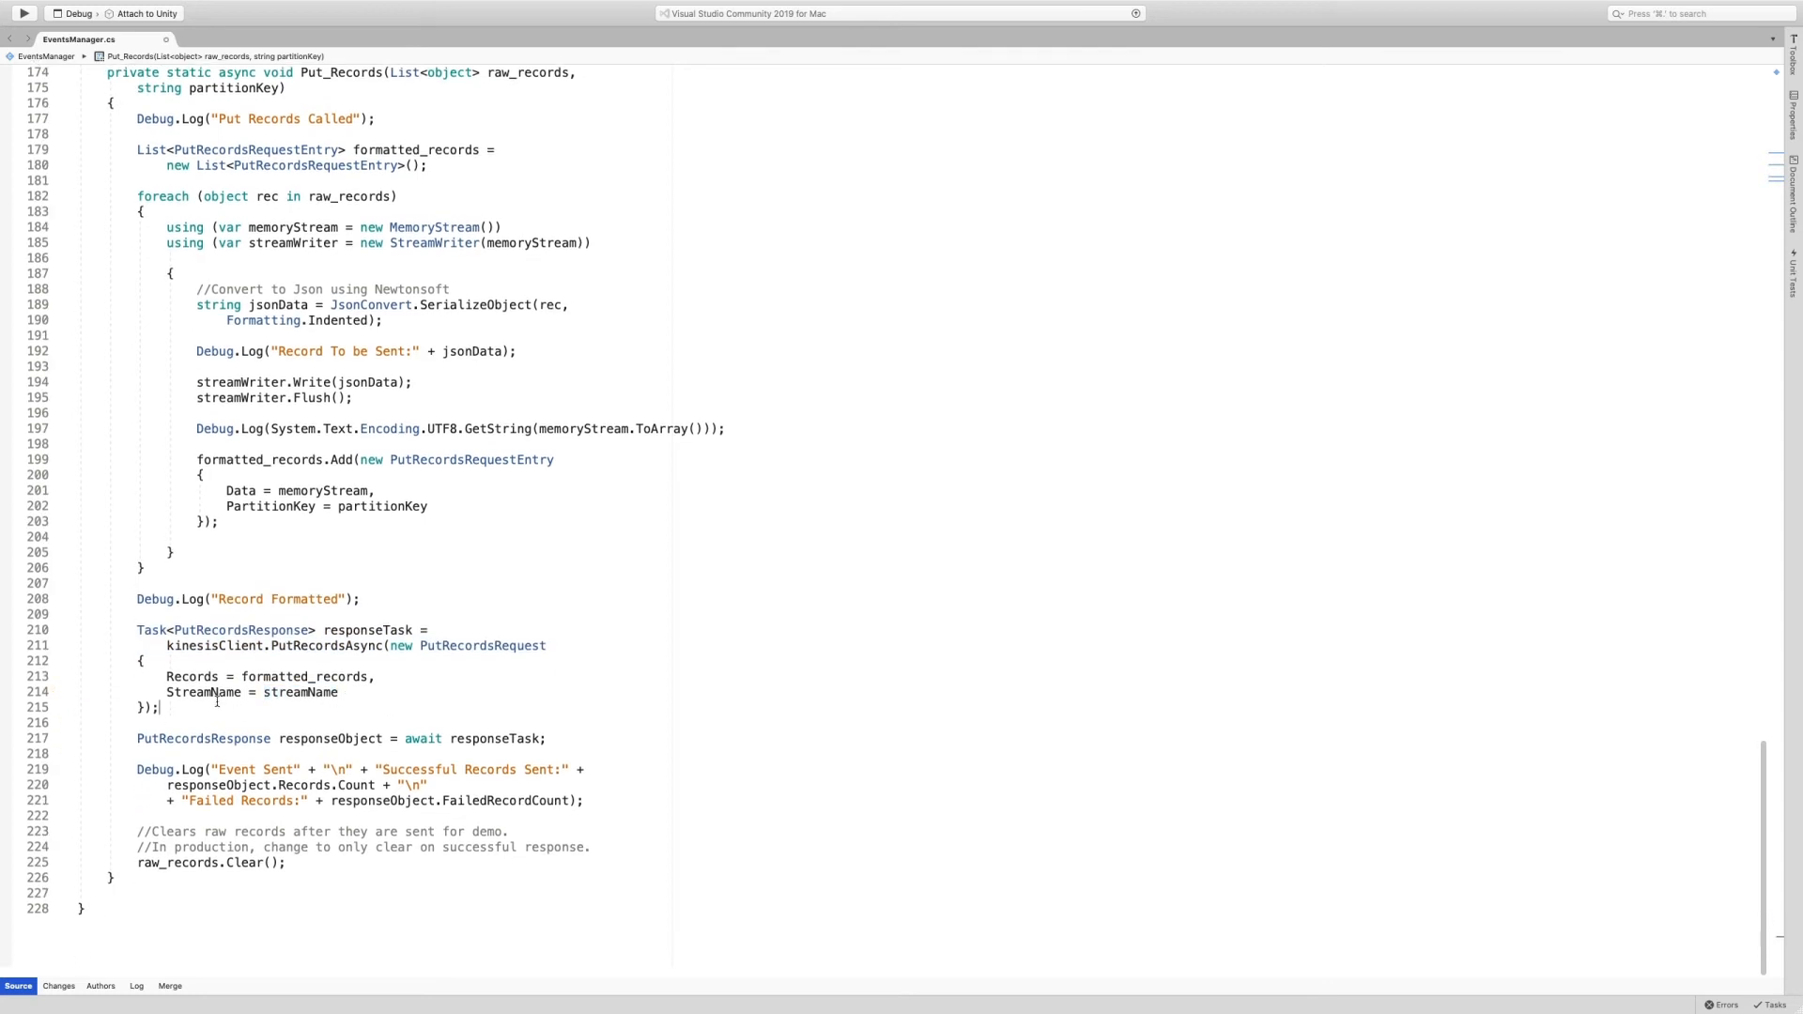
pyautogui.moveTo(206, 691)
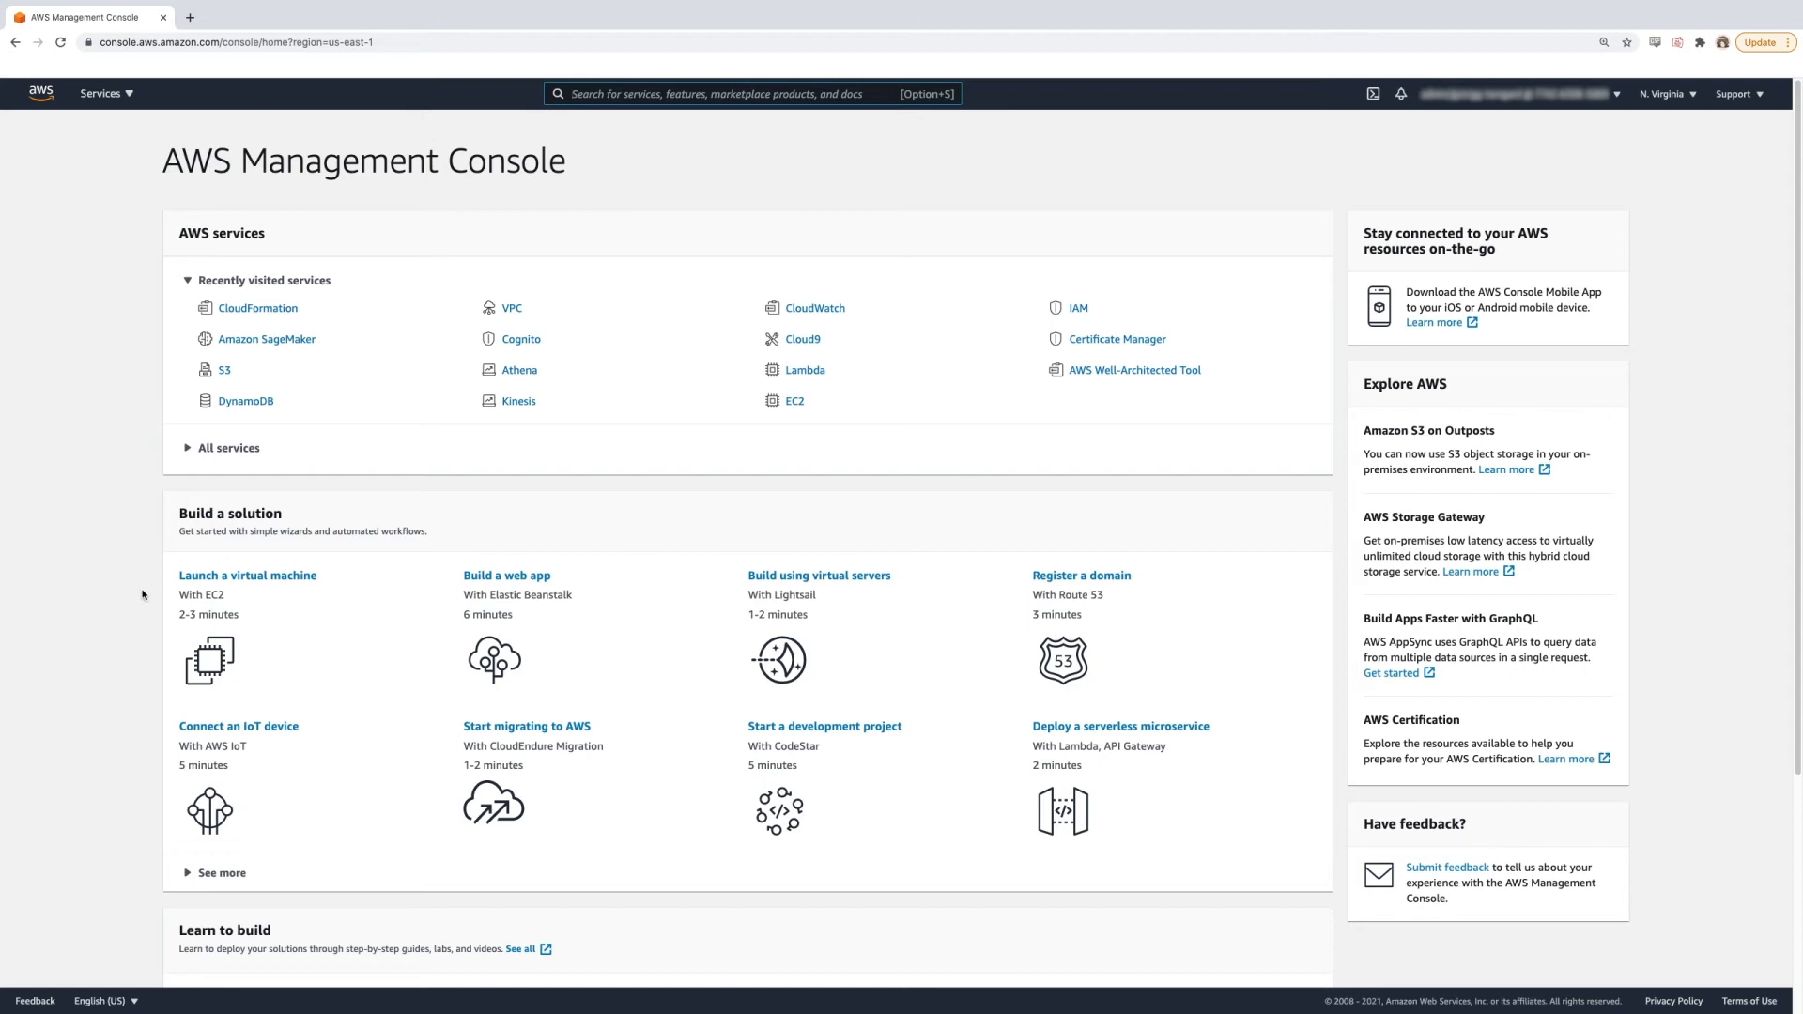
pyautogui.moveTo(256, 324)
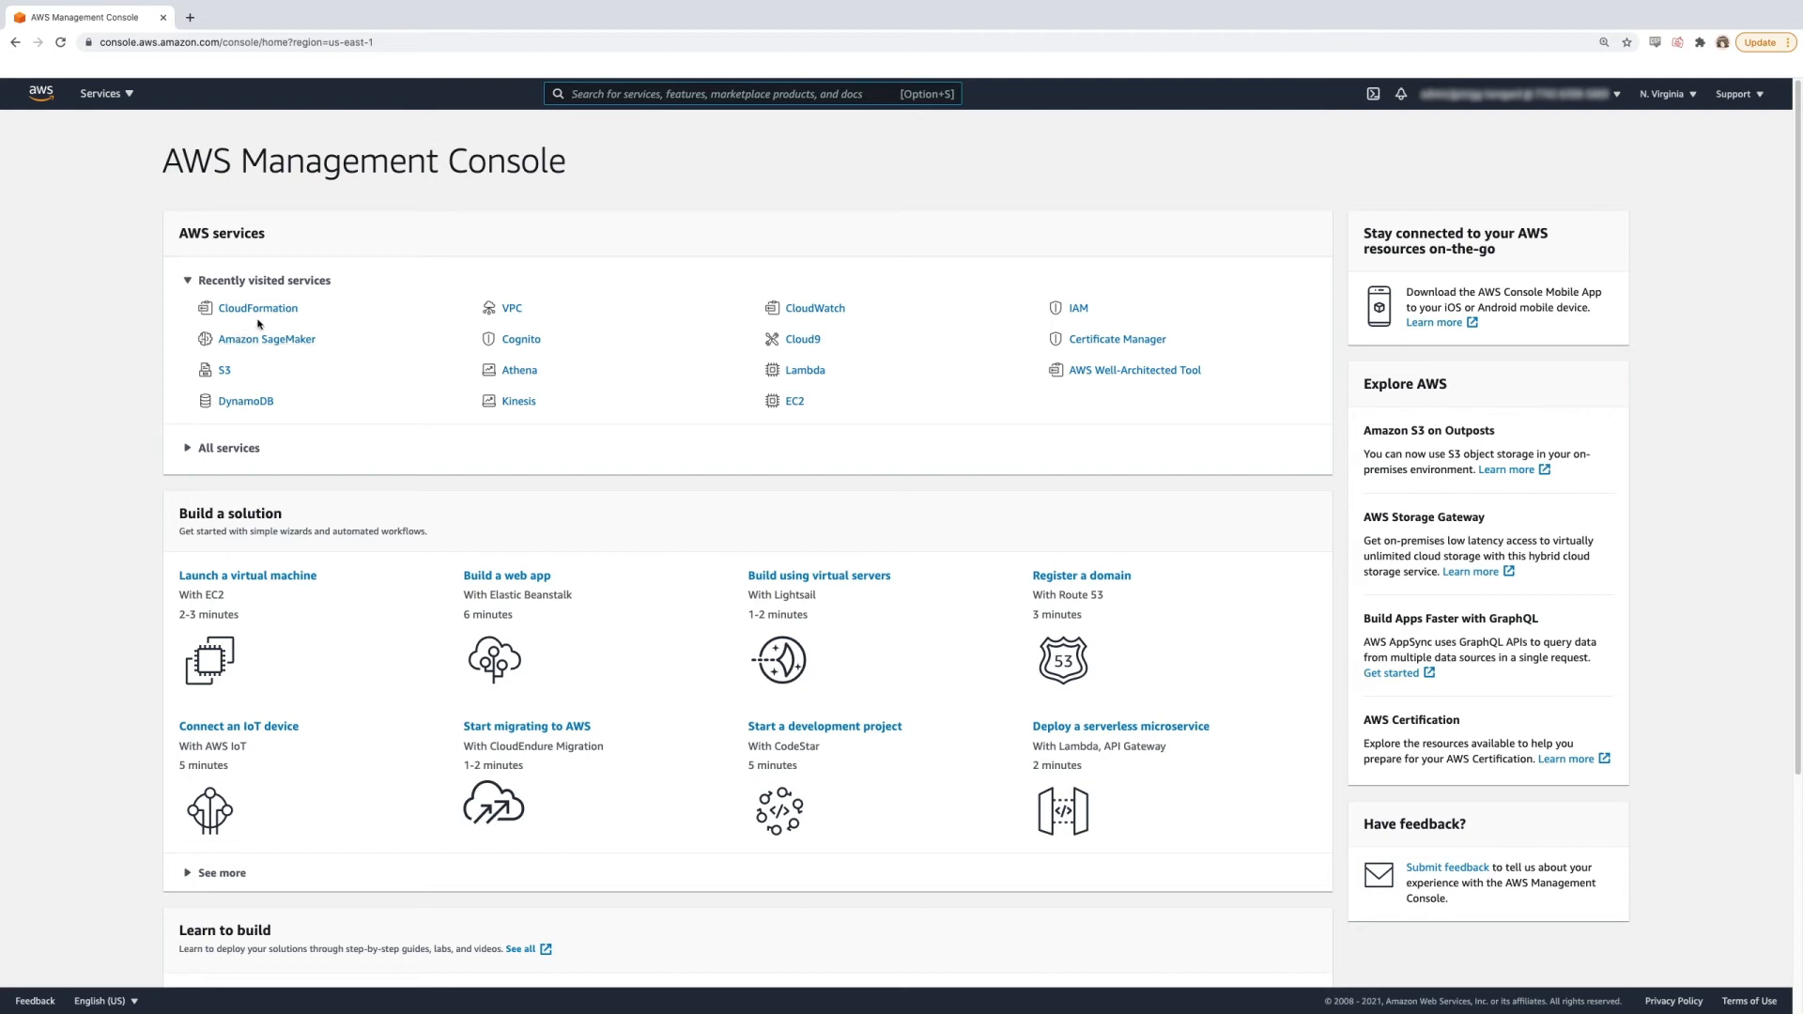
# Step: Open The-Game-Analytics-Pipeline stack outputs and copy the TestApplicationId and GameEventsStream values
pyautogui.click(256, 307)
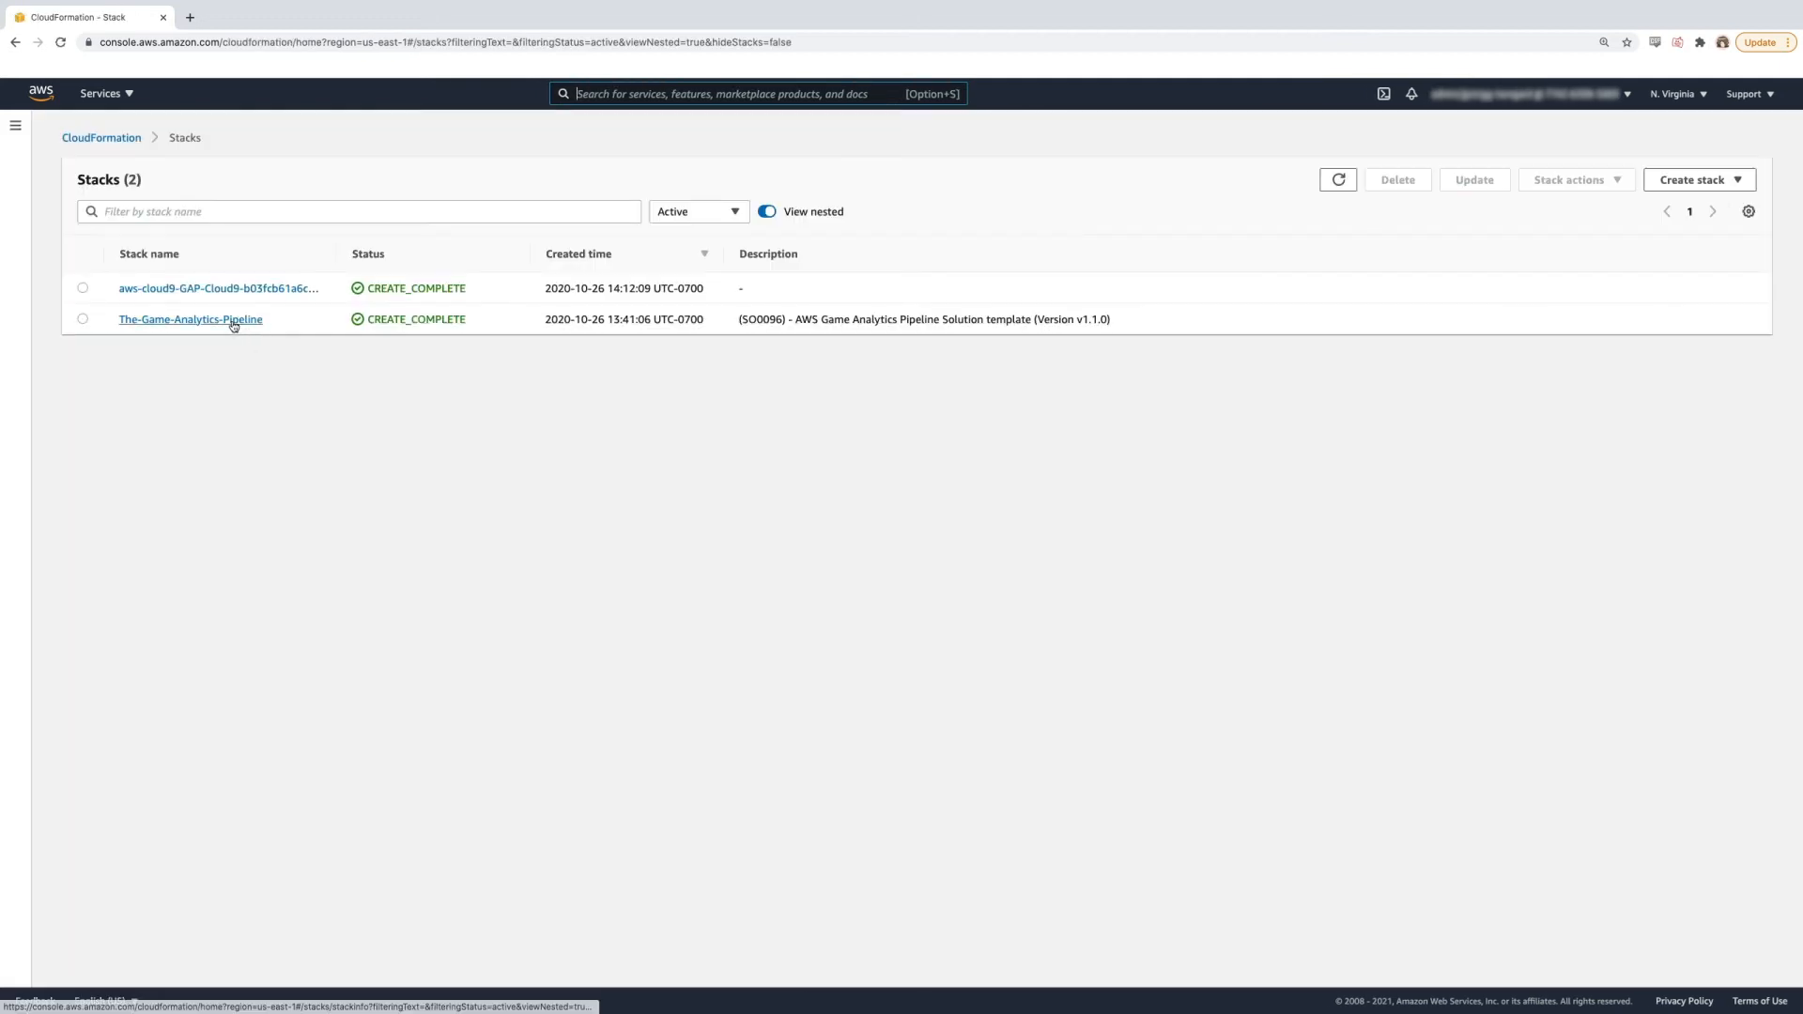
pyautogui.click(190, 318)
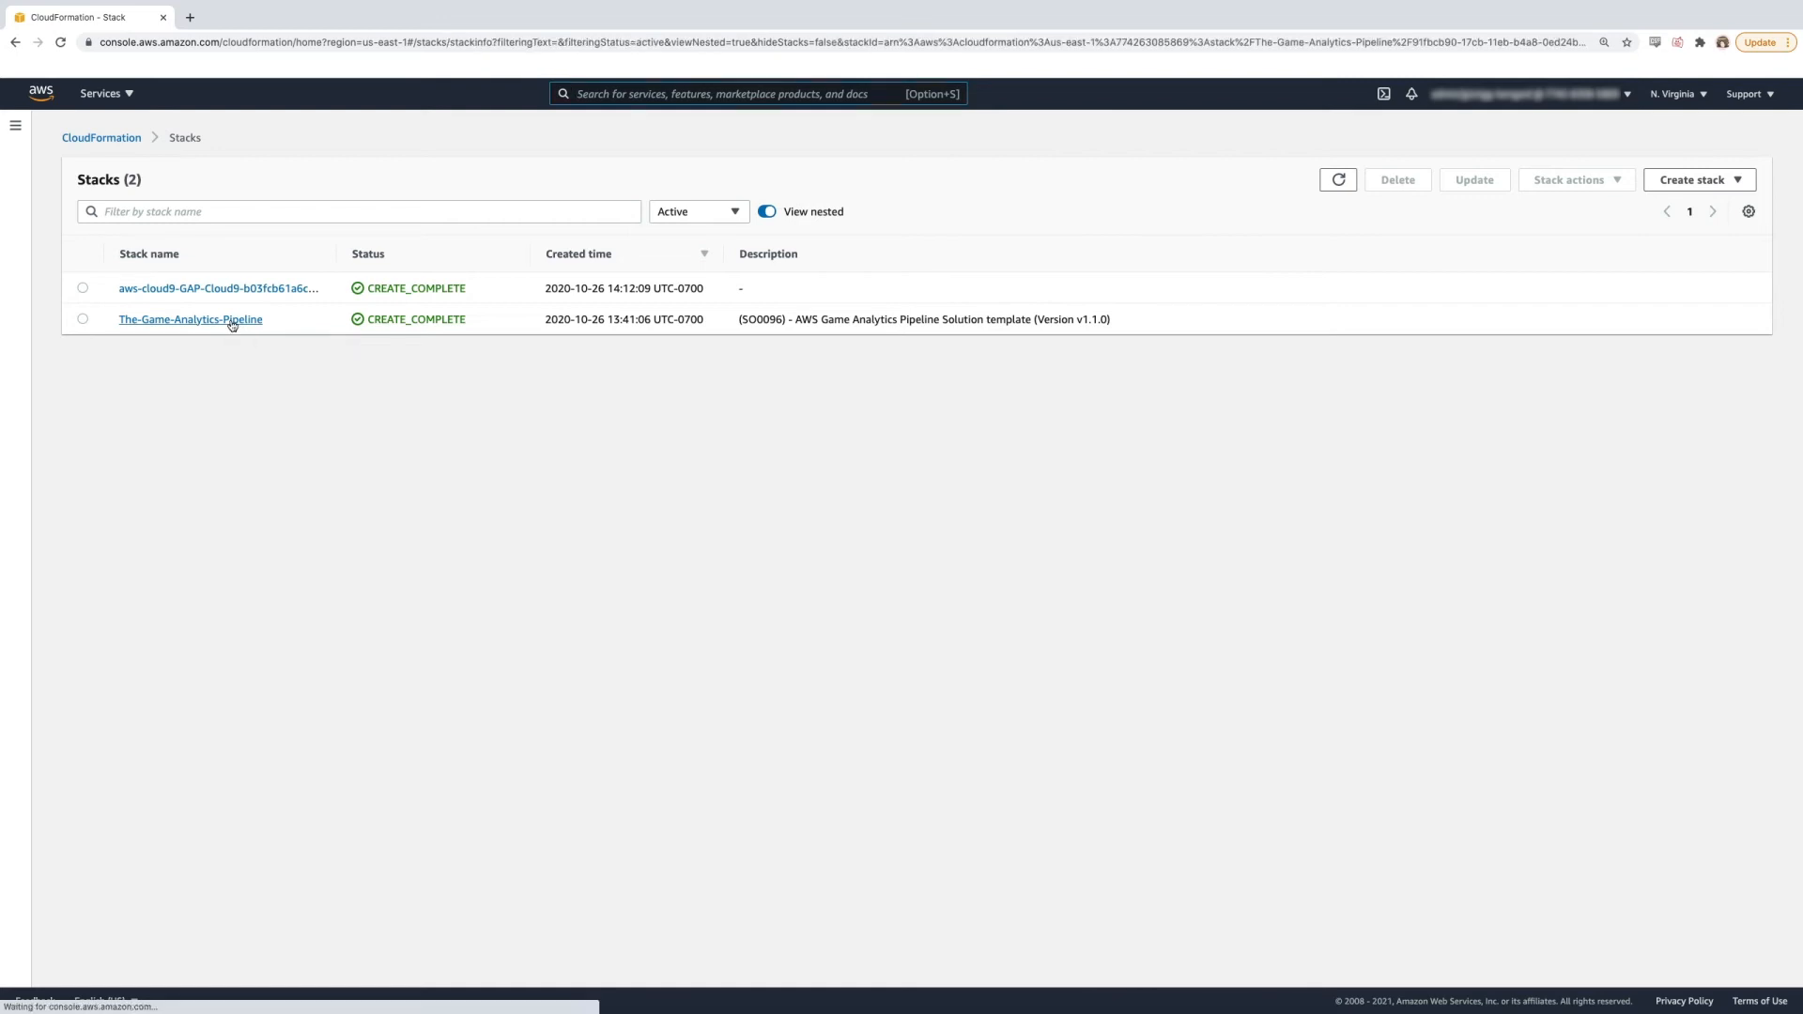
pyautogui.click(189, 318)
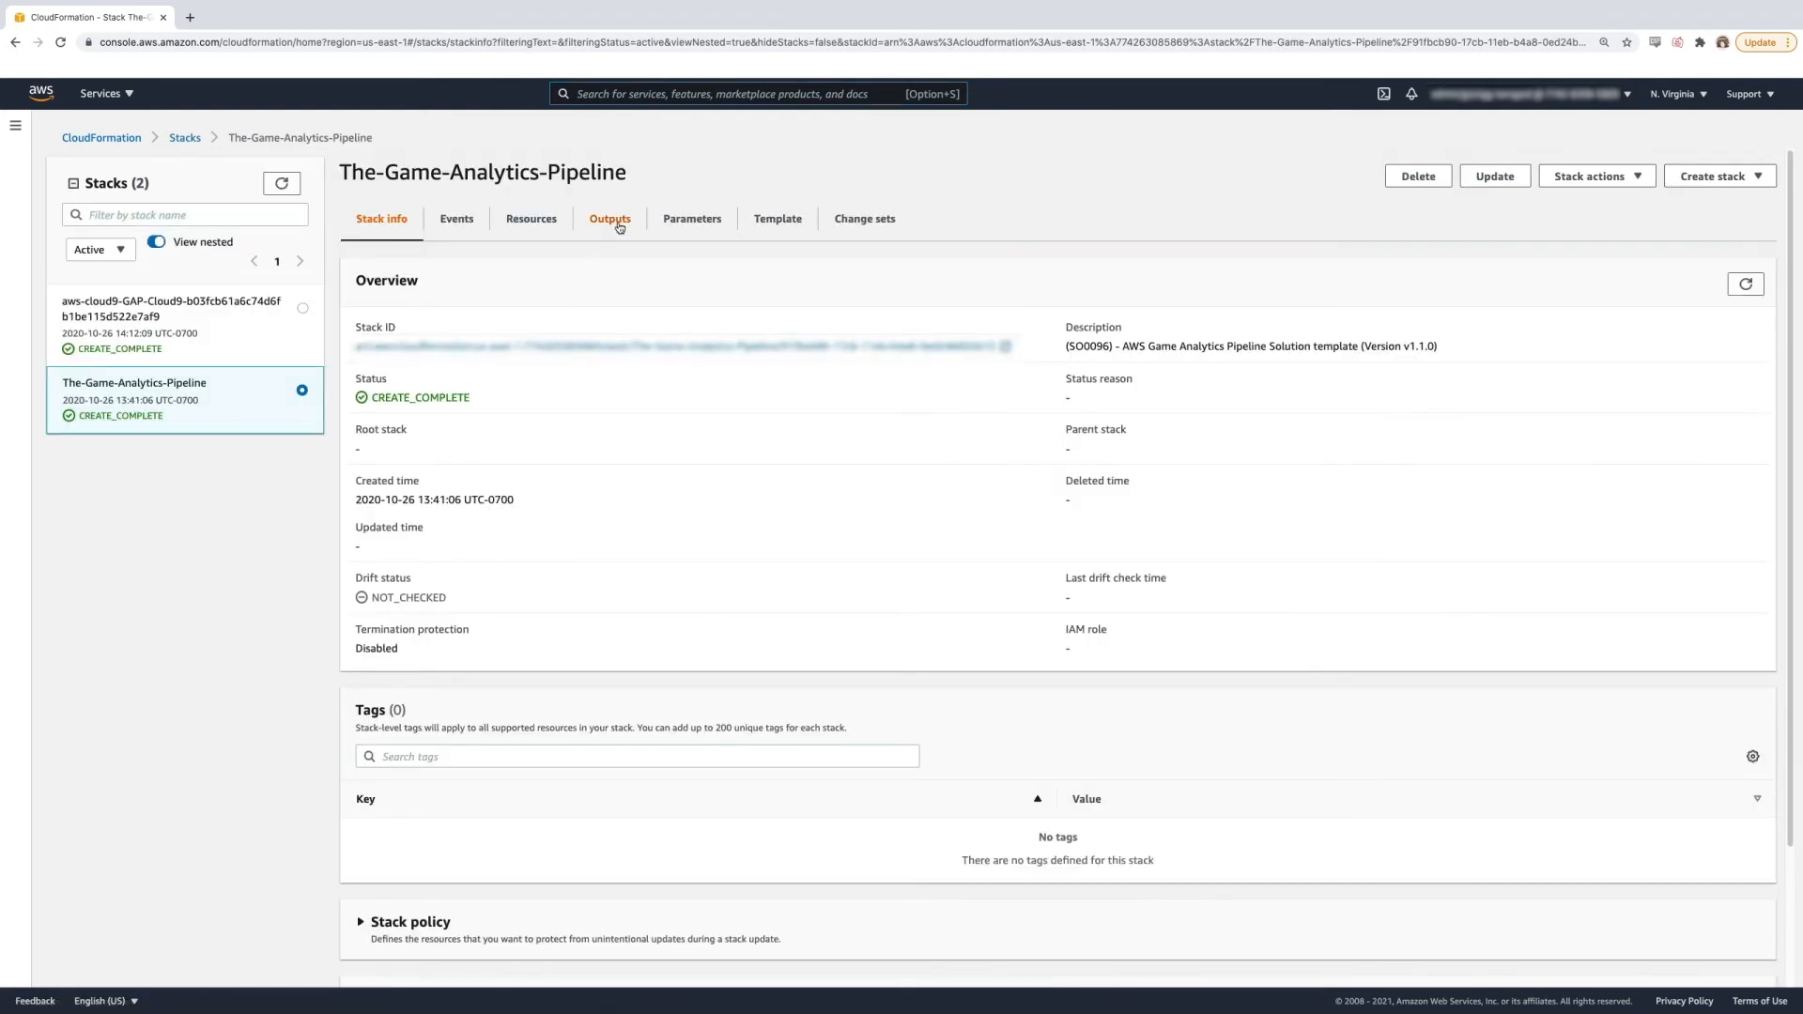
pyautogui.click(610, 218)
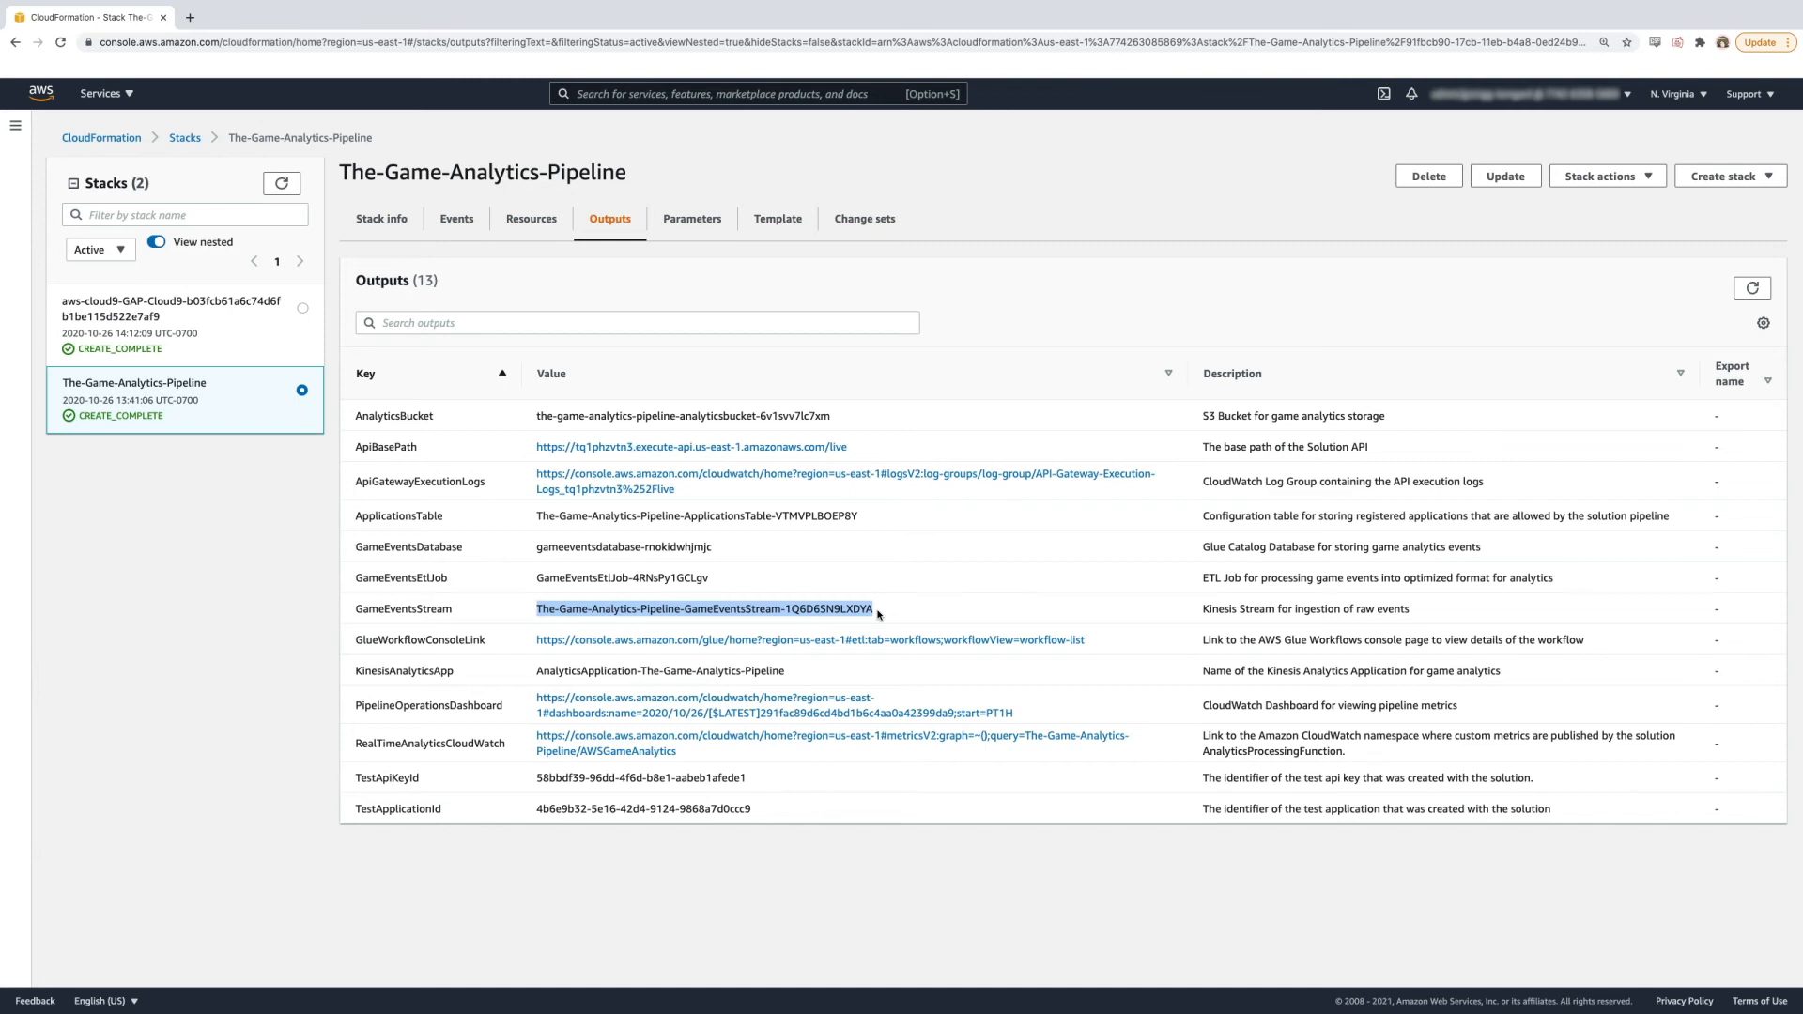
pyautogui.moveTo(532, 811)
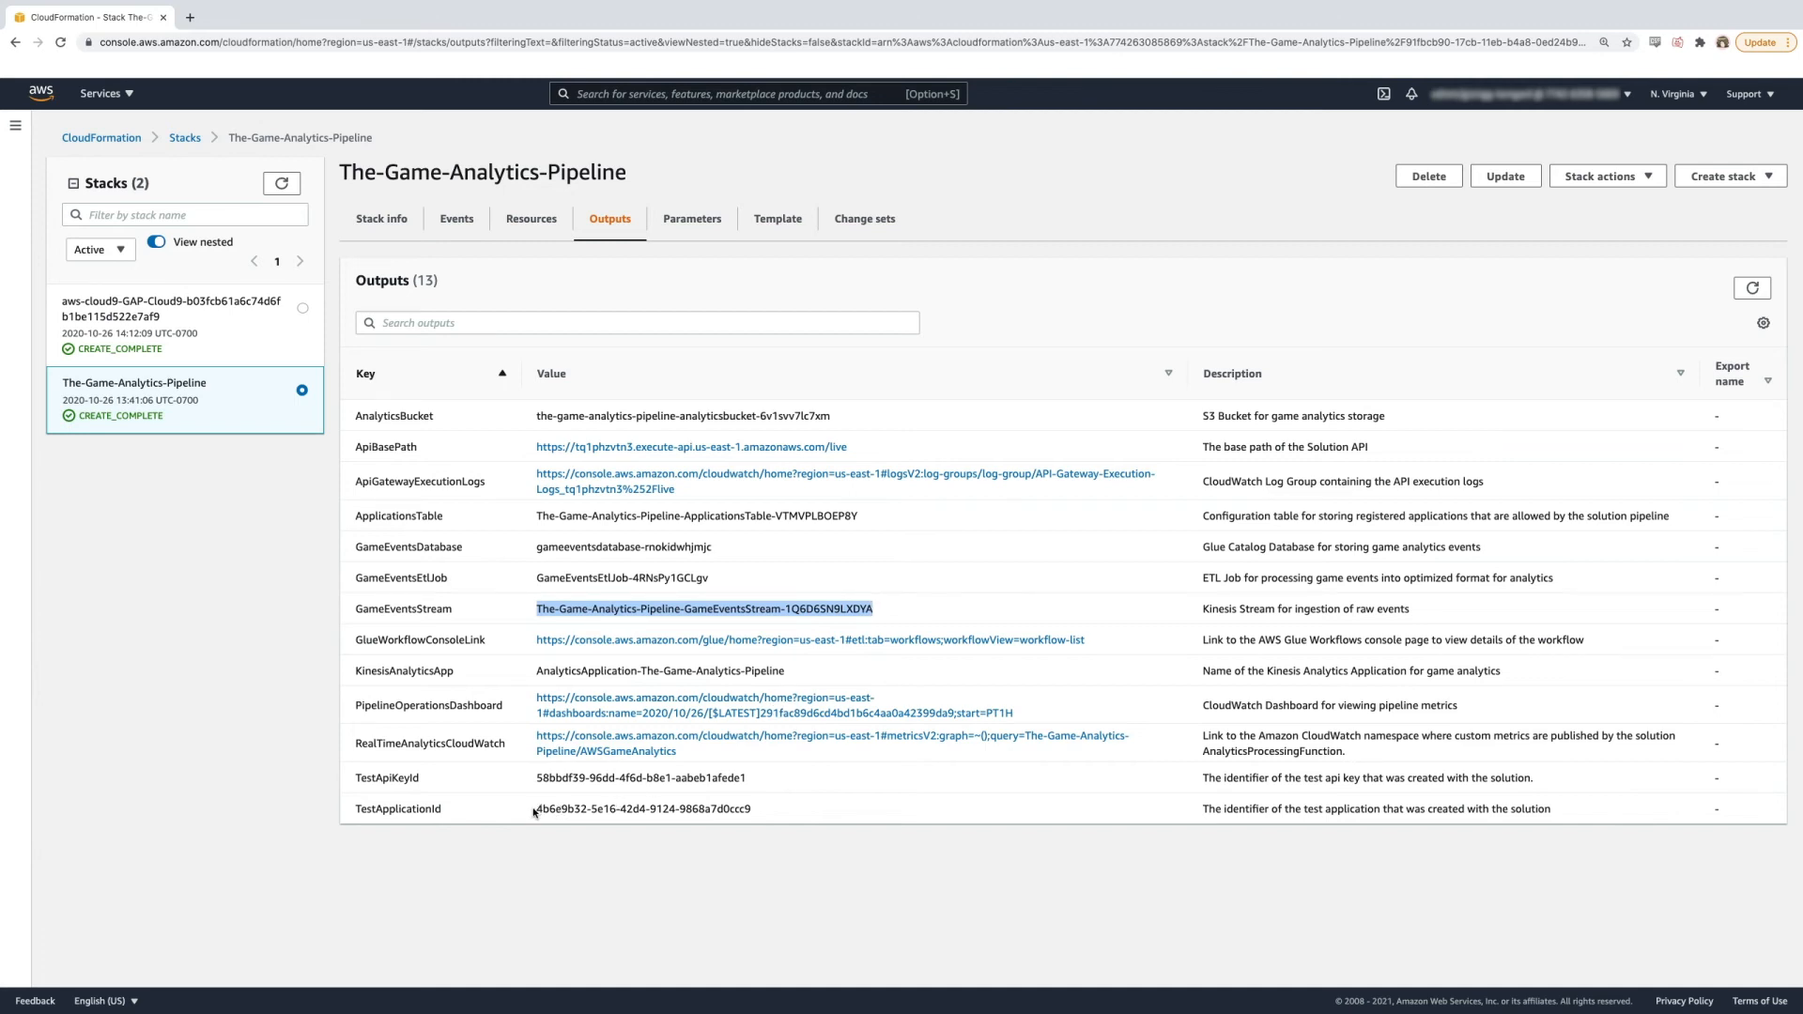
pyautogui.doubleClick(641, 809)
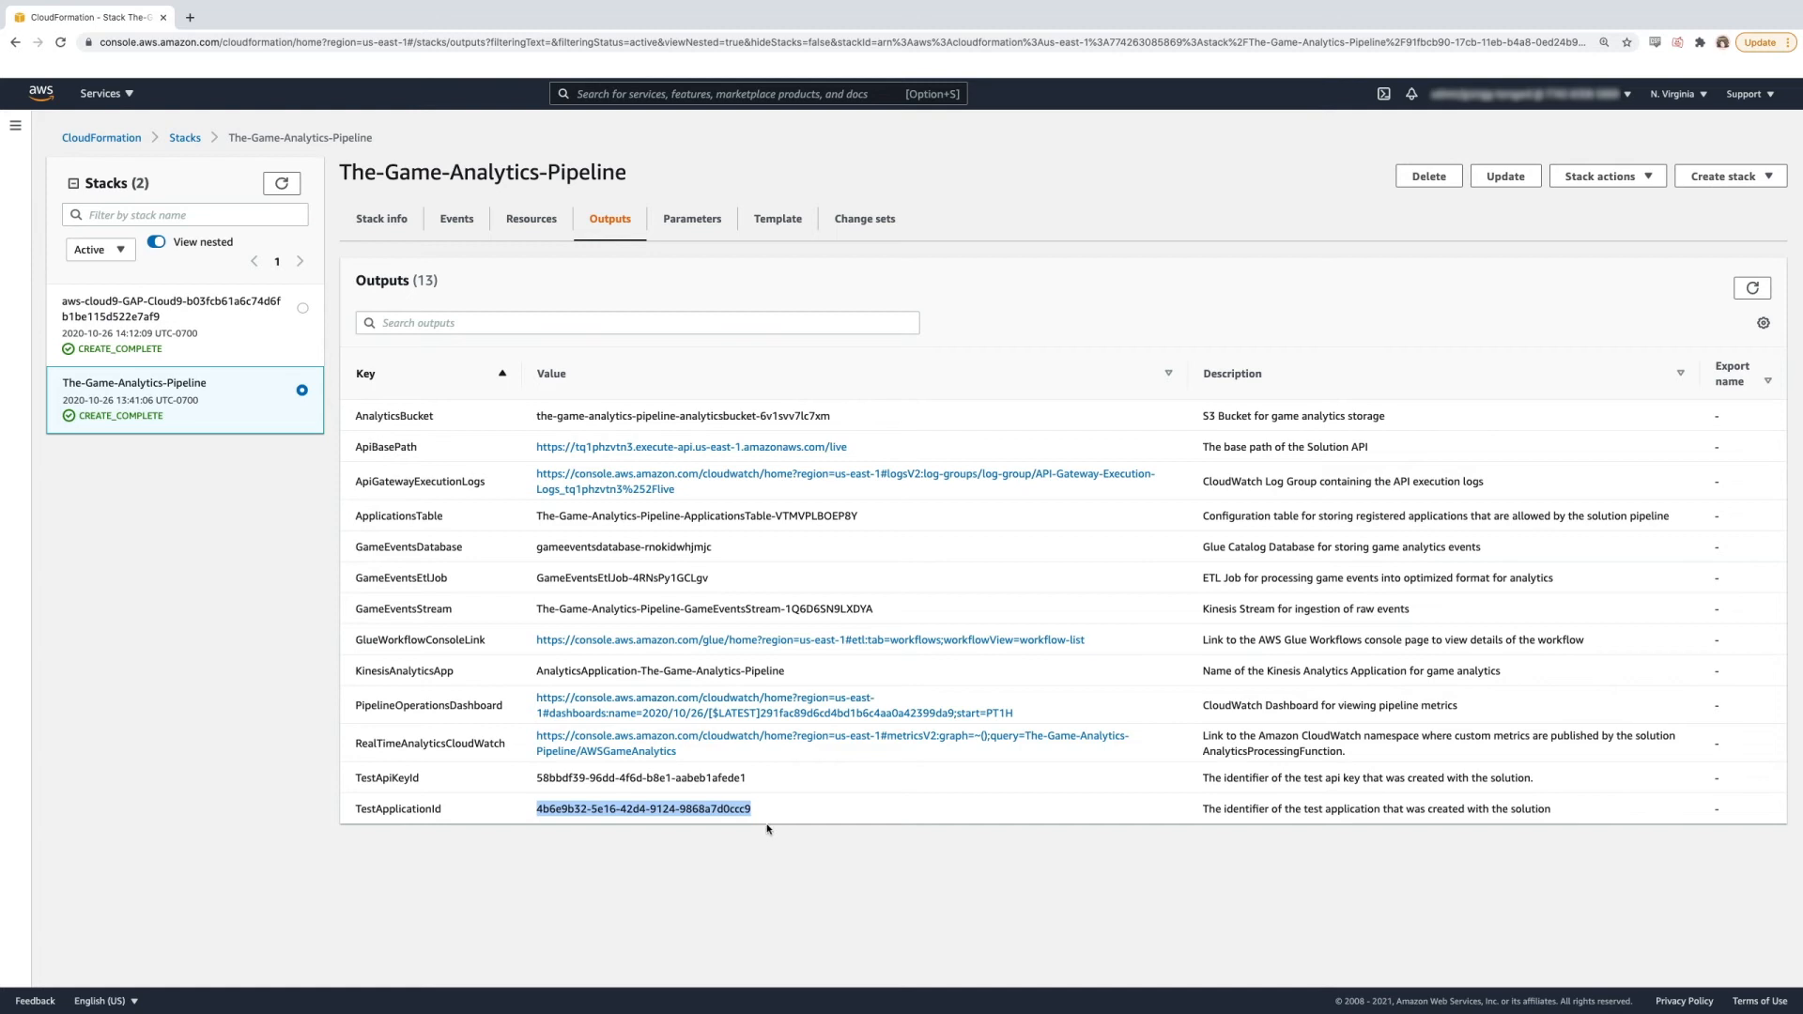
pyautogui.moveTo(559, 610)
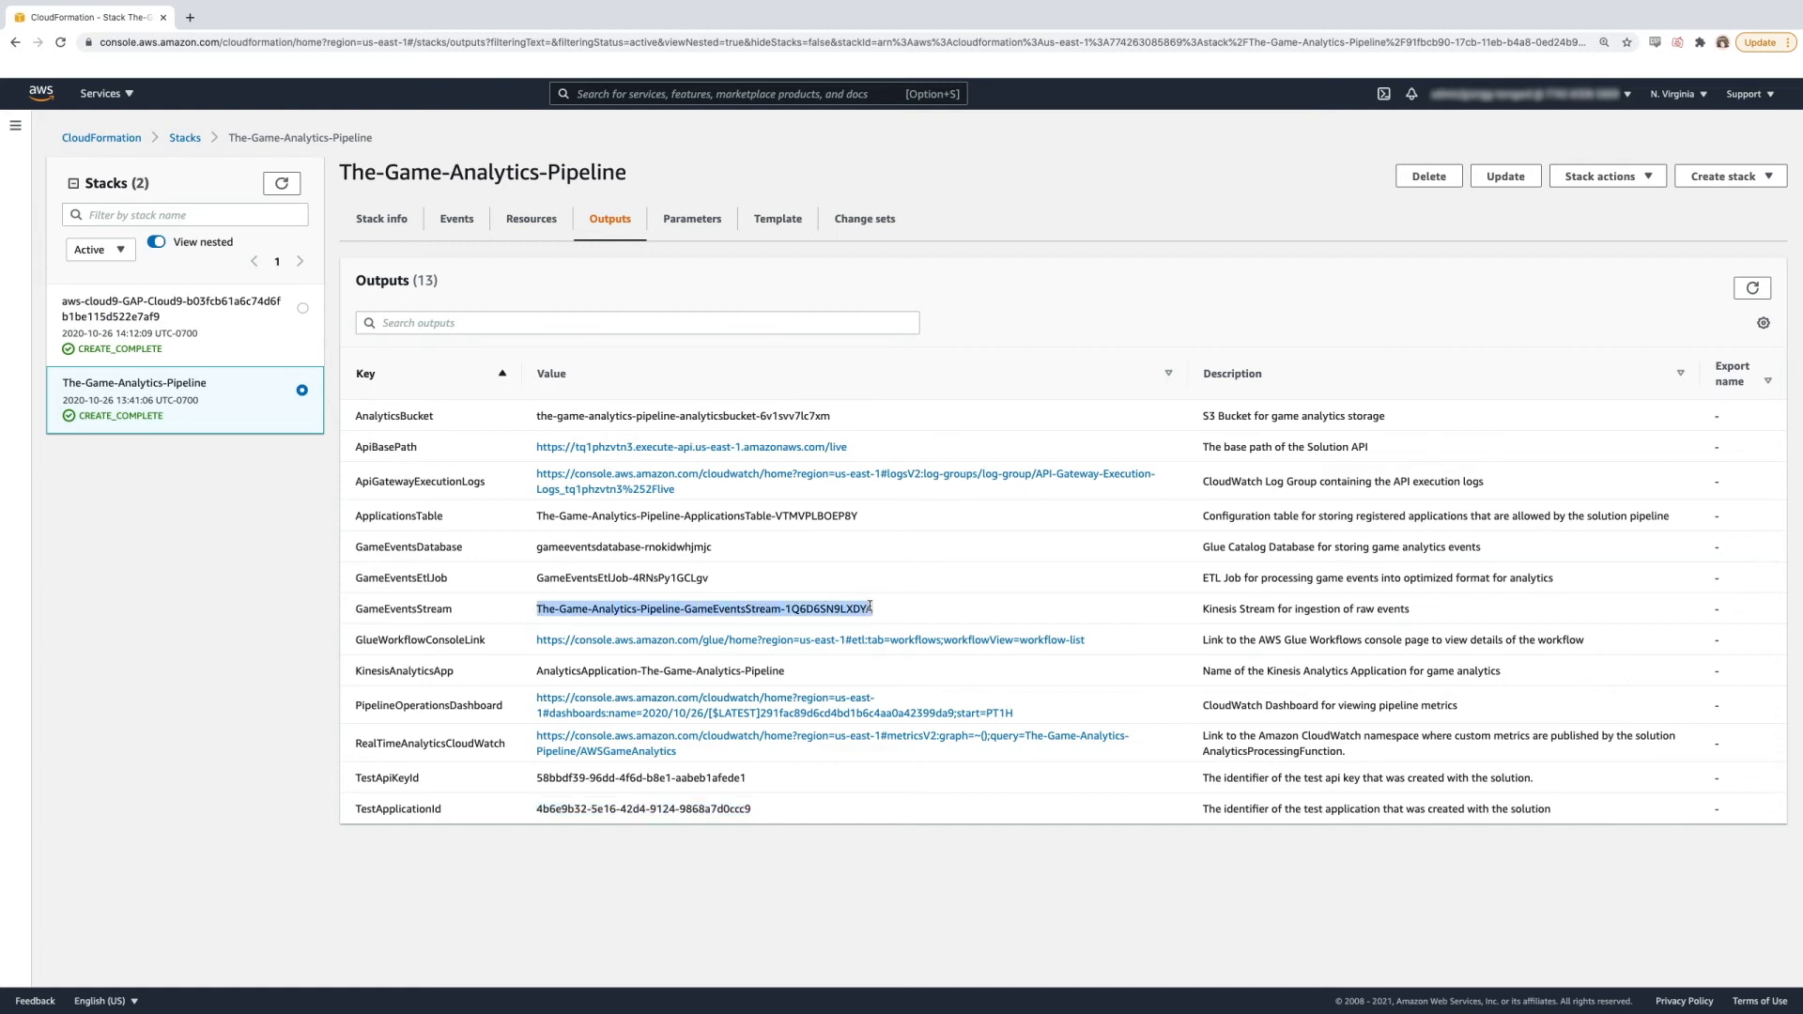
pyautogui.doubleClick(701, 608)
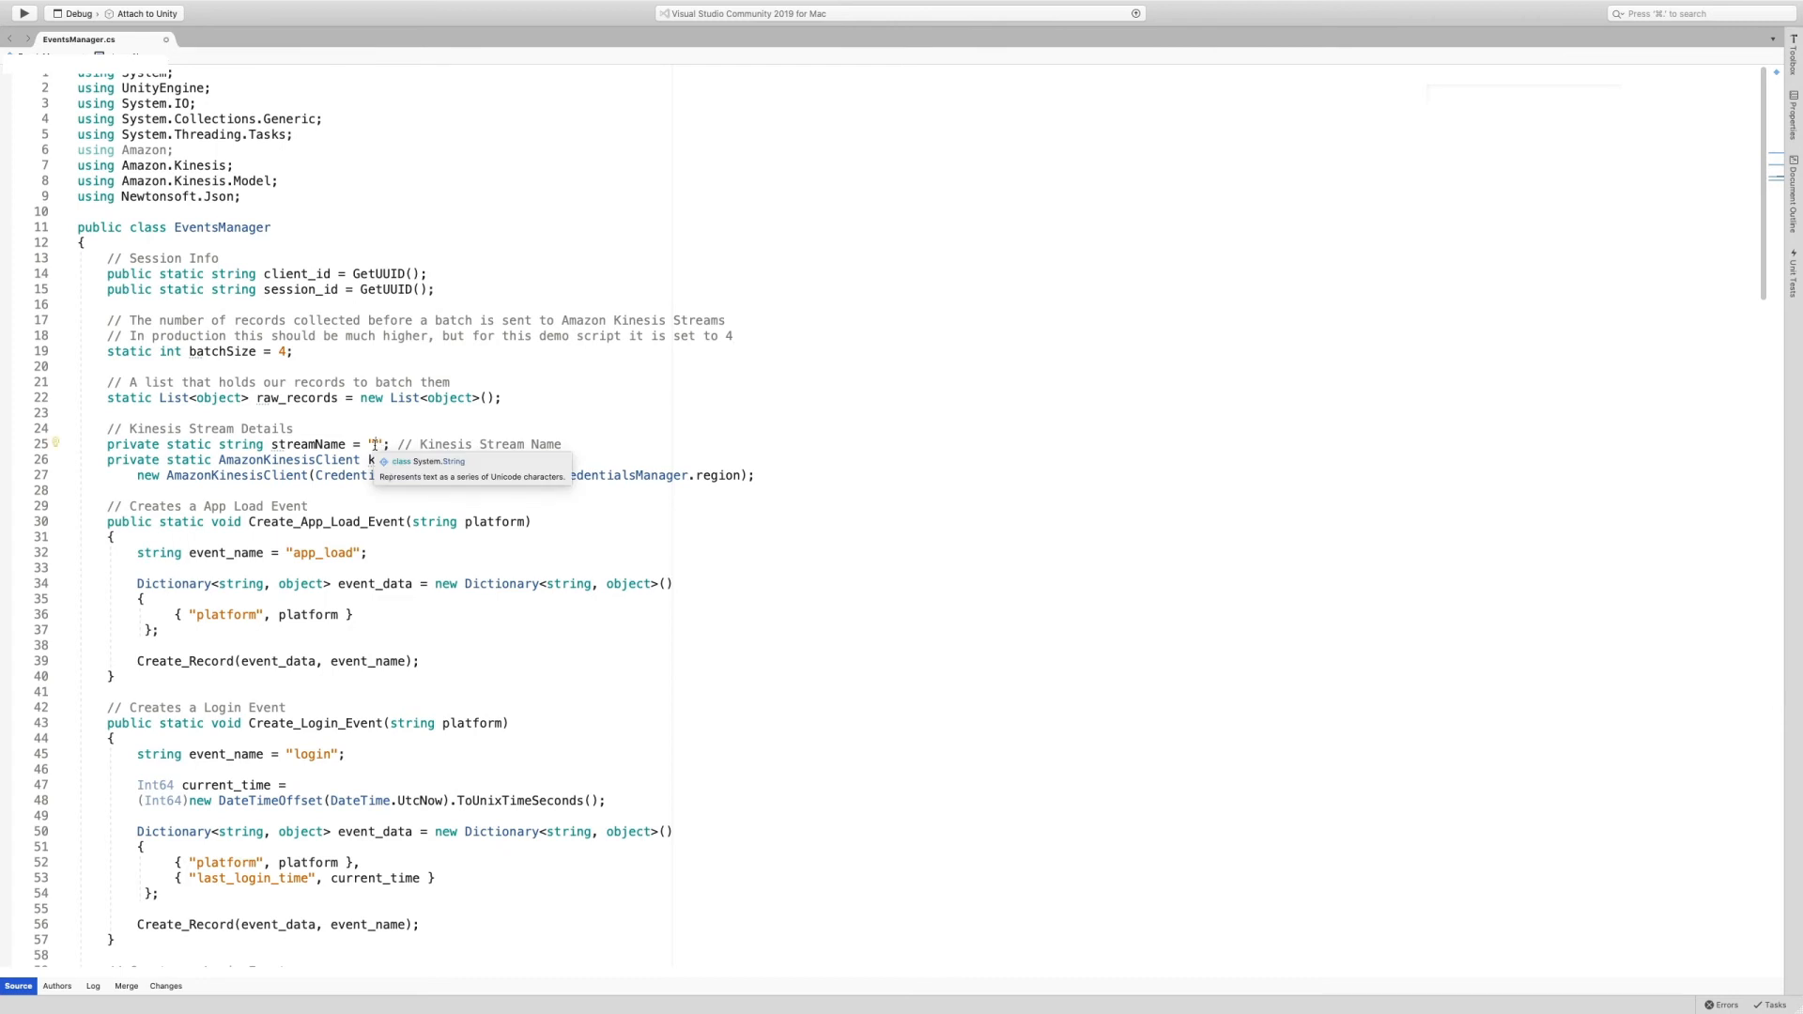
# Step: Set streamName to 'The-Game-Analytics-Pipeline-GameEventsStream-1Q6D6SN9LXDYA' and application_id to '4b6e9b32-5e16-42d4-9124-9868a7d0ccc9'
pyautogui.write('The-Game-Analytics-Pipeline-GameEventsStream-1Q6D6SN9LXDYA')
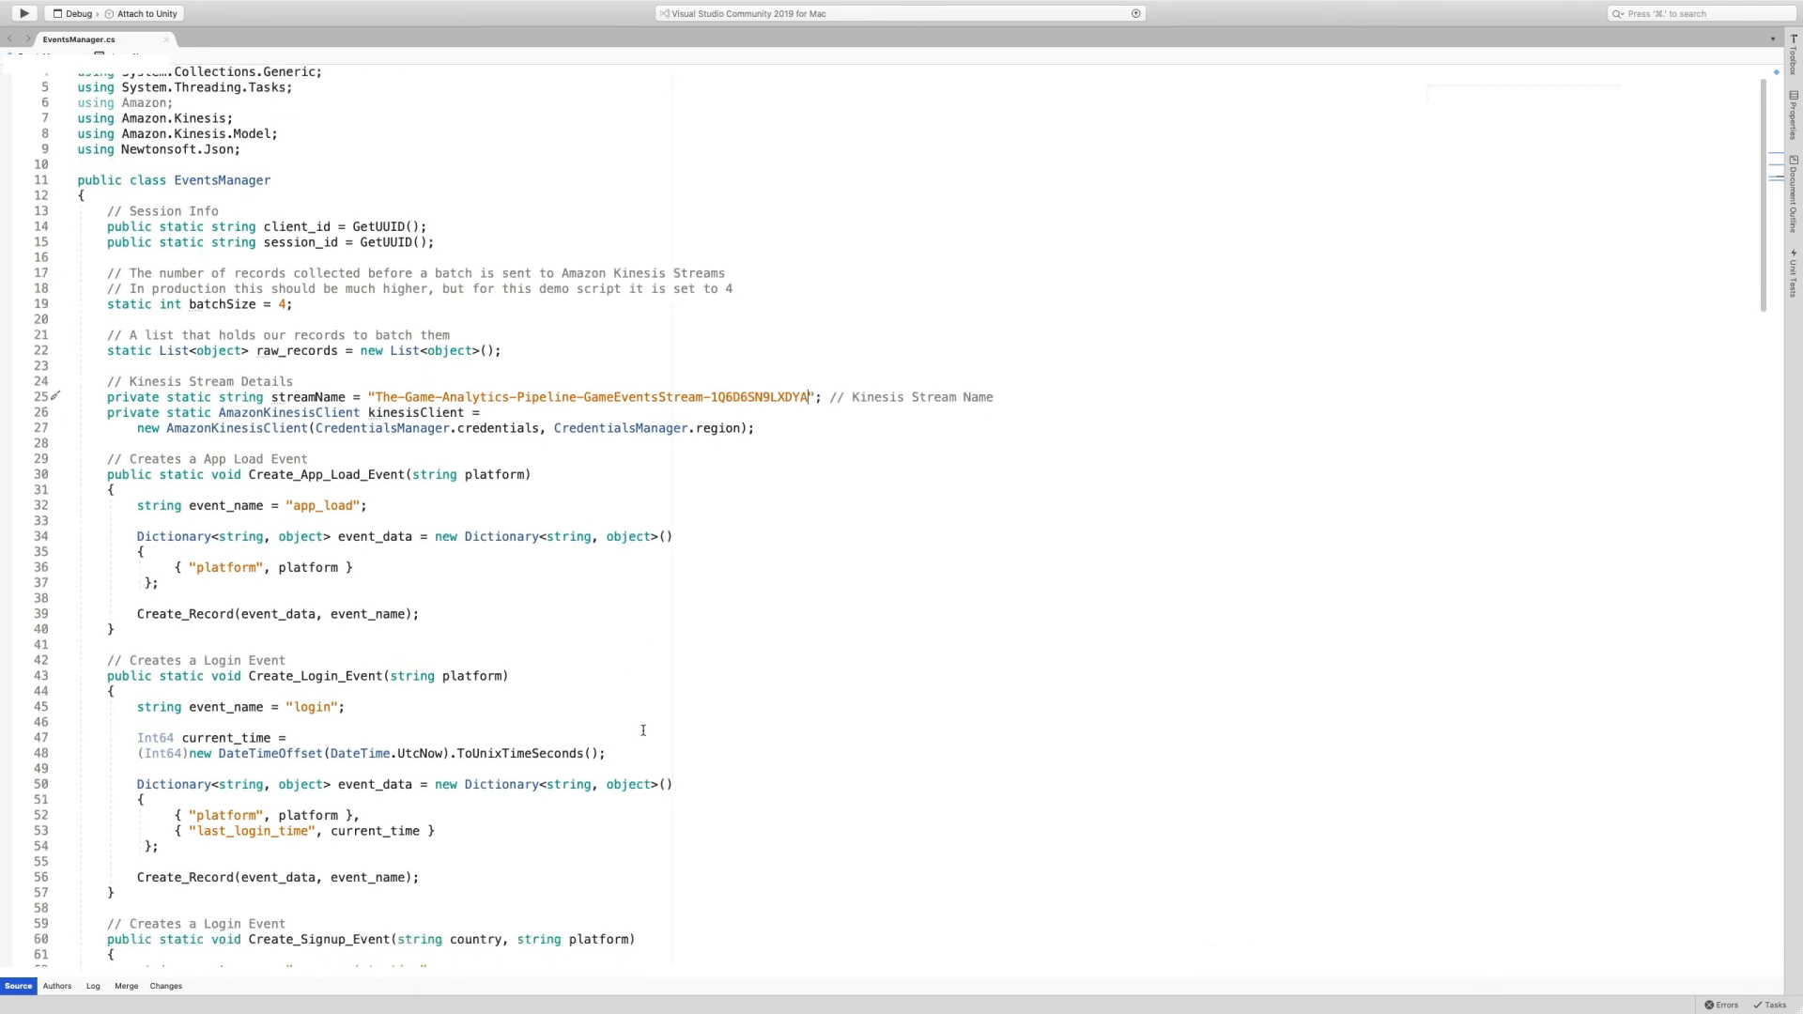
pyautogui.scroll(-3)
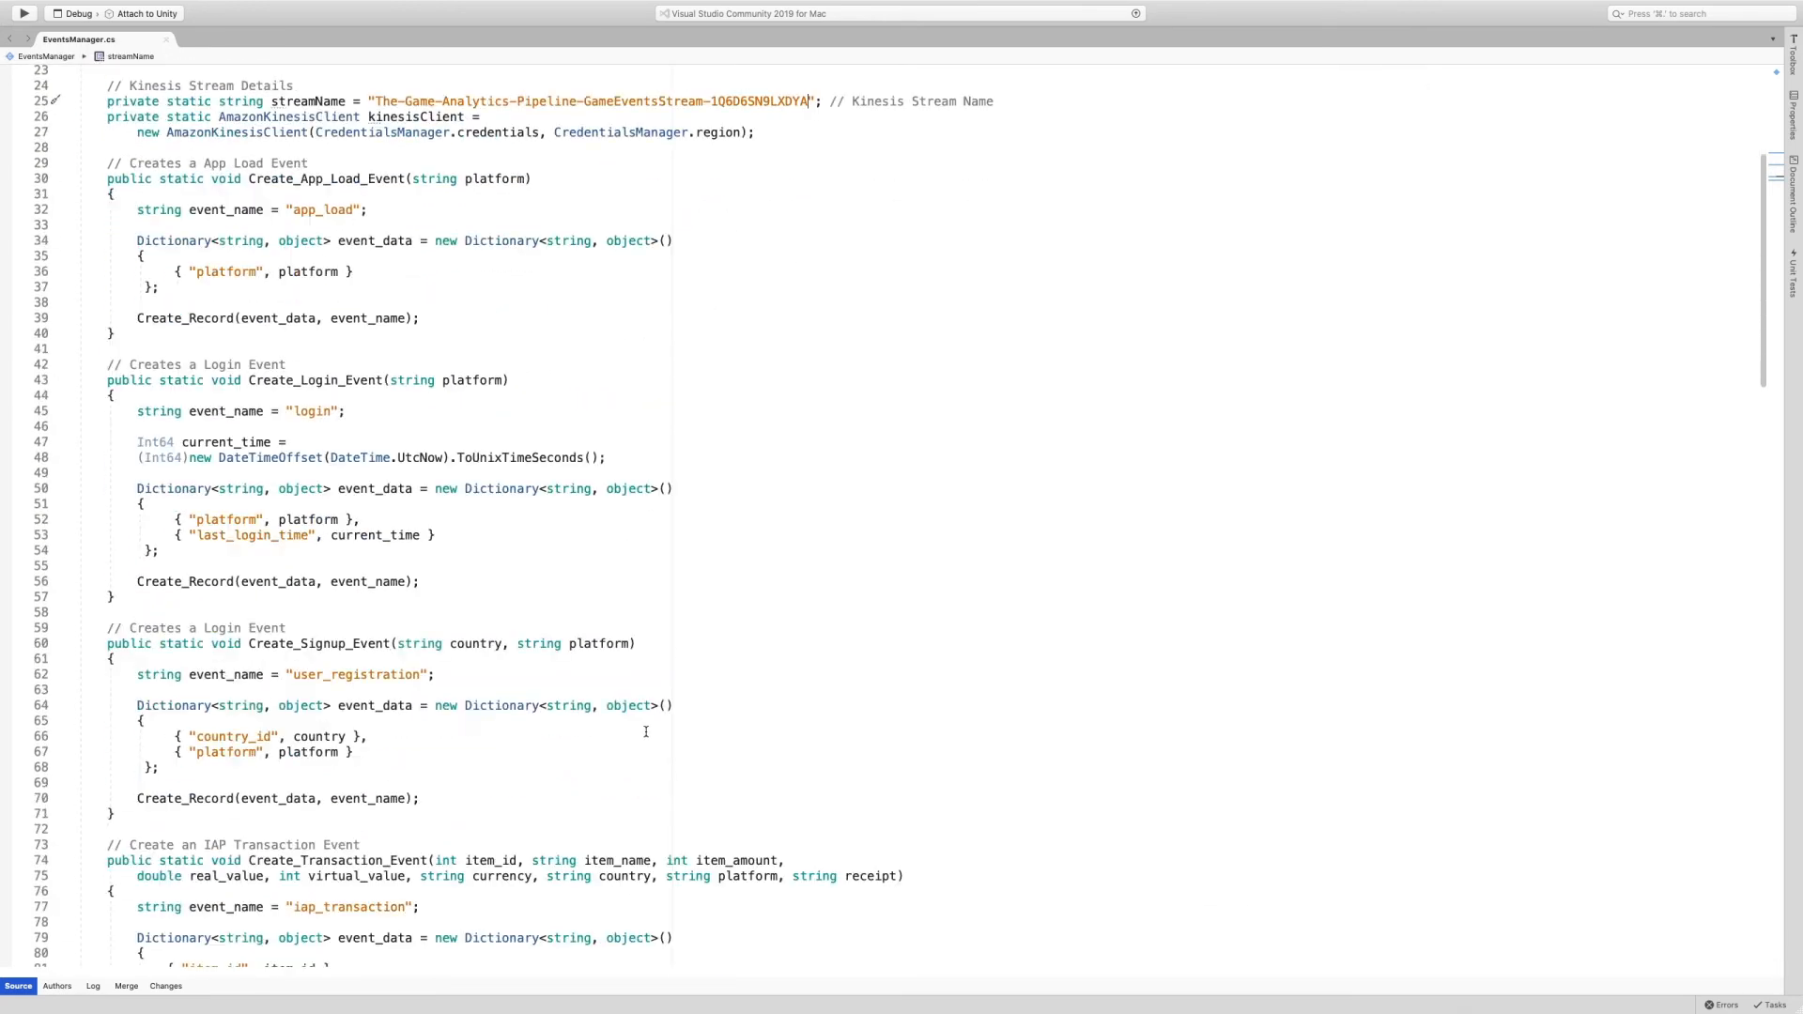
pyautogui.scroll(-3)
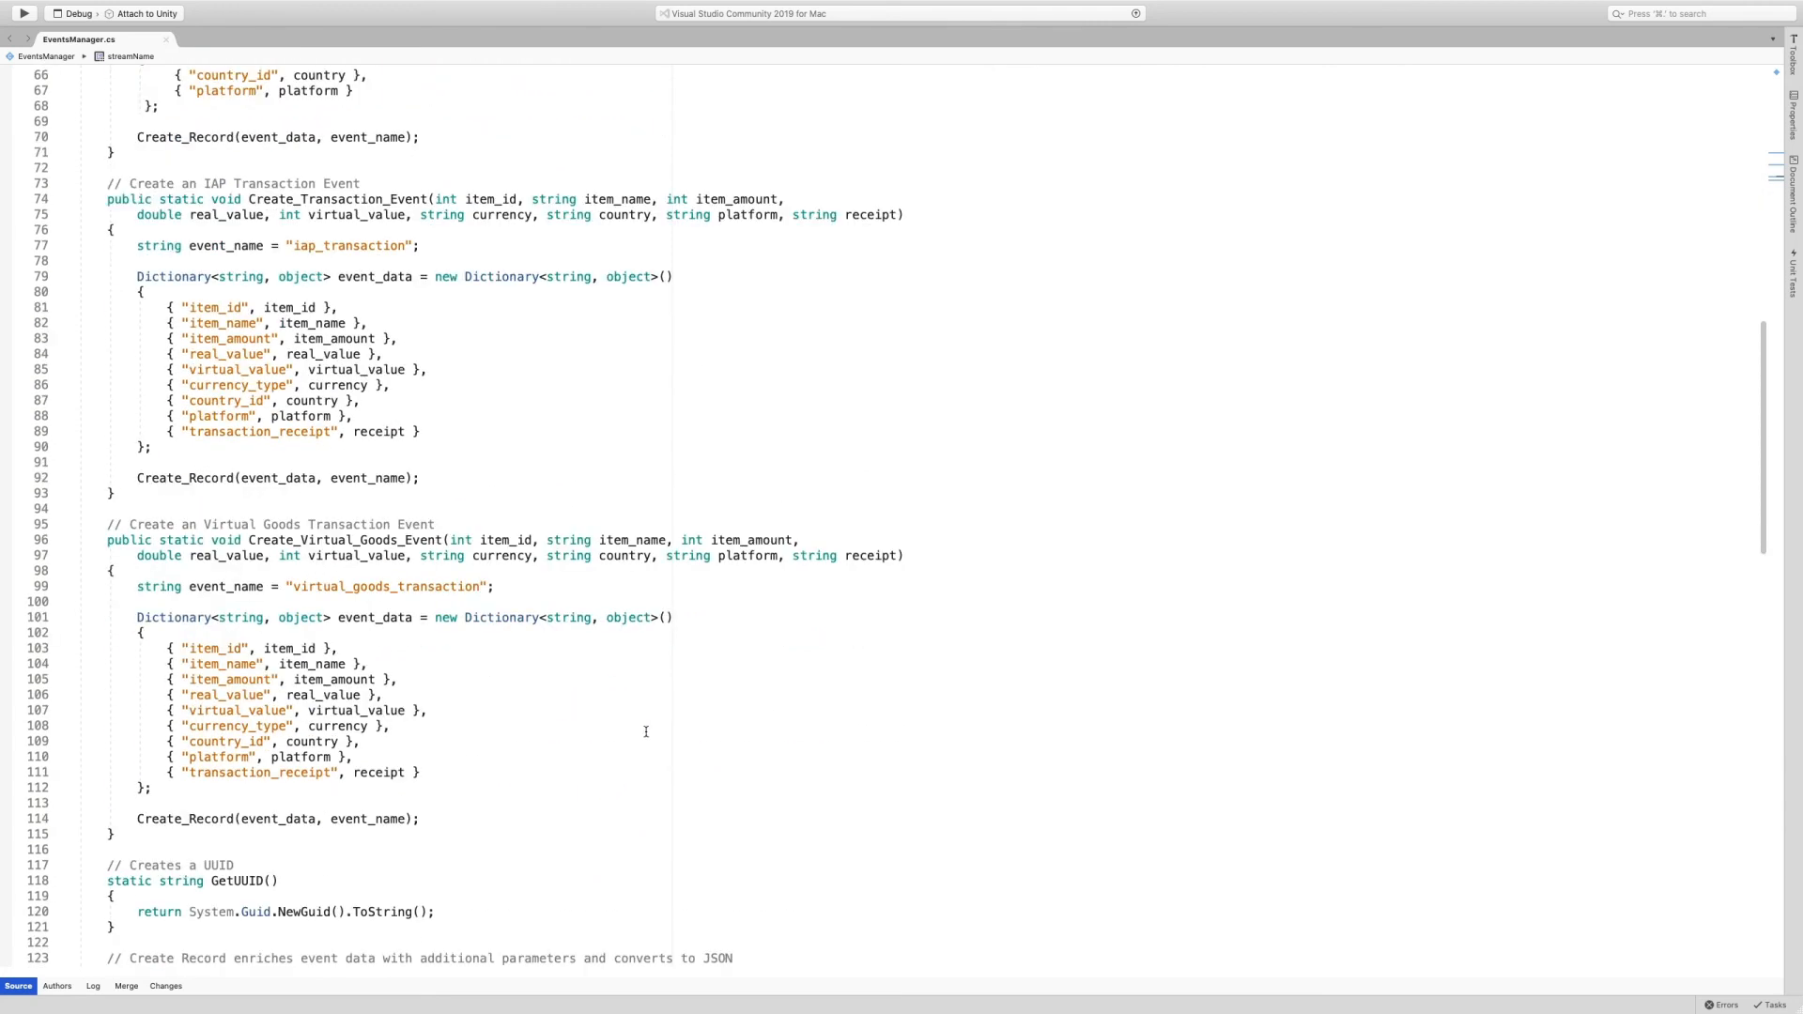
pyautogui.scroll(-3)
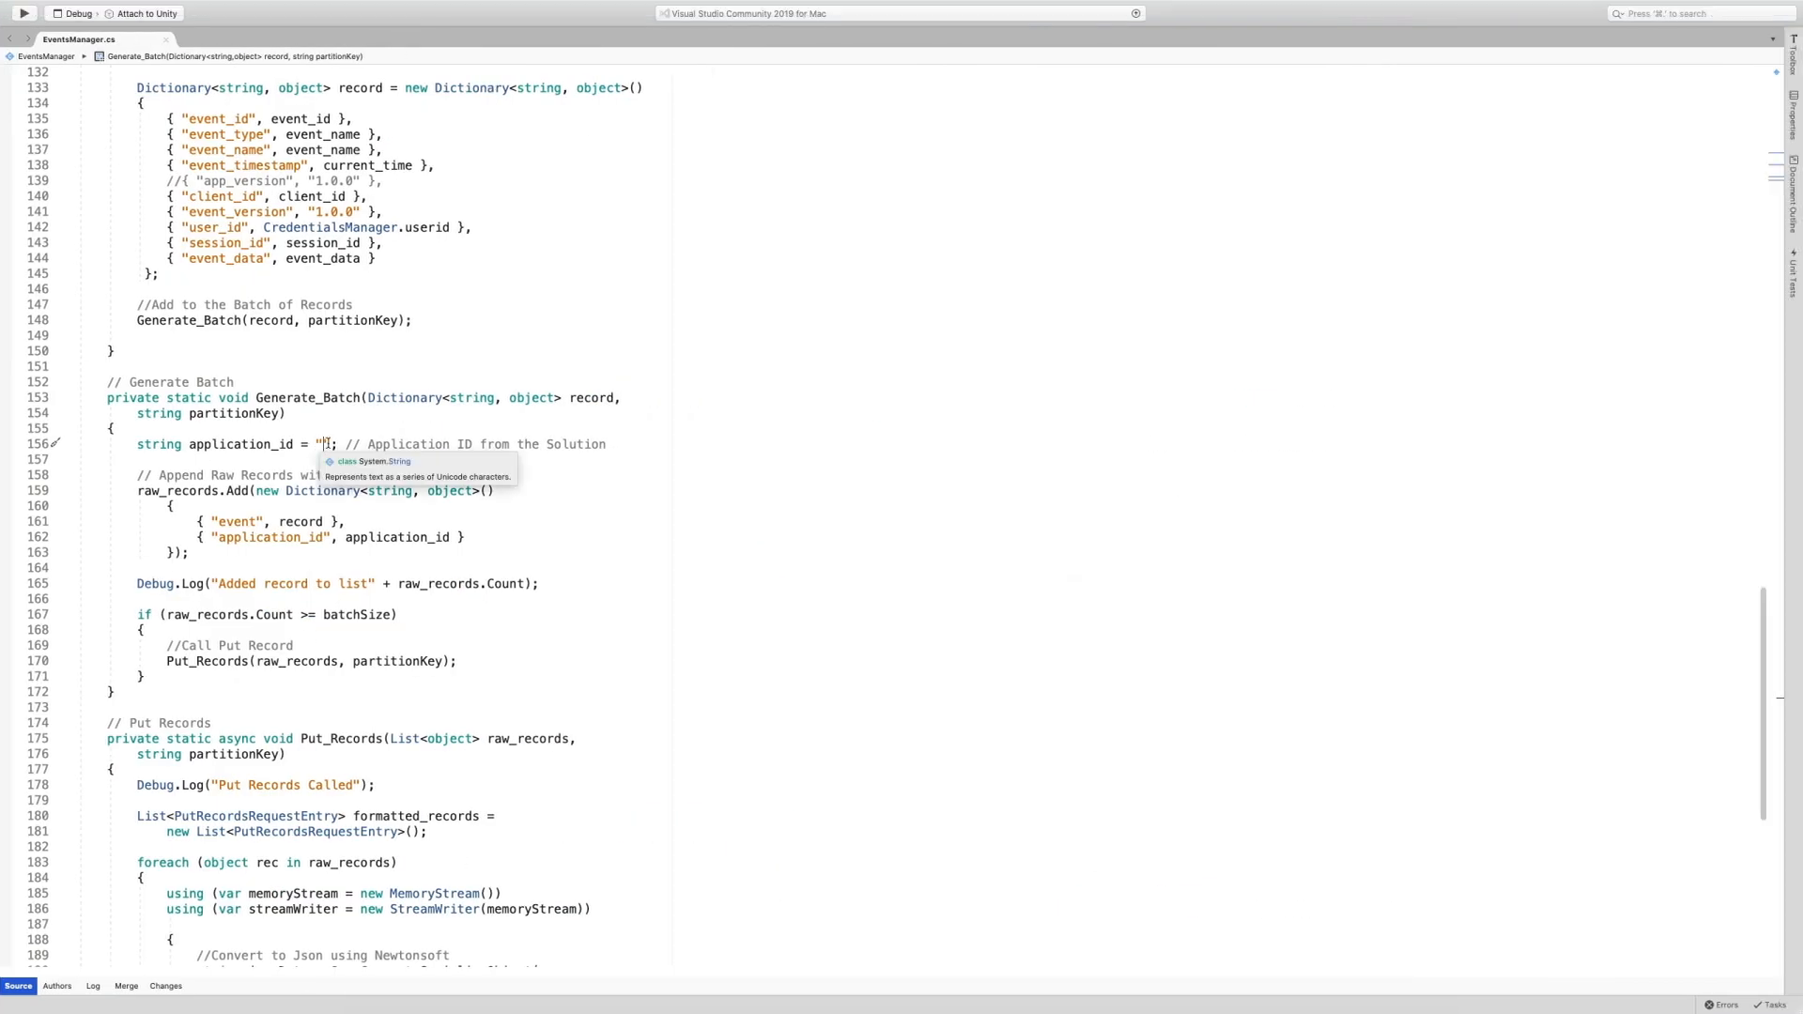
pyautogui.write('4b6e9b32-5e16-42d4-9124-9868a7d0ccc9')
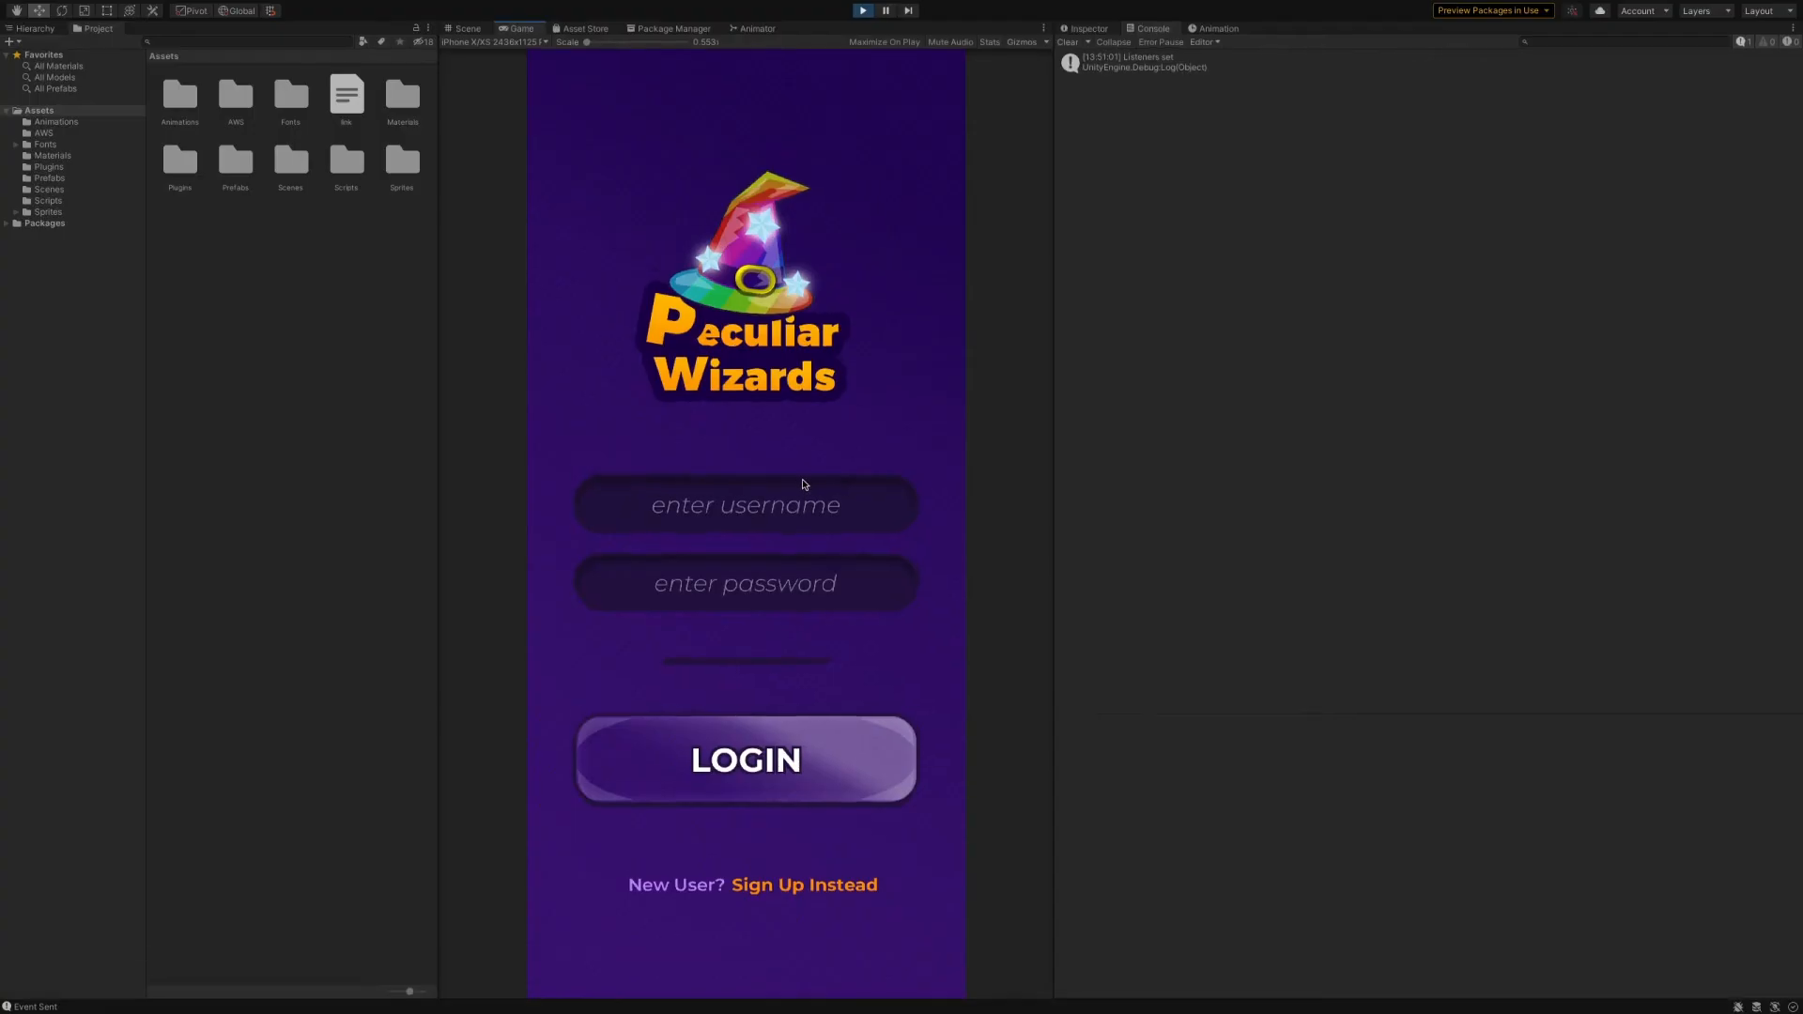
# Step: Enter username 'gena' and log in to the game
pyautogui.write('gena')
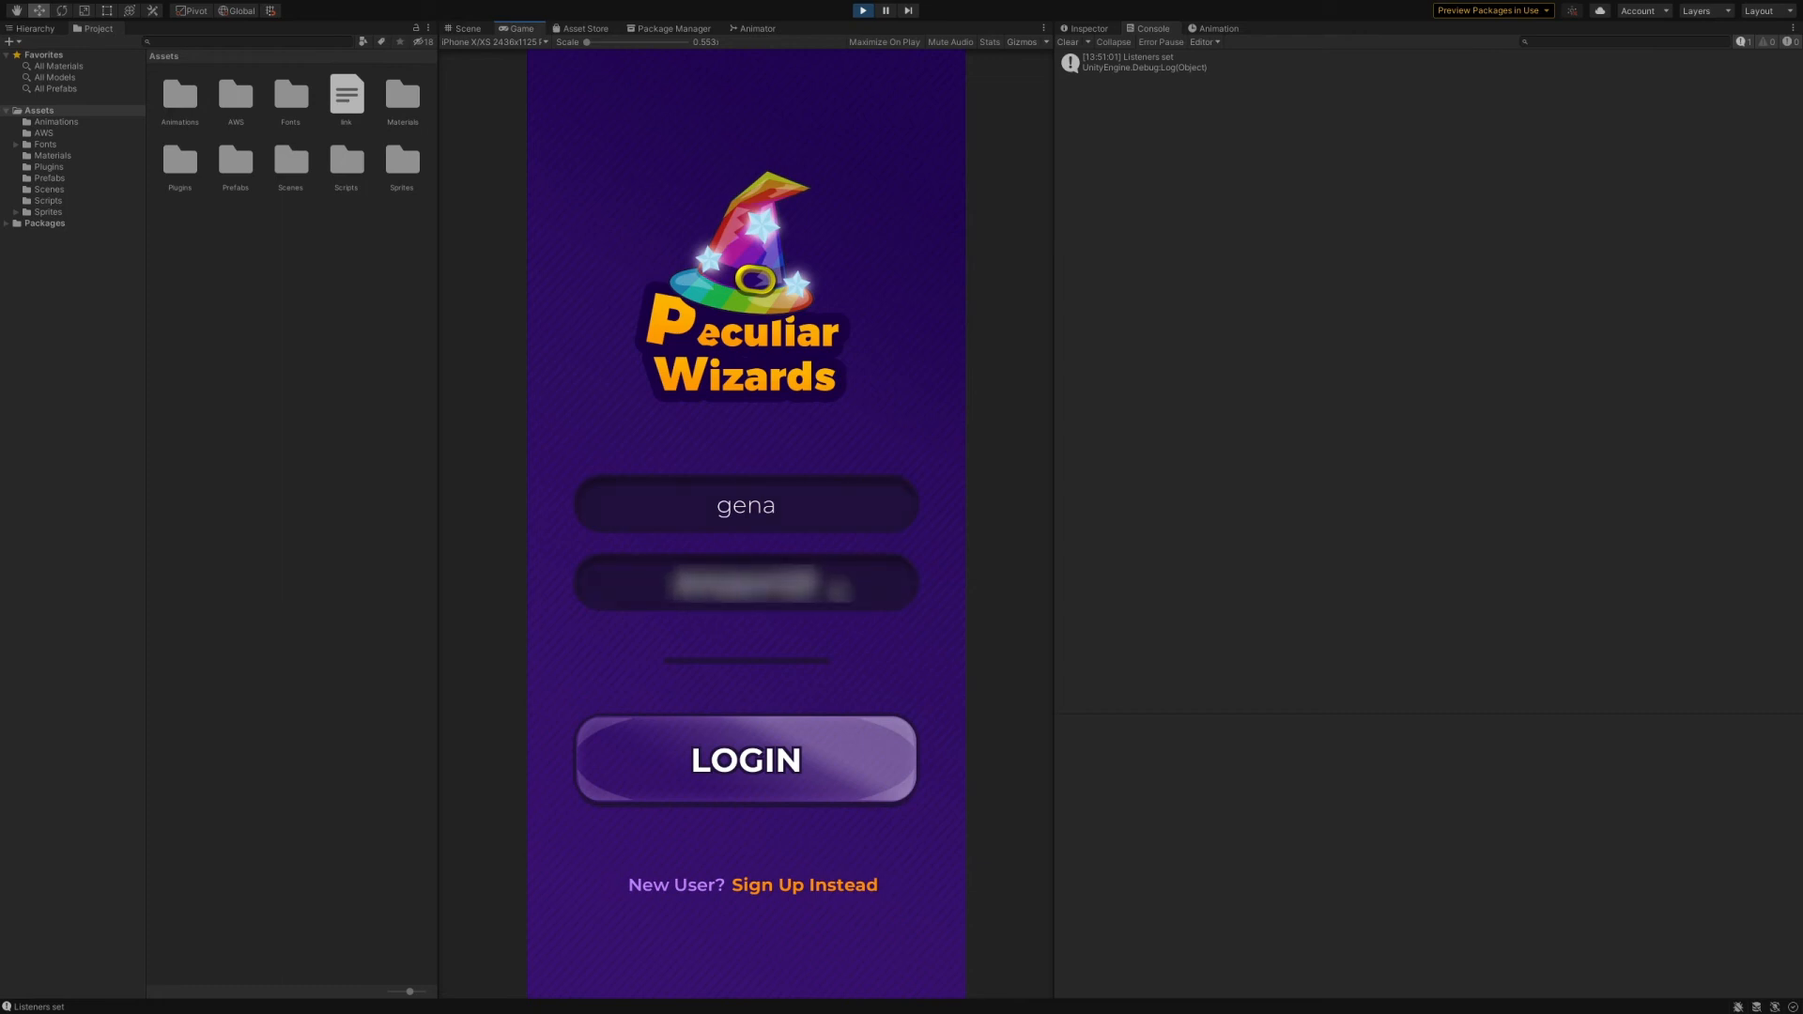
pyautogui.moveTo(763, 724)
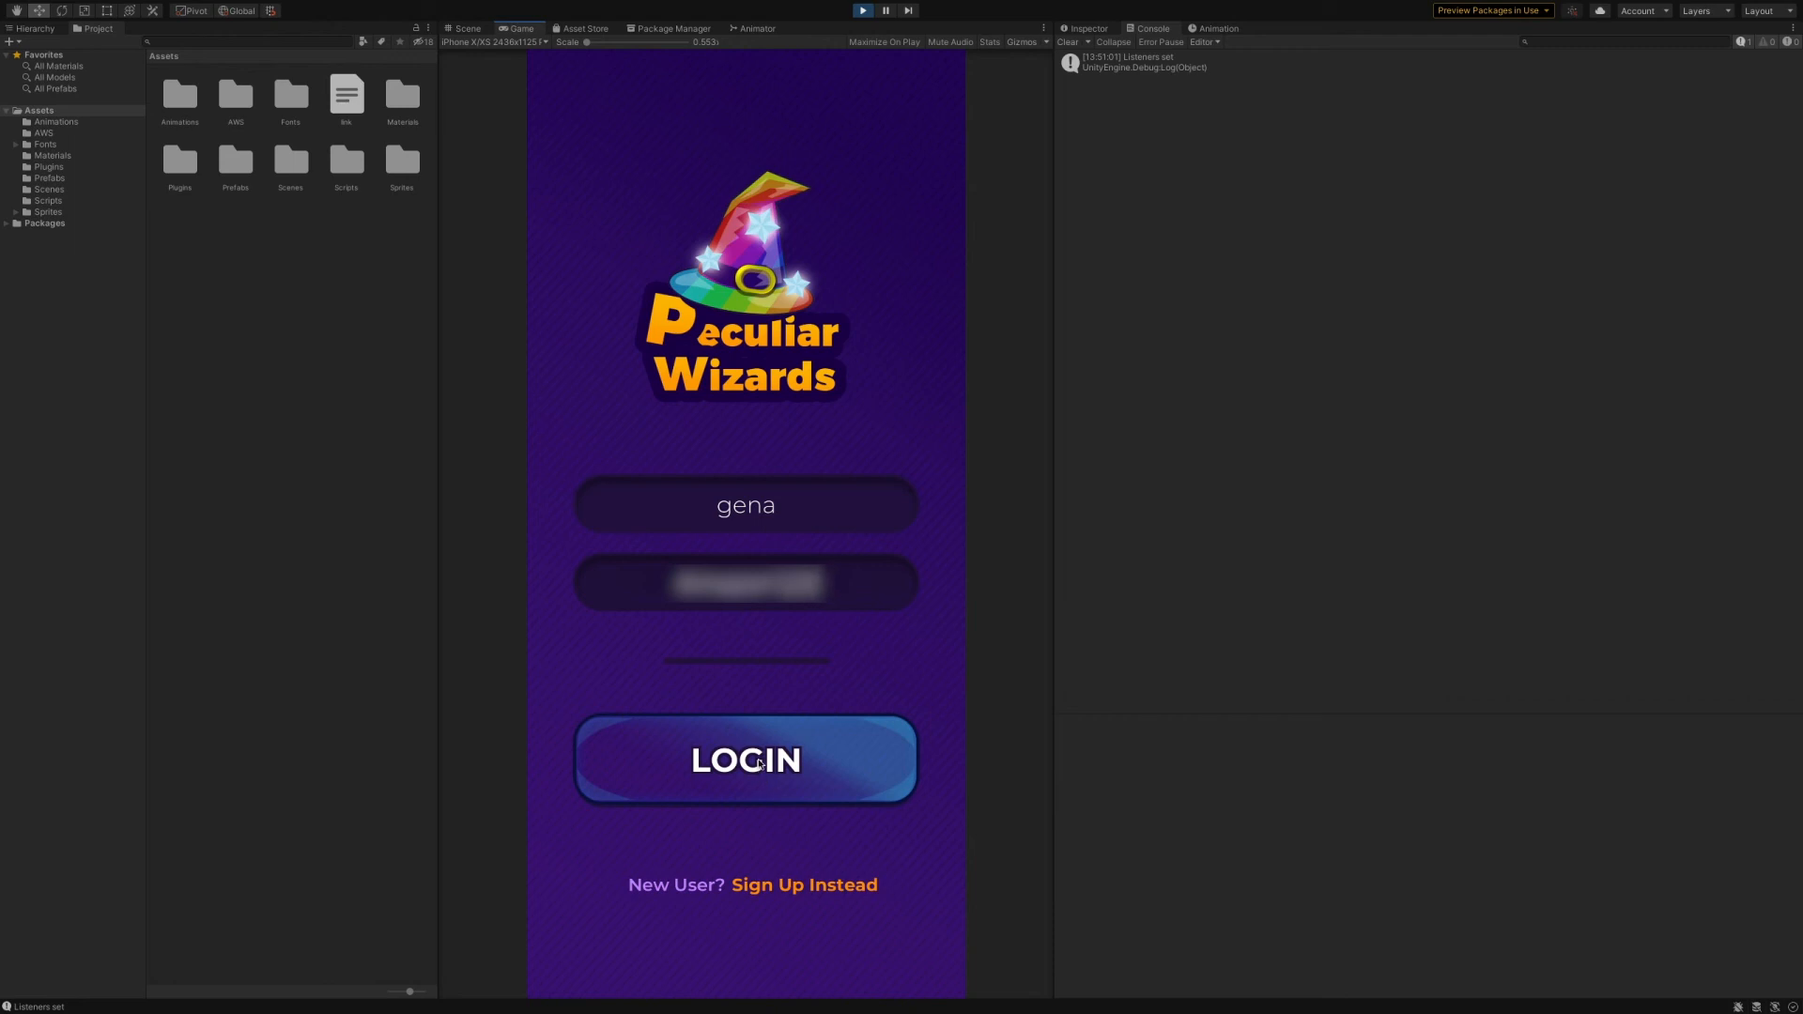
pyautogui.click(744, 759)
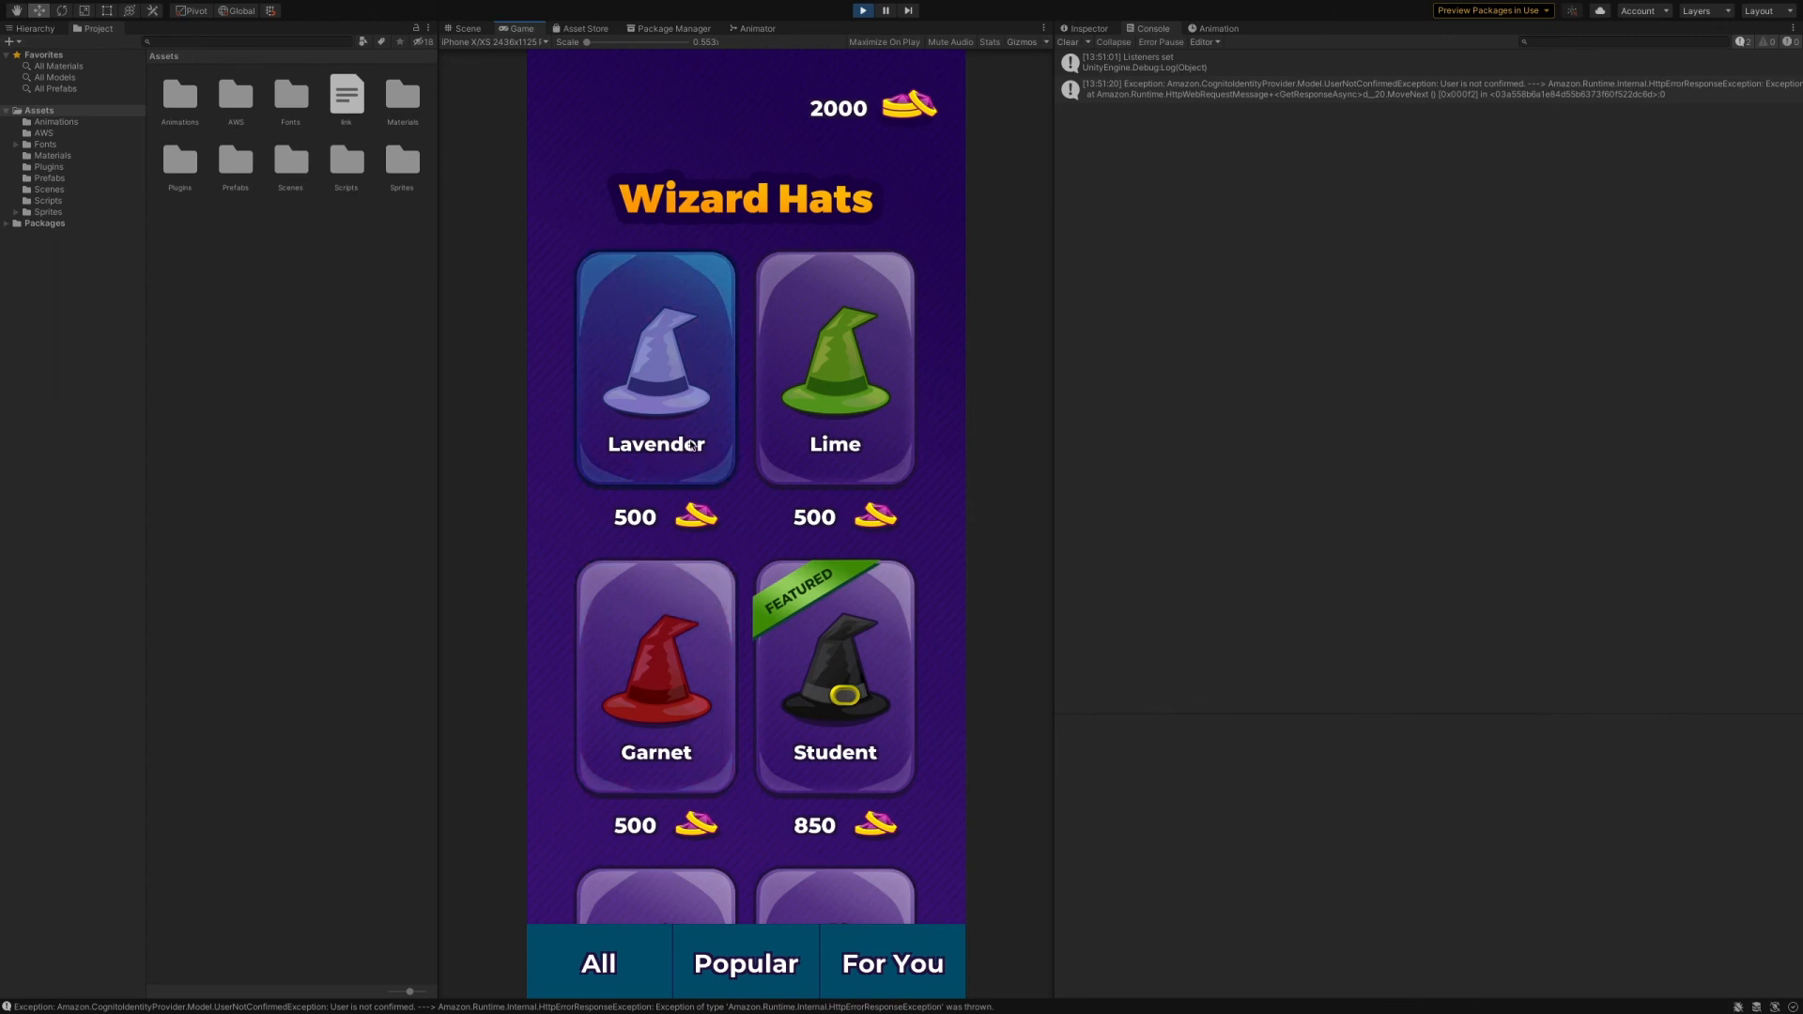
# Step: Buy the Lavender, Lime and Unicorn hats from the in-game store
pyautogui.click(655, 368)
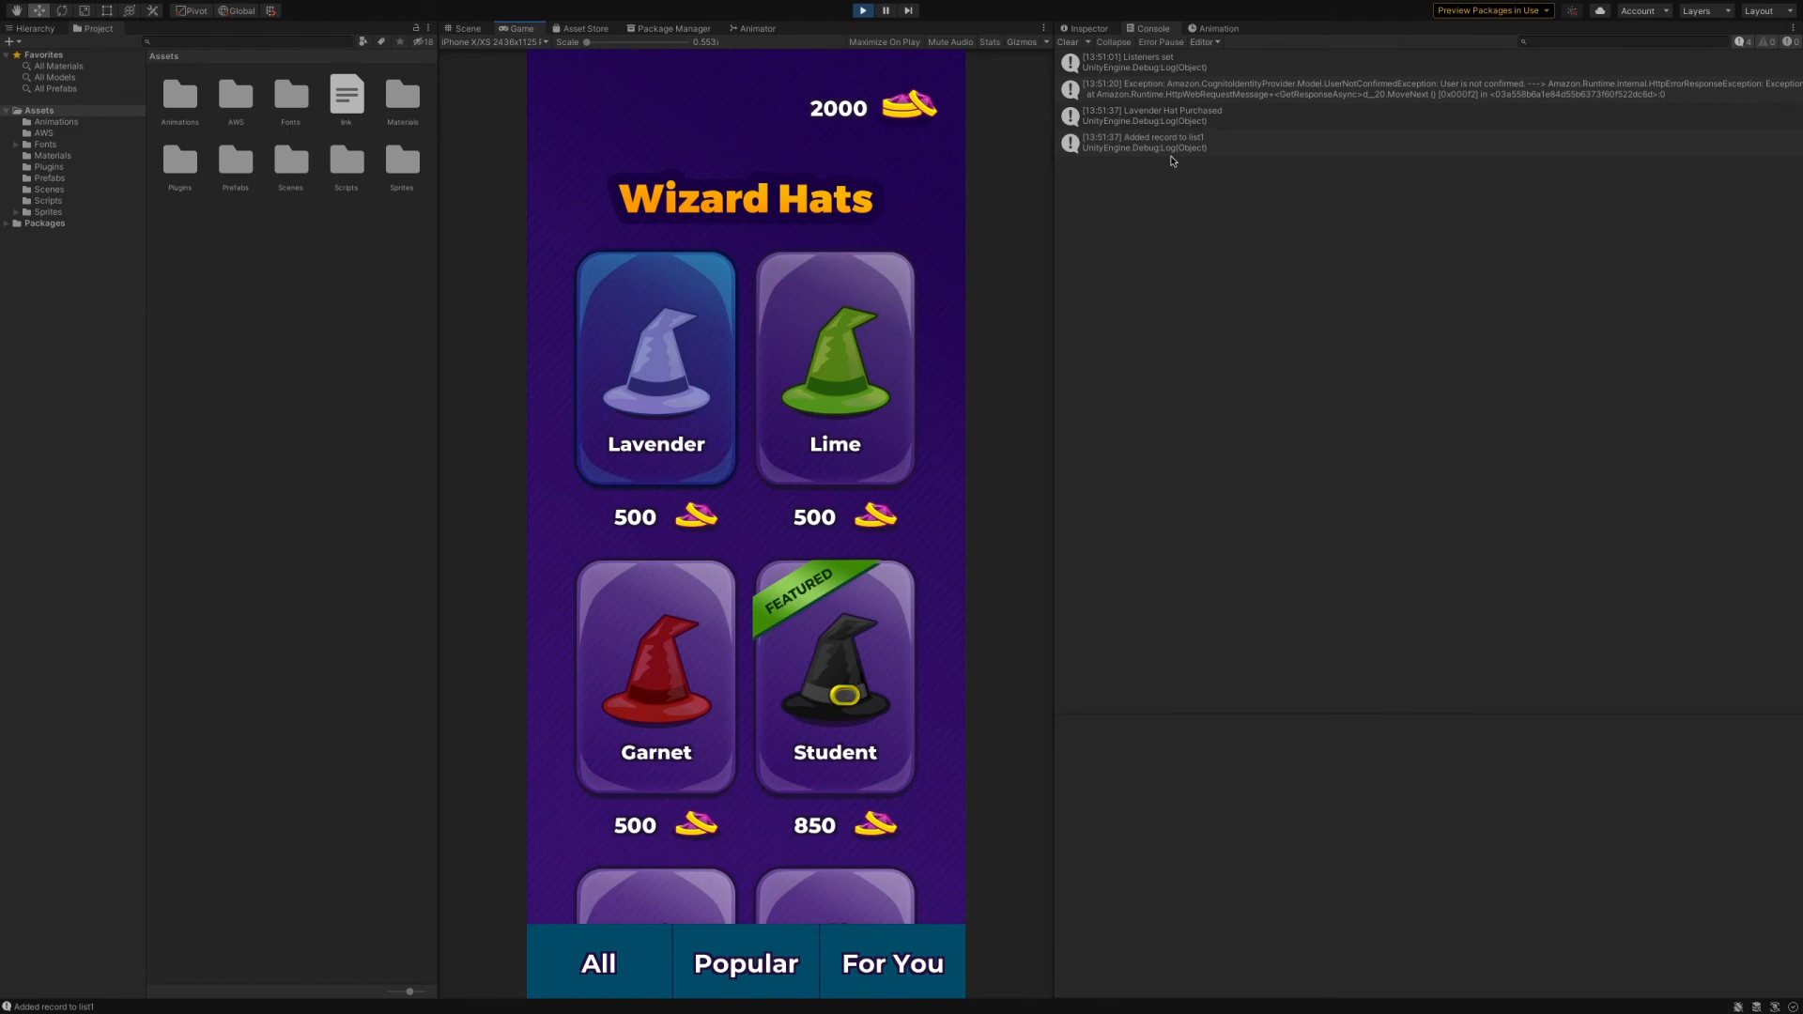
pyautogui.moveTo(1174, 104)
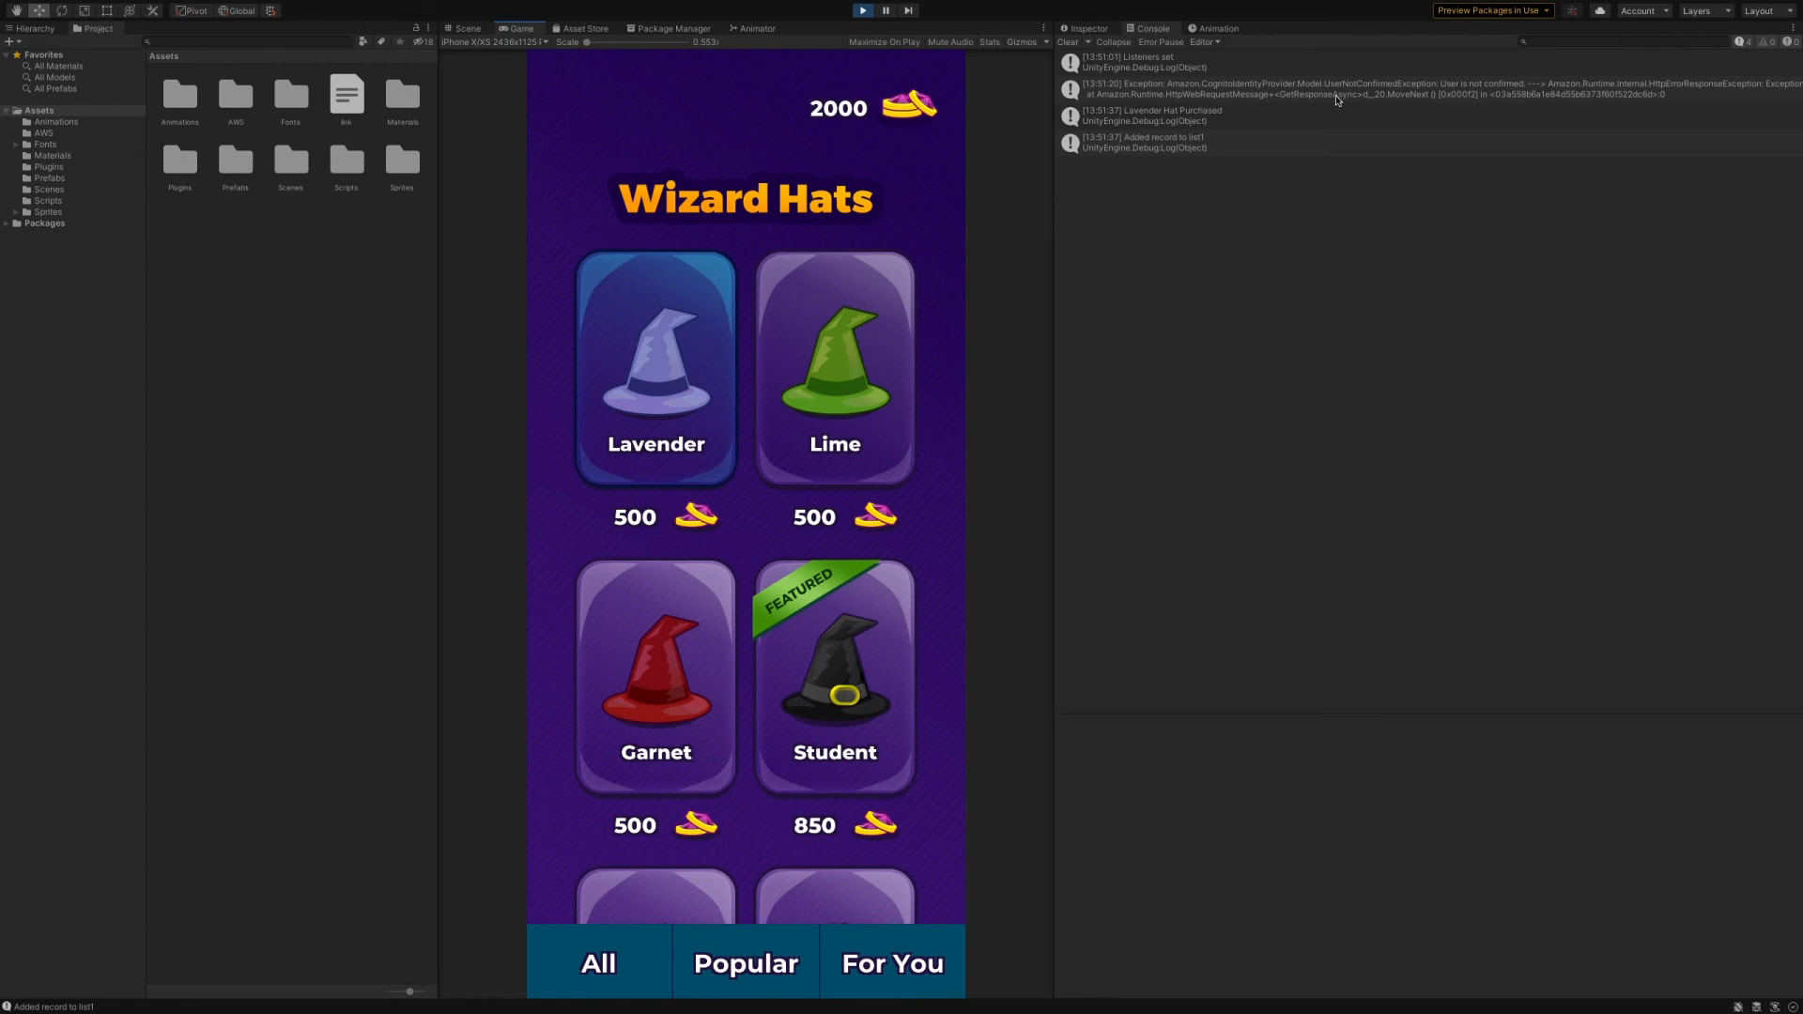
pyautogui.moveTo(1352, 98)
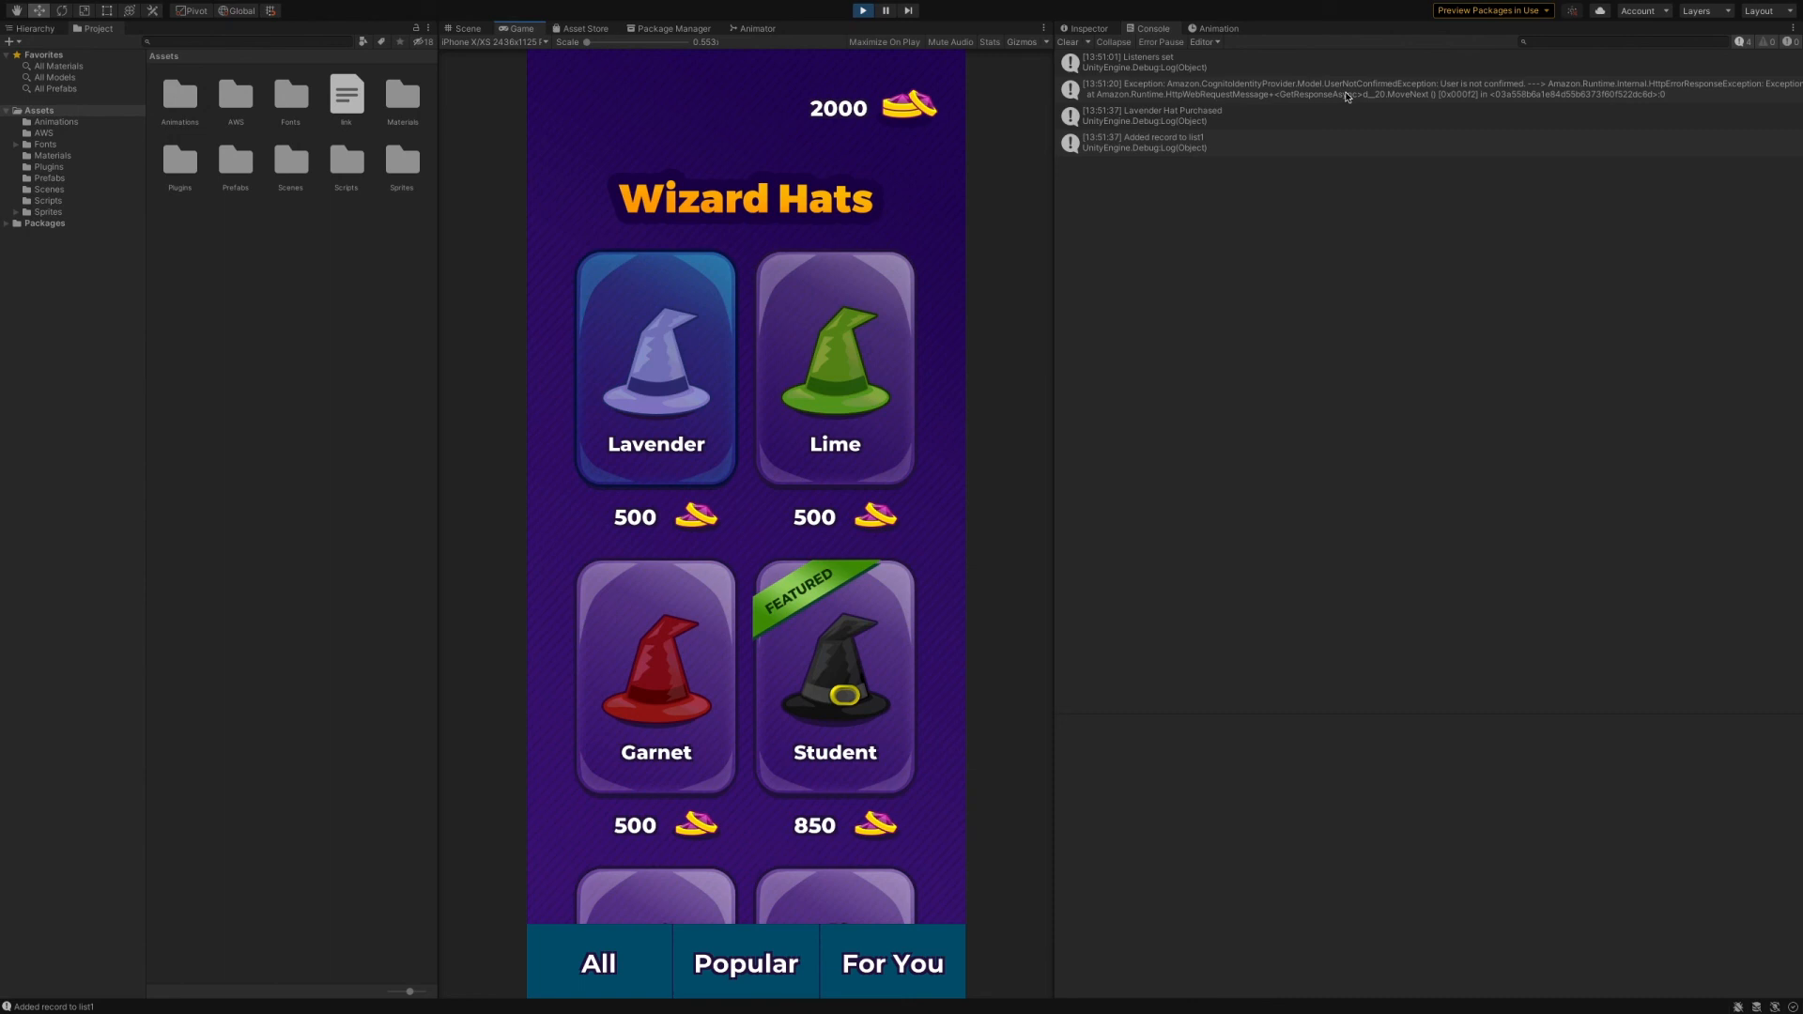
pyautogui.click(834, 368)
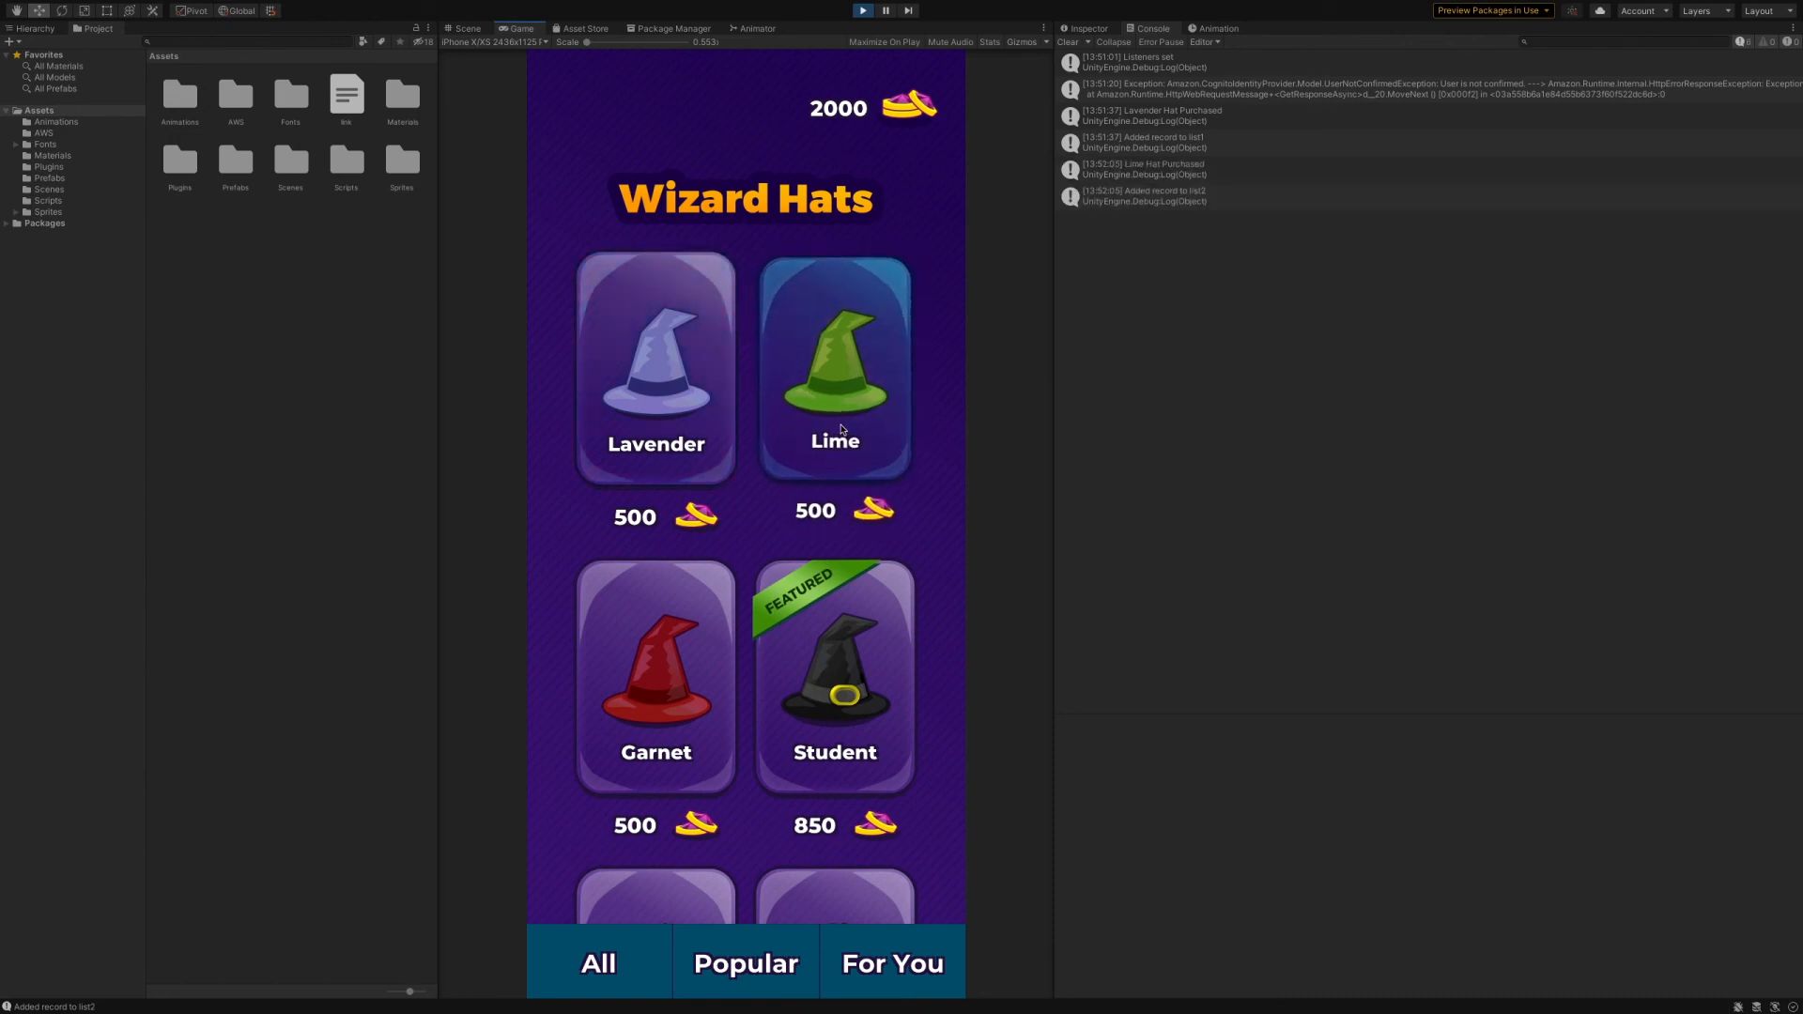
pyautogui.moveTo(1165, 219)
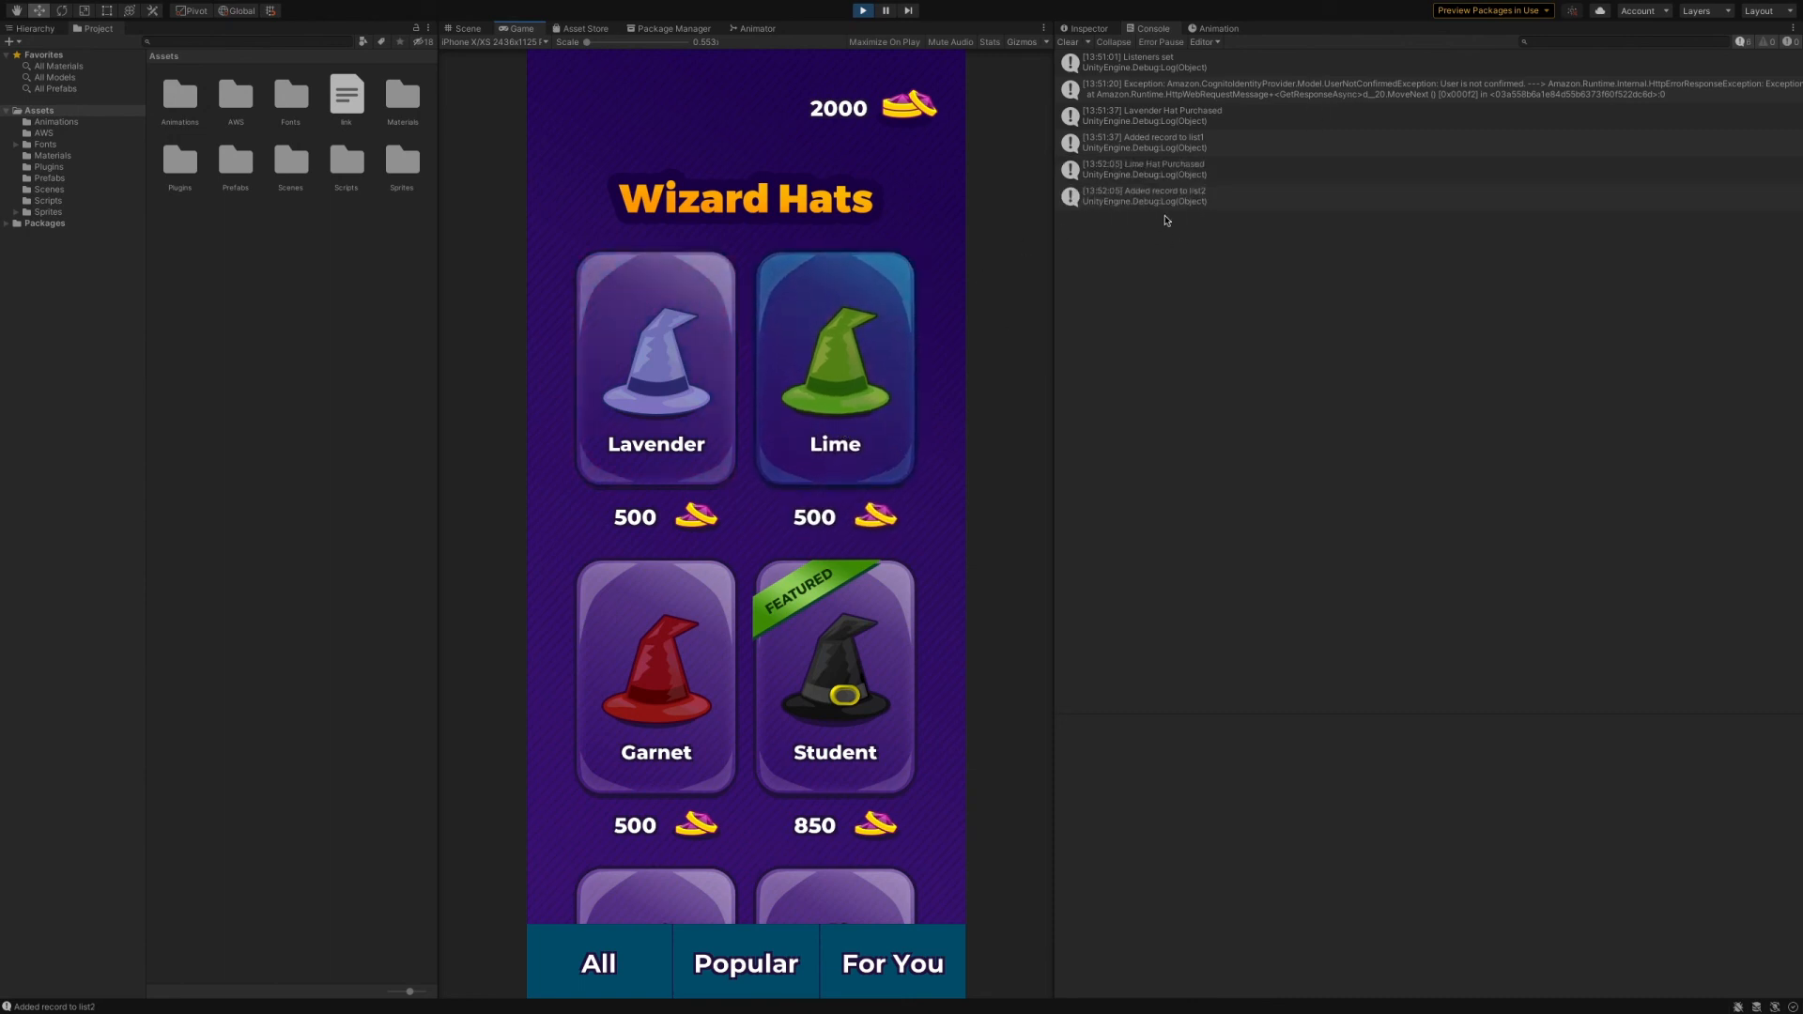
pyautogui.click(834, 673)
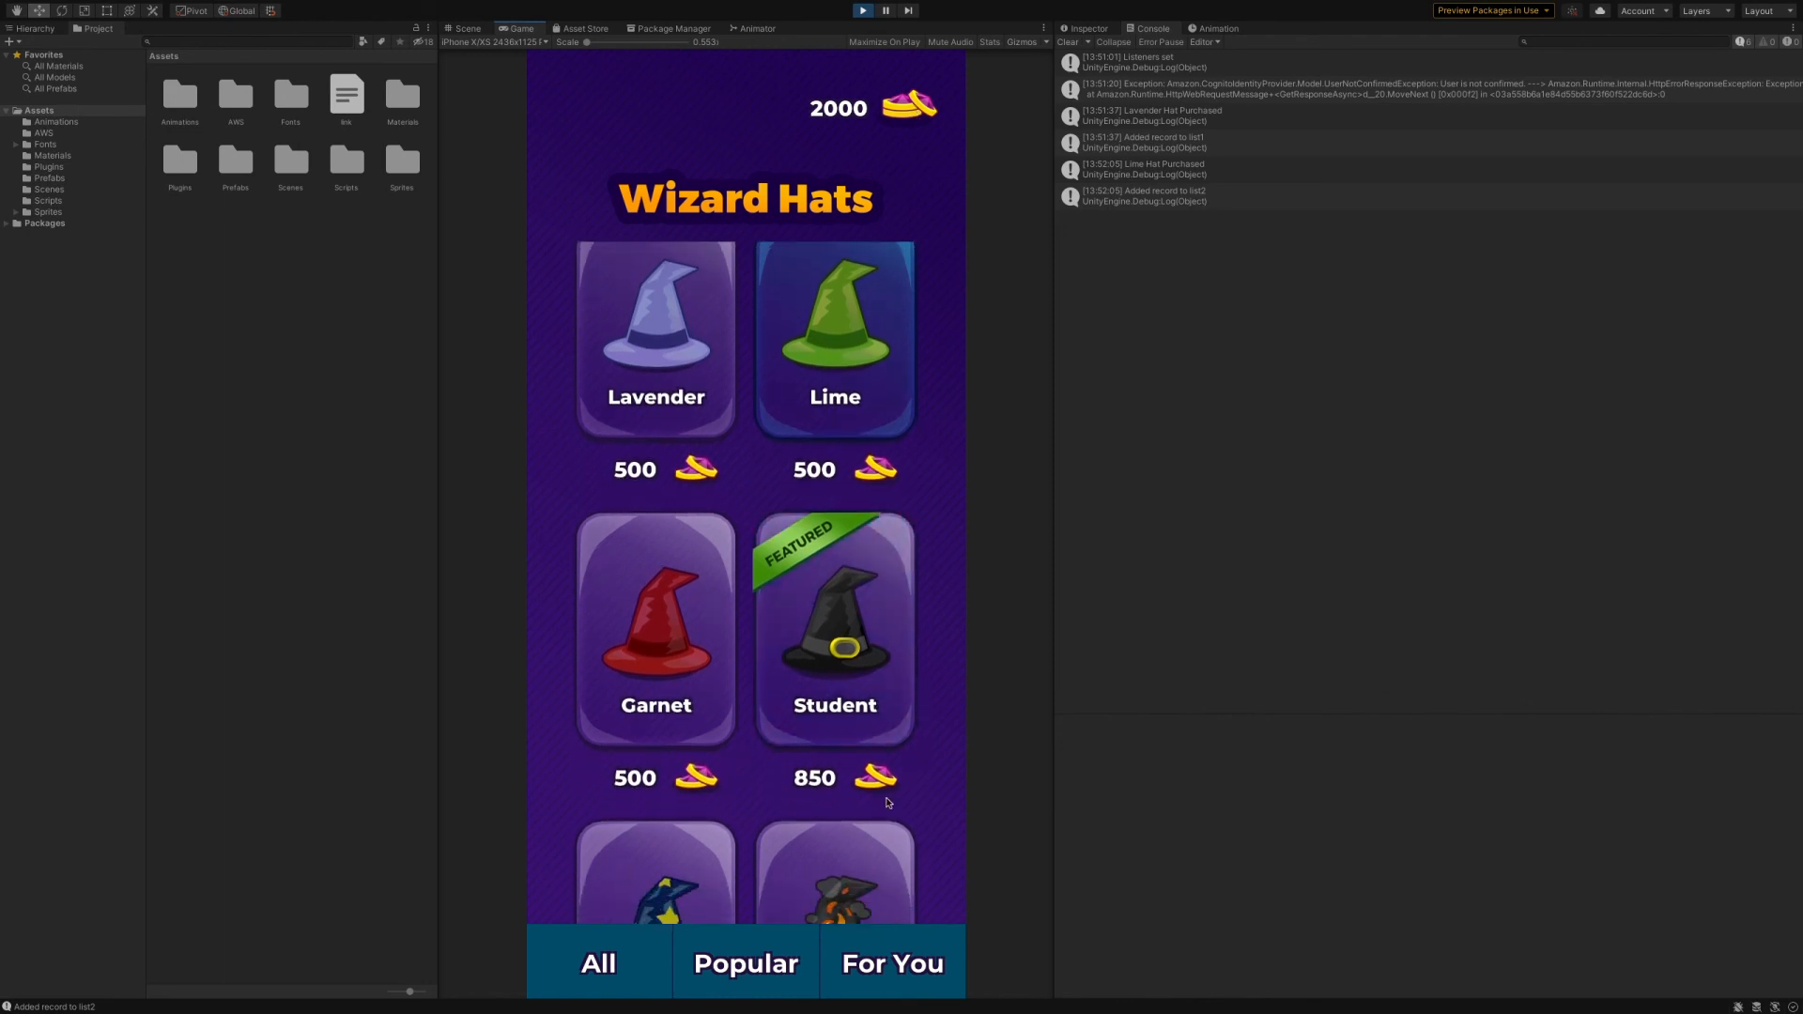
pyautogui.scroll(-3)
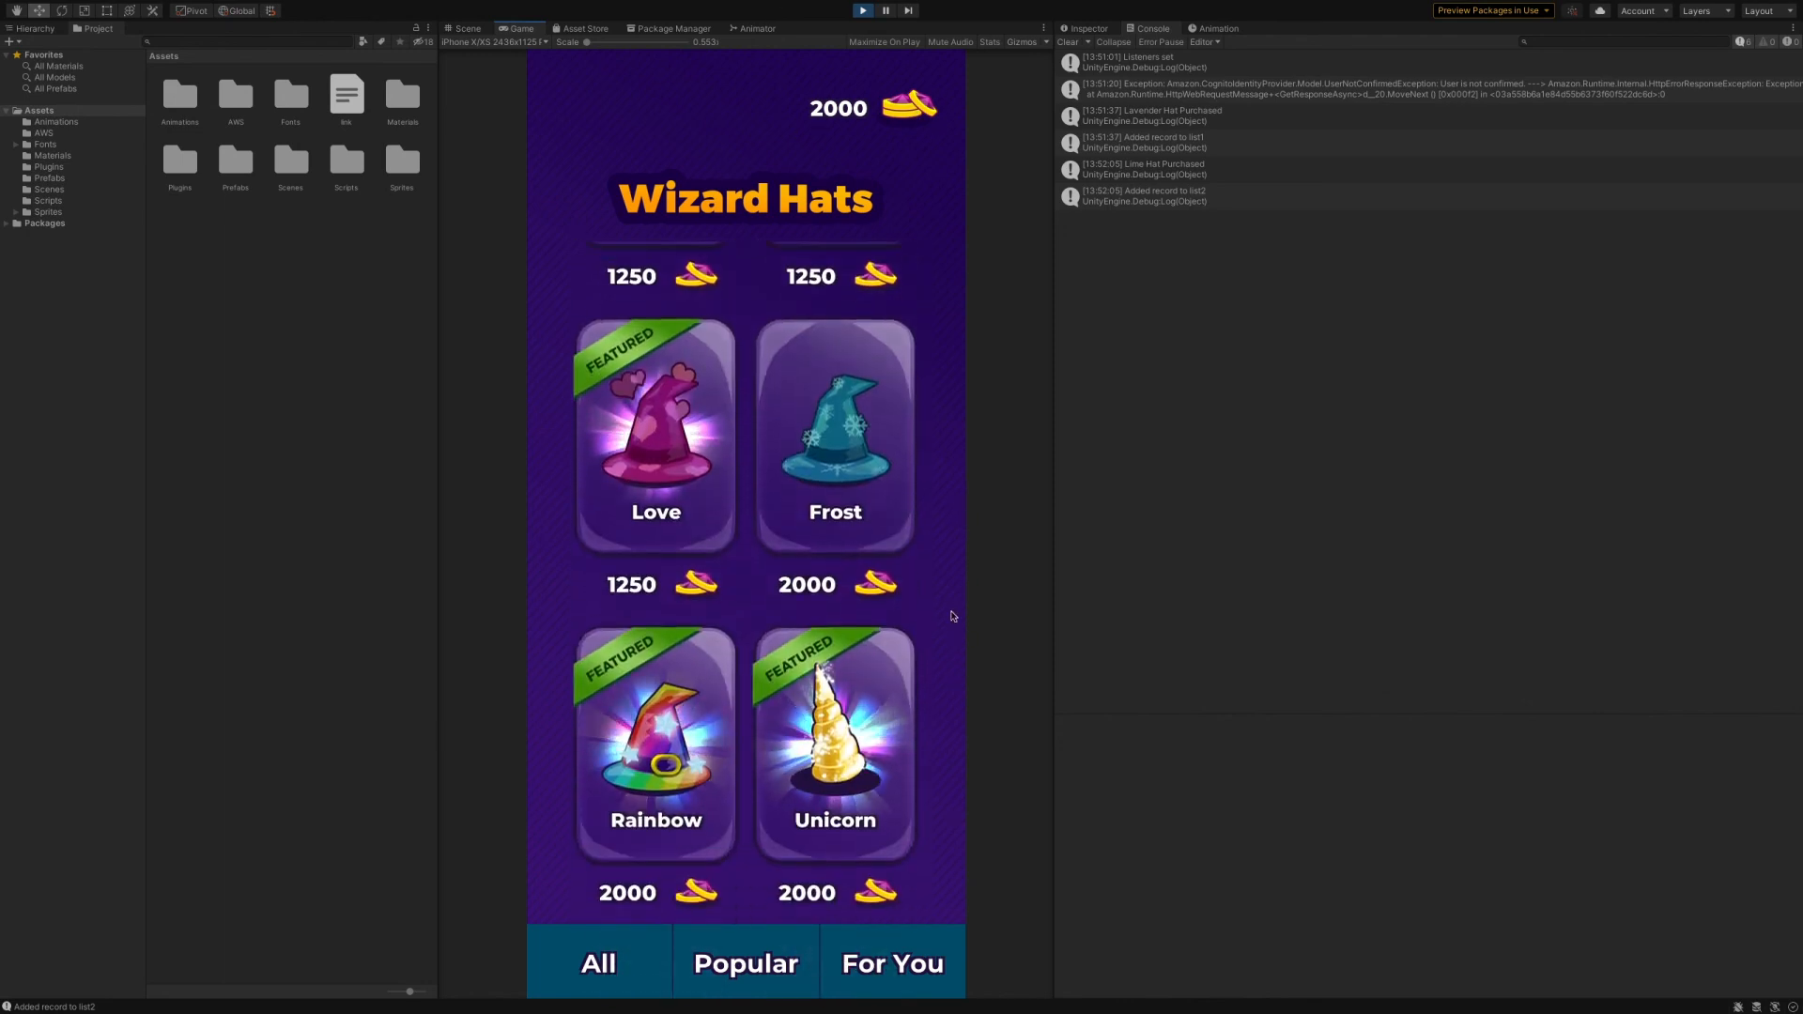
pyautogui.click(835, 741)
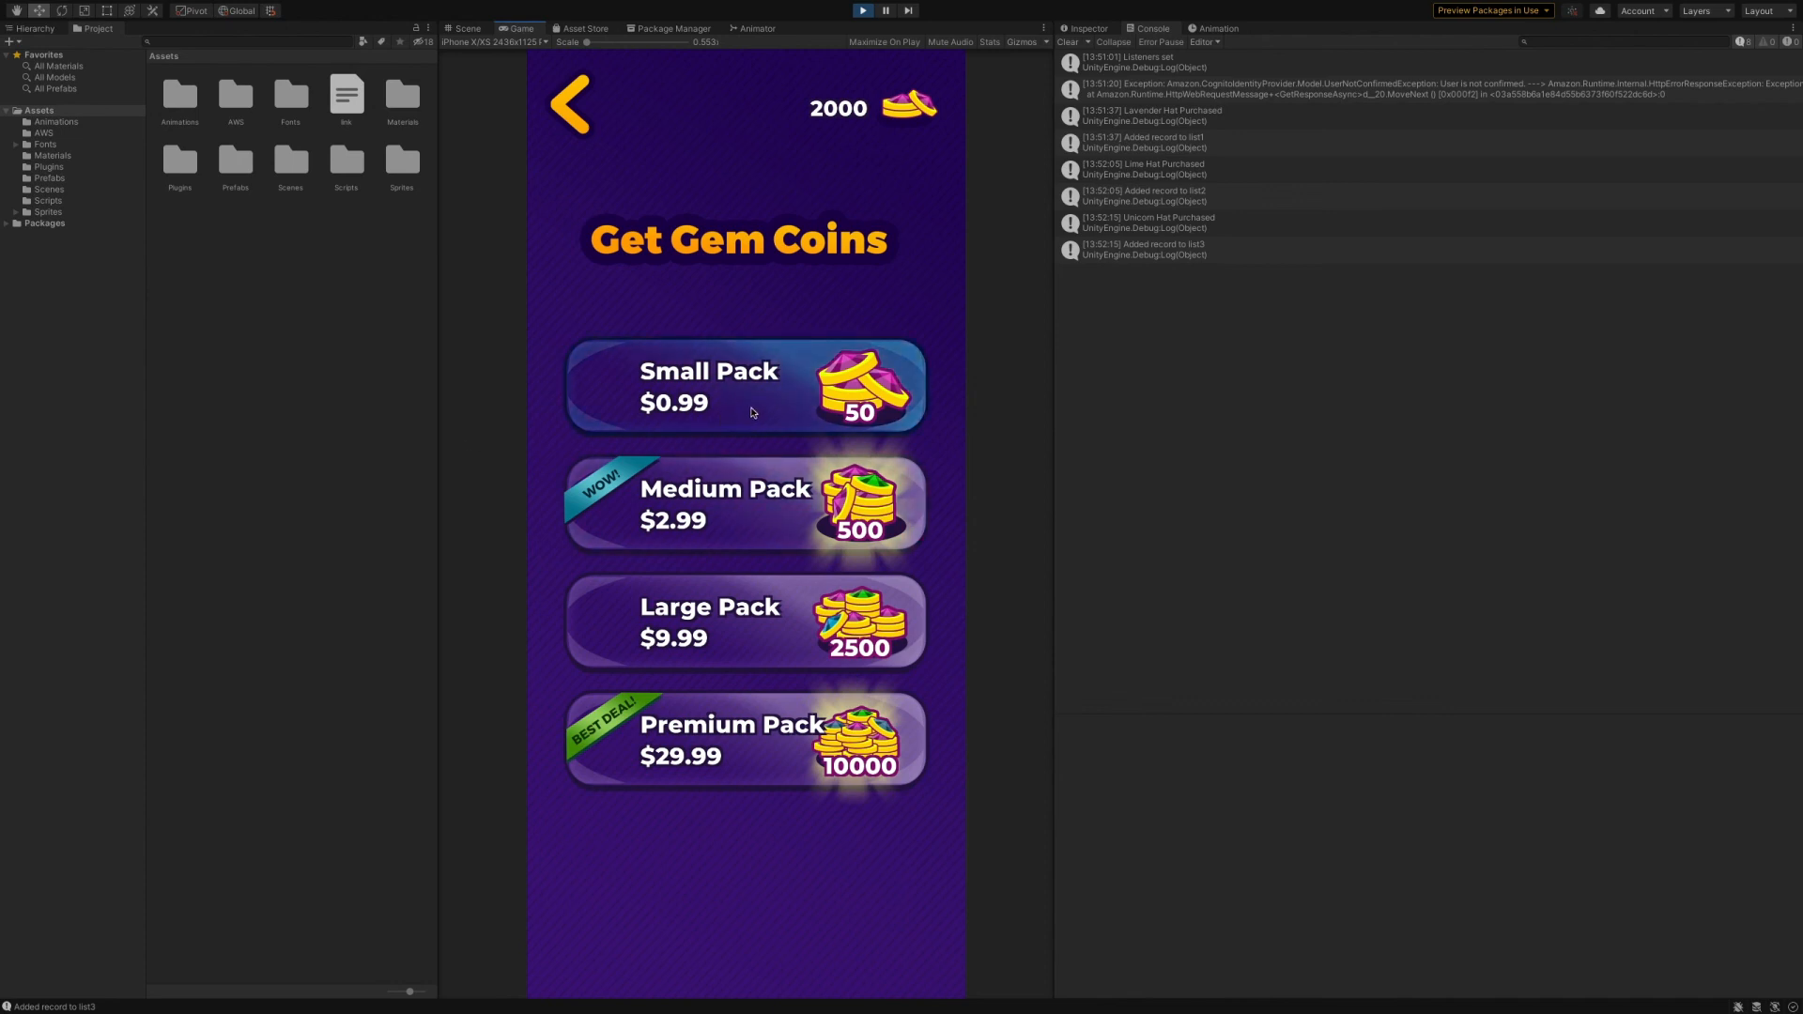
# Step: Buy the Small Pack, then inspect the purchase, sent-event JSON and Record Formatted console entries
pyautogui.click(743, 386)
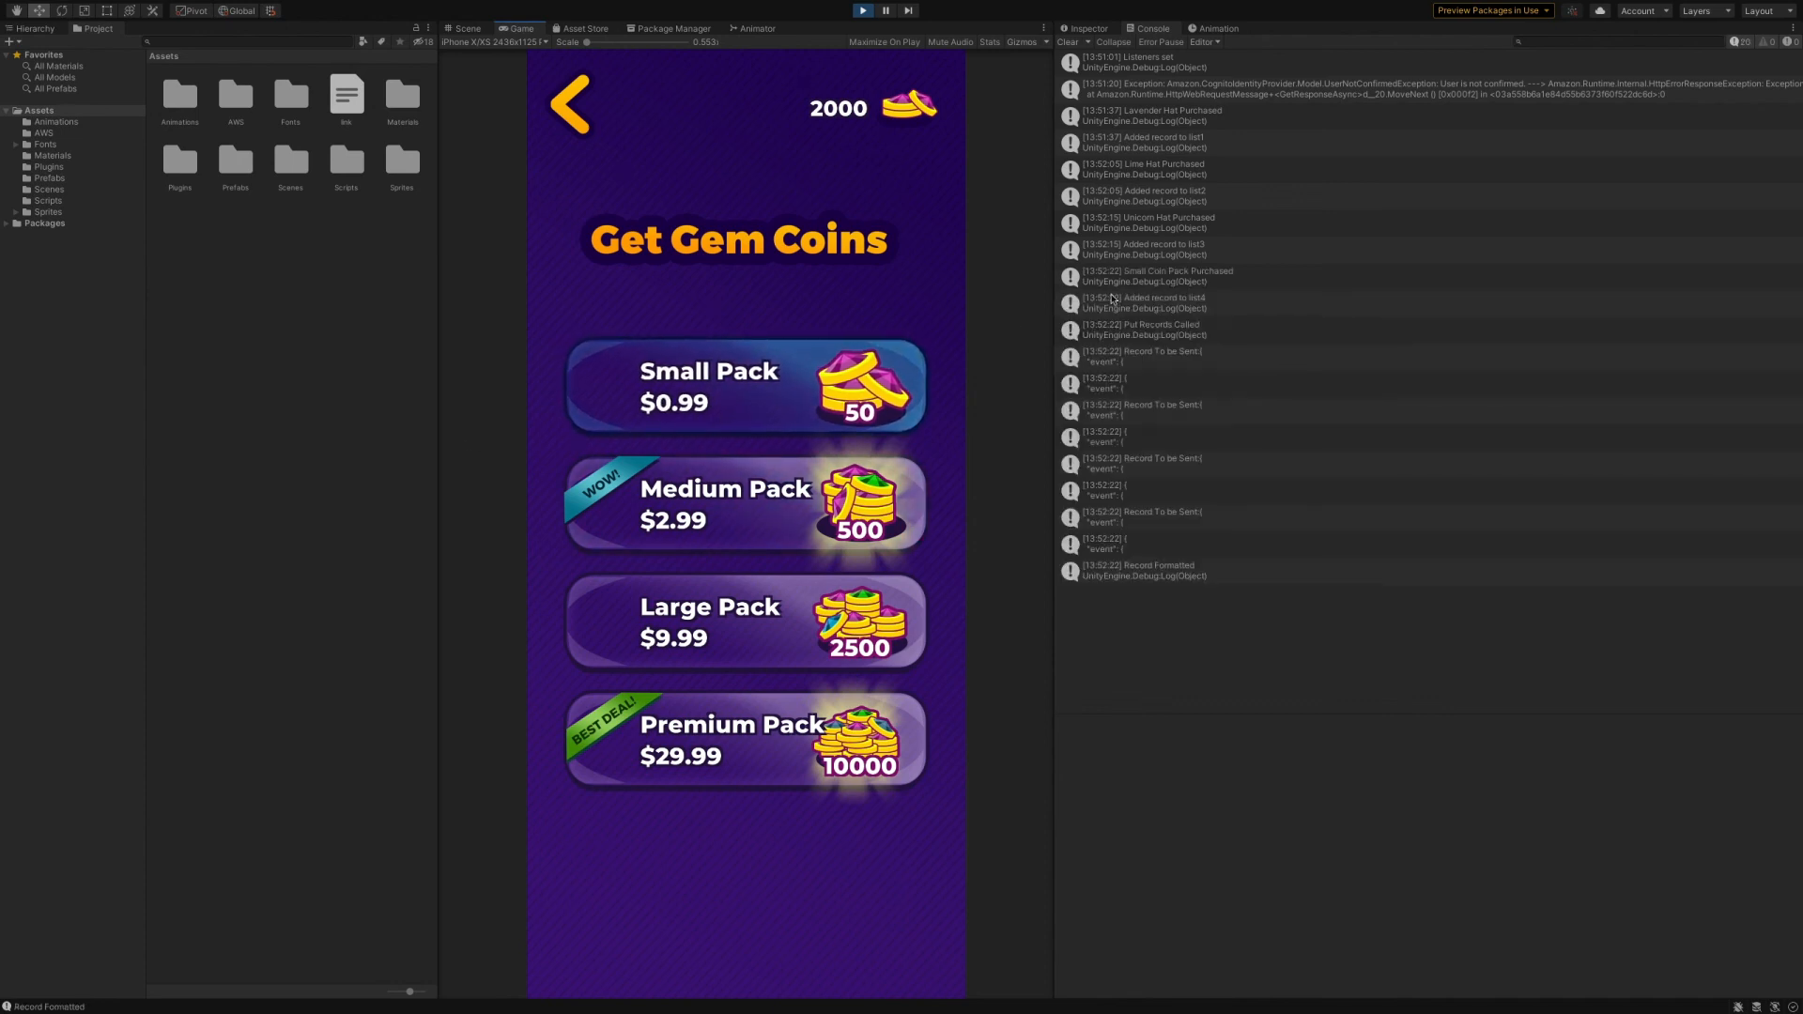
pyautogui.click(1139, 276)
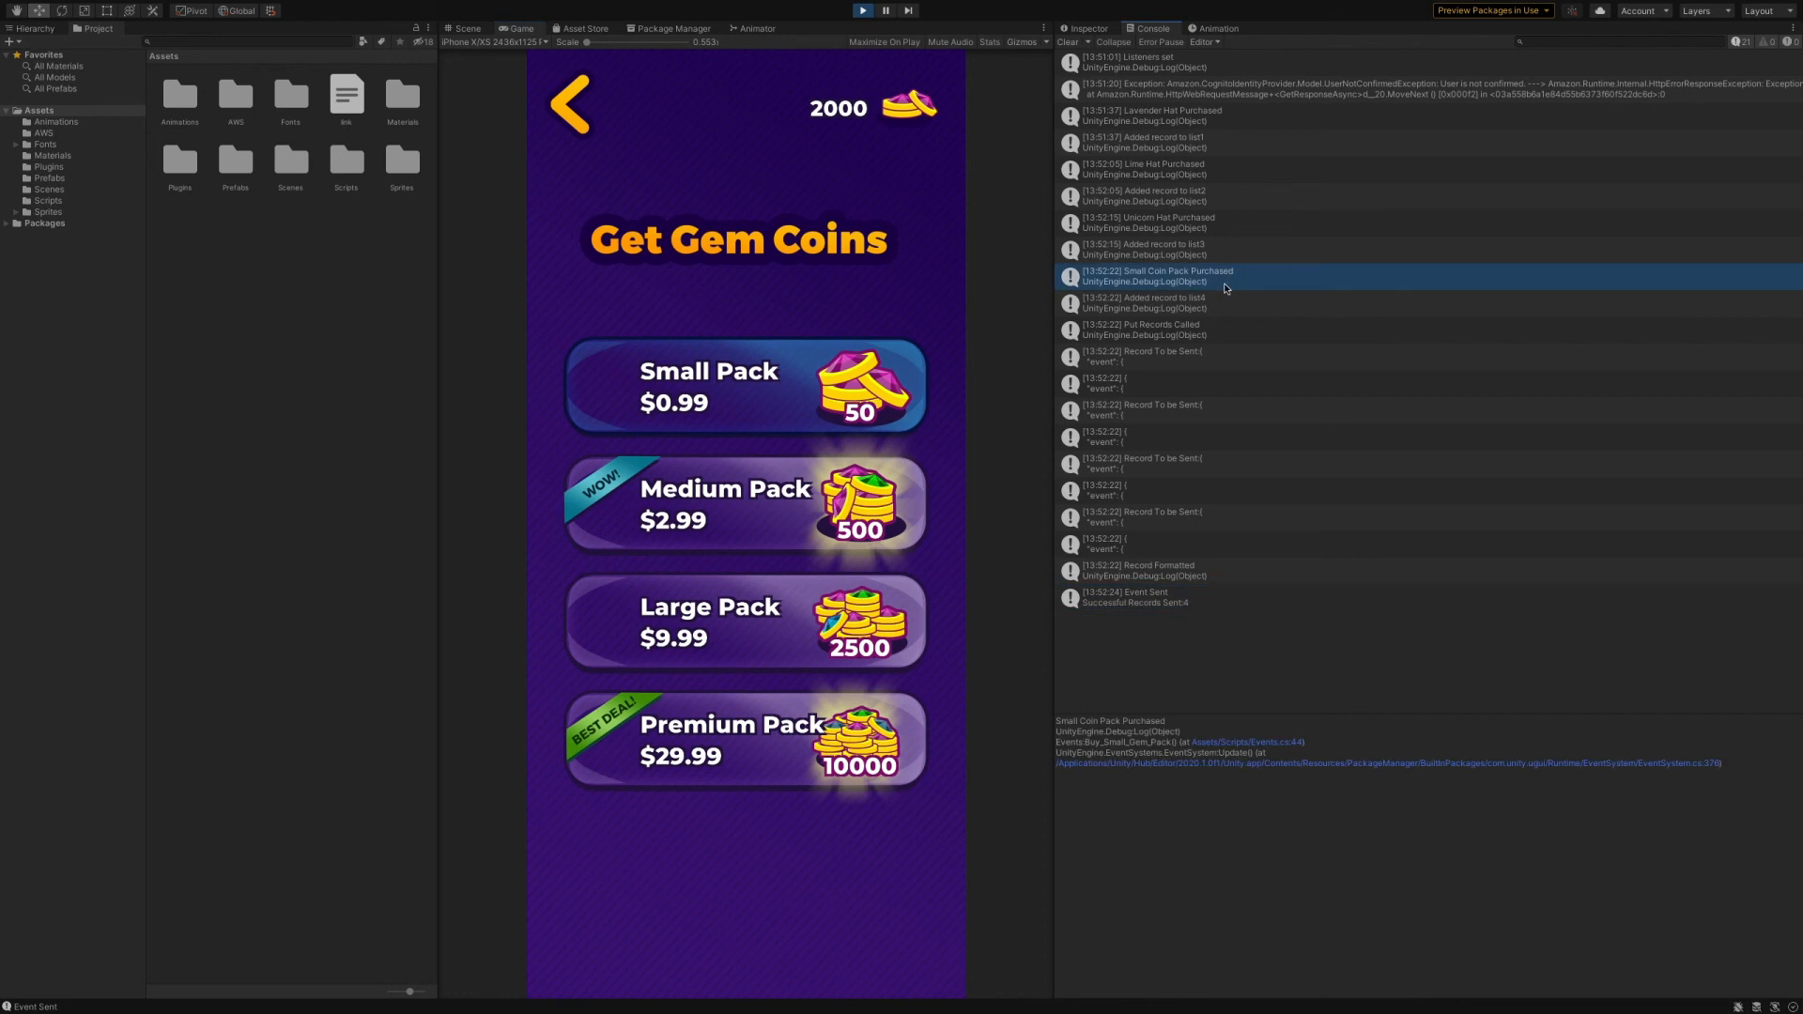
pyautogui.moveTo(1213, 286)
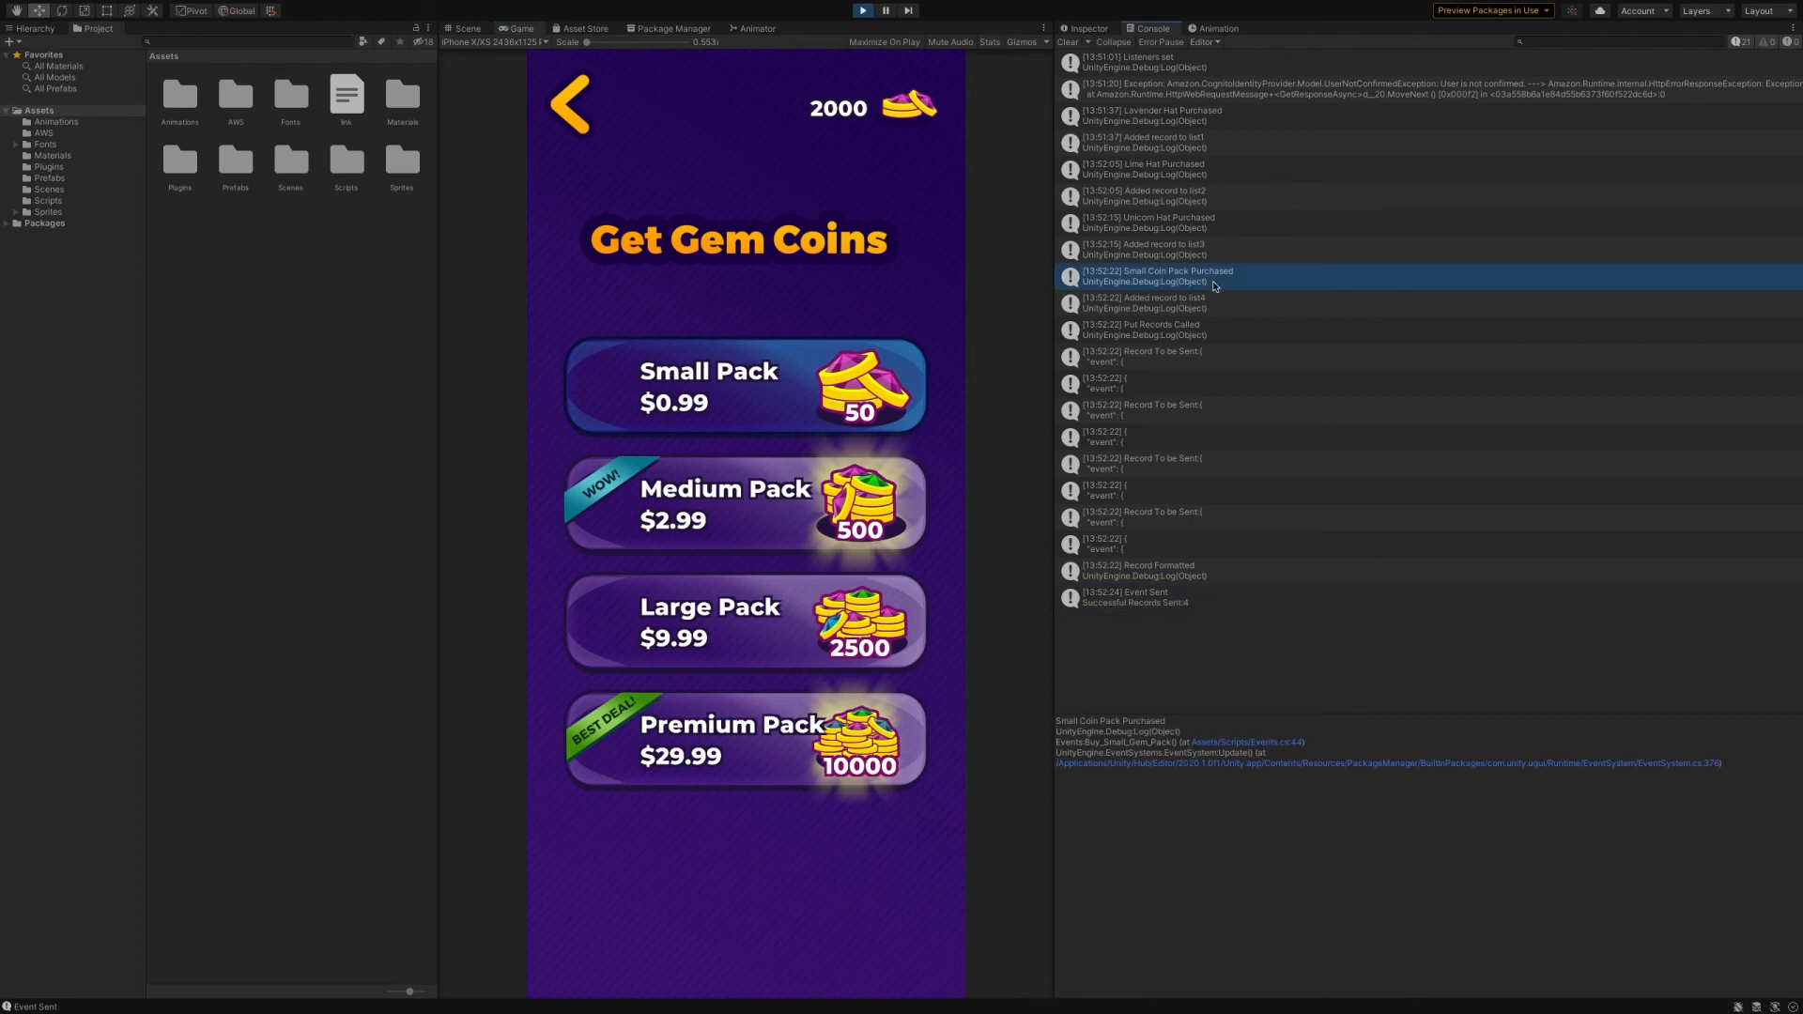
pyautogui.moveTo(1185, 560)
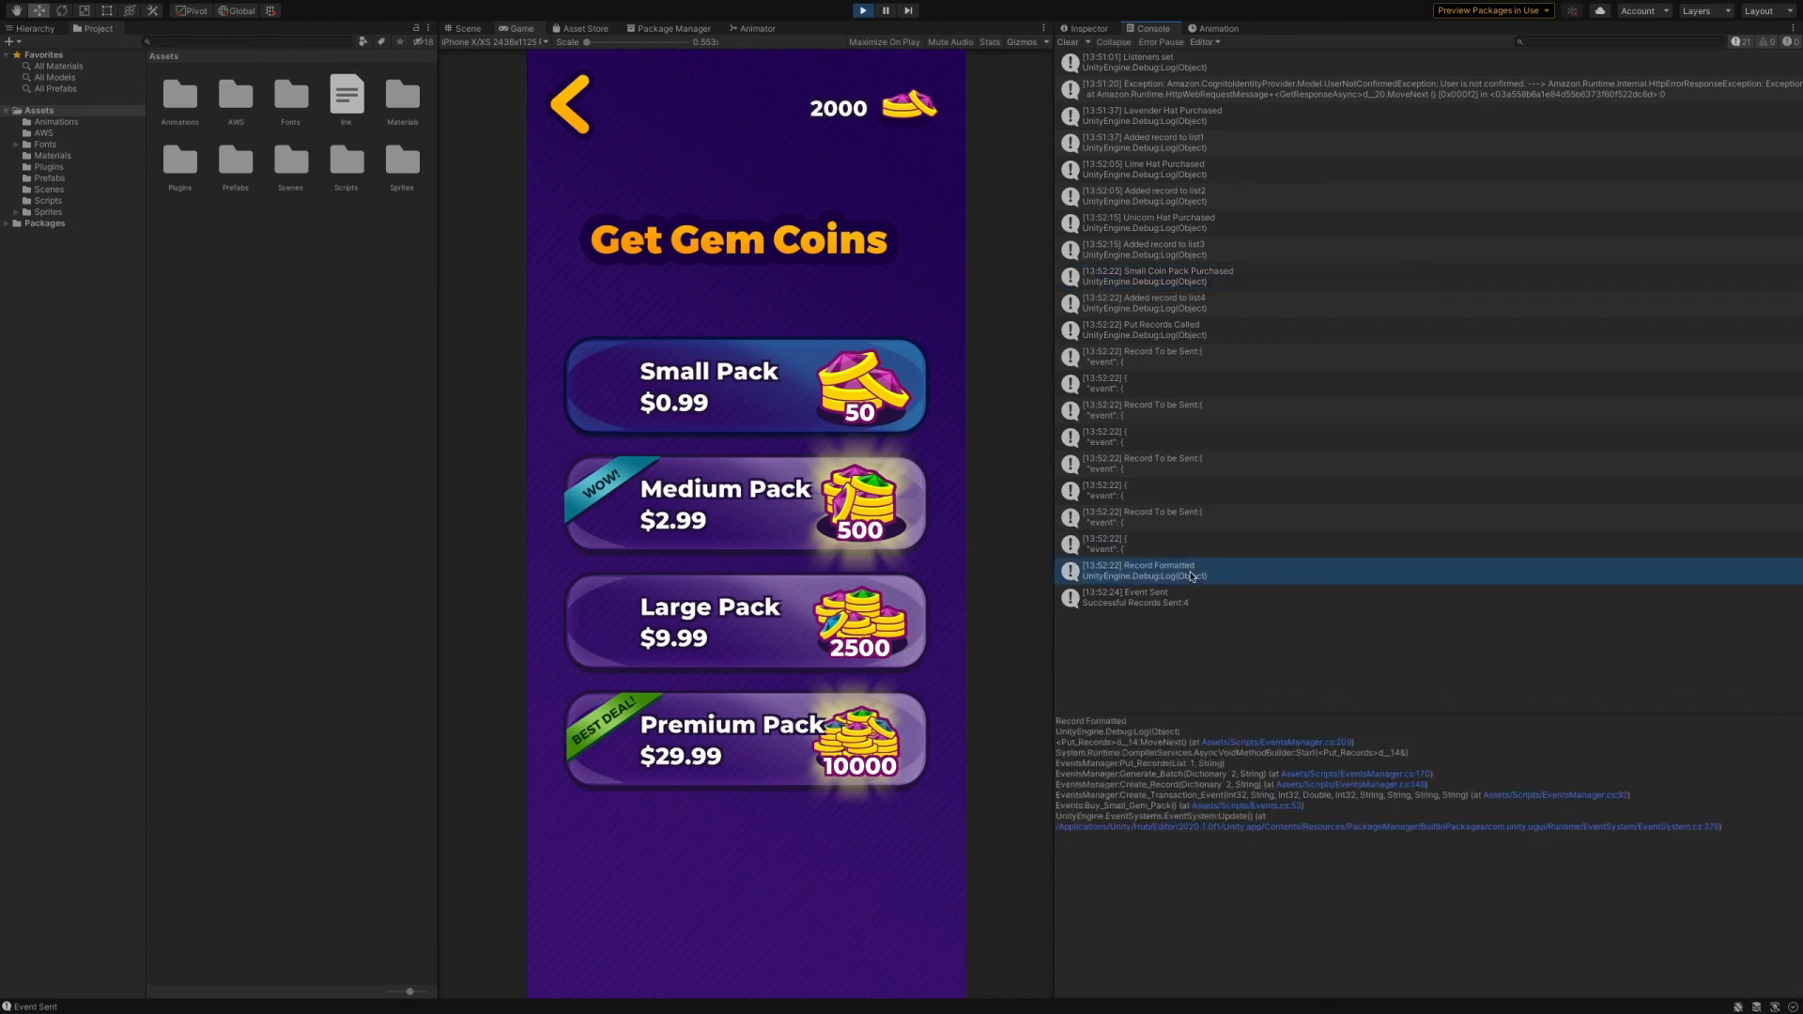
pyautogui.click(1149, 542)
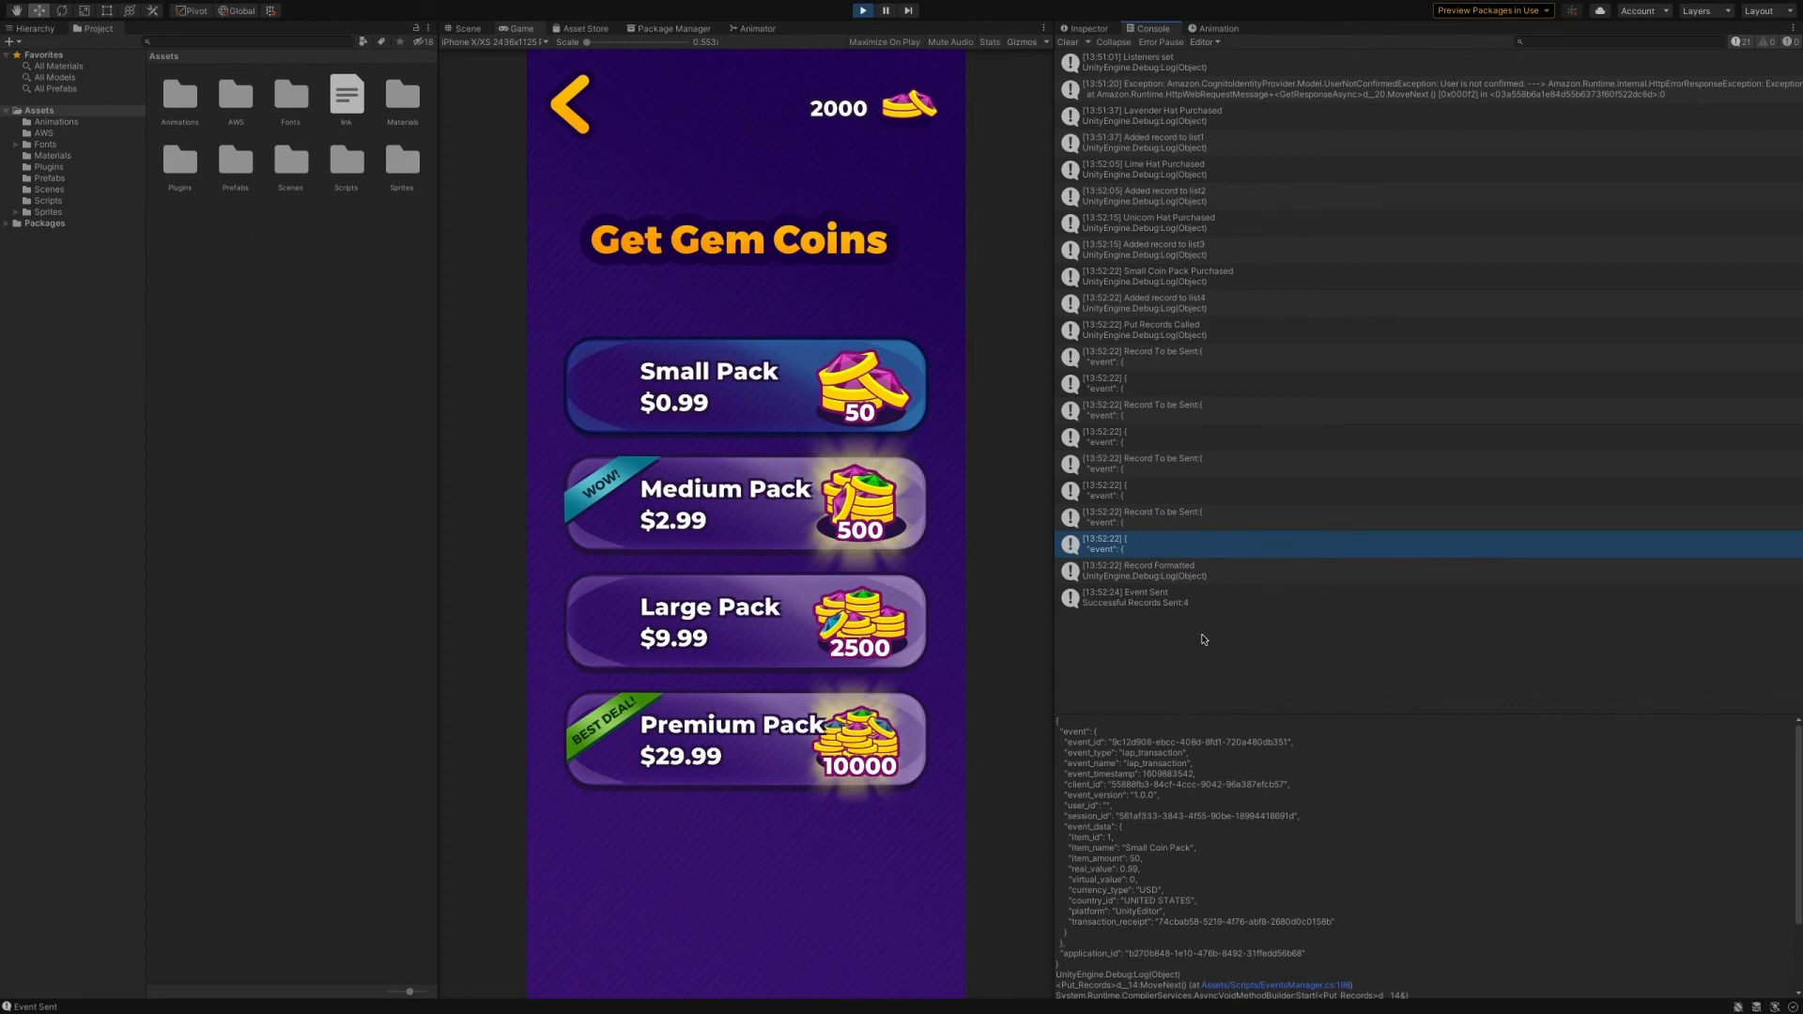
pyautogui.click(1149, 570)
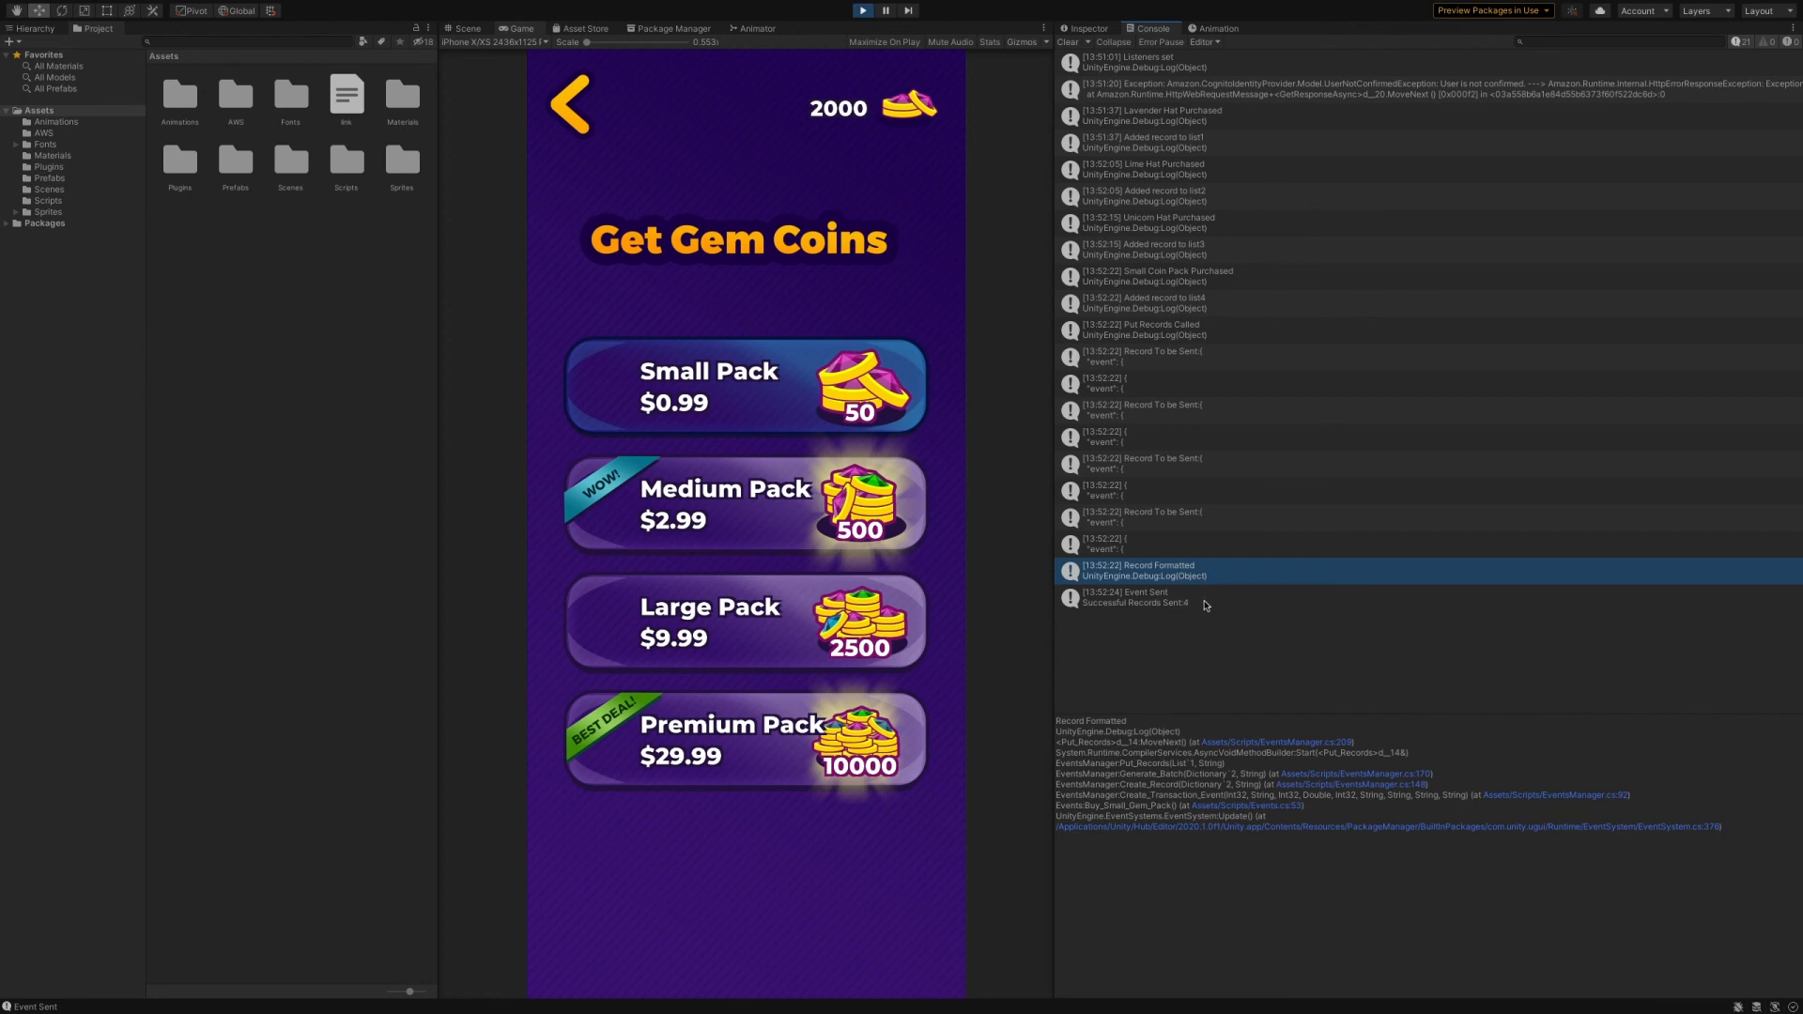